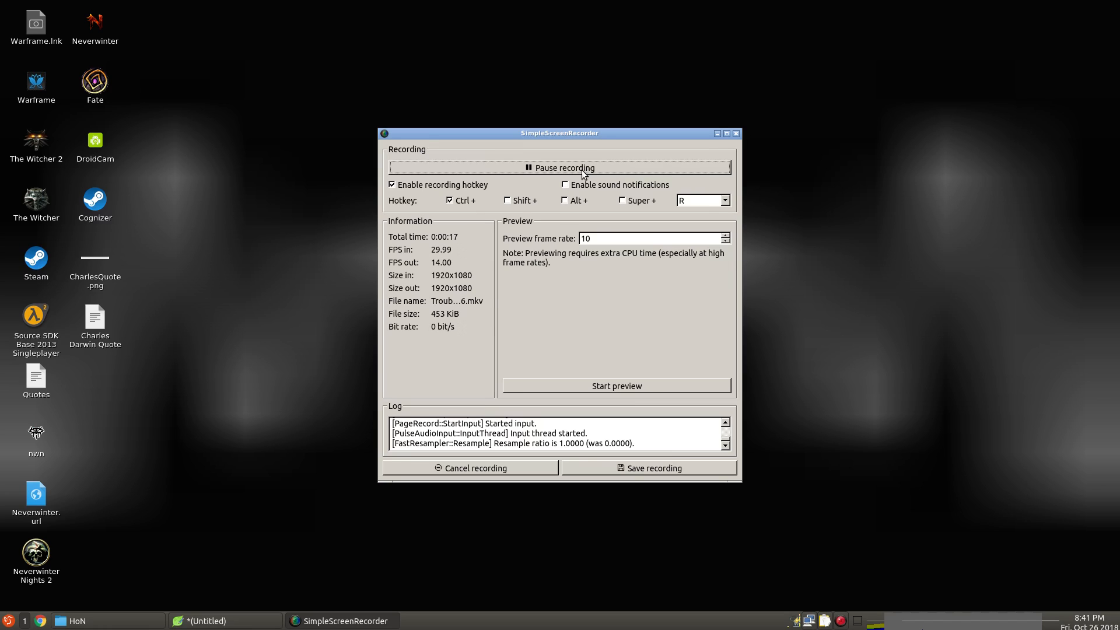
Minimize the SimpleScreenRecorder window and open the LXQt application menu.
{"action": "left_click", "coordinate": [736, 133]}
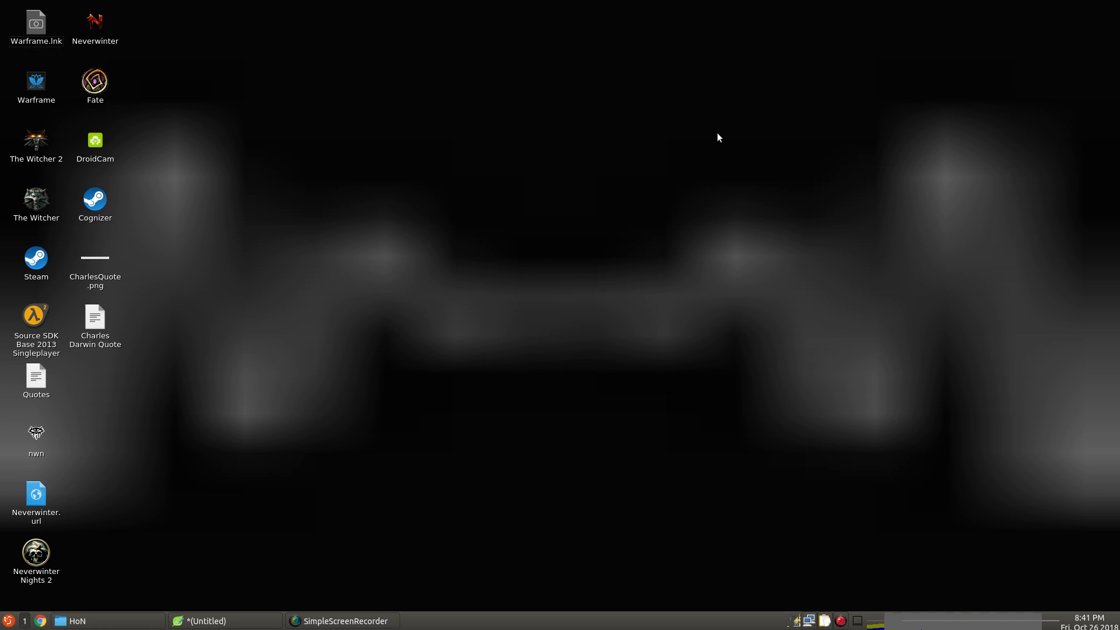
{"action": "mouse_move", "coordinate": [673, 157]}
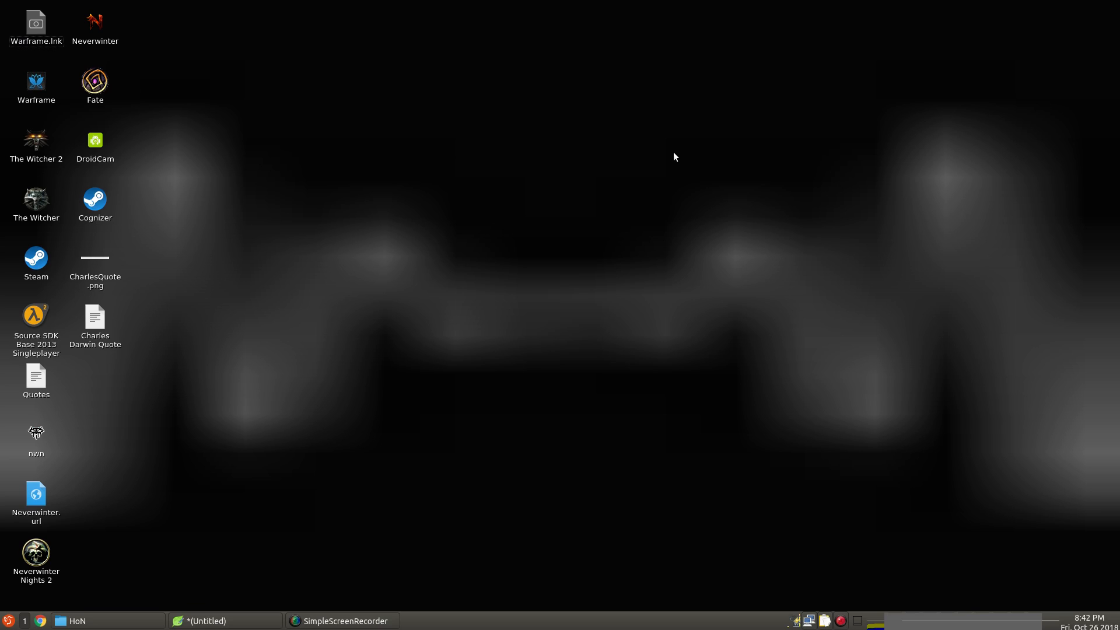
{"action": "mouse_move", "coordinate": [568, 193]}
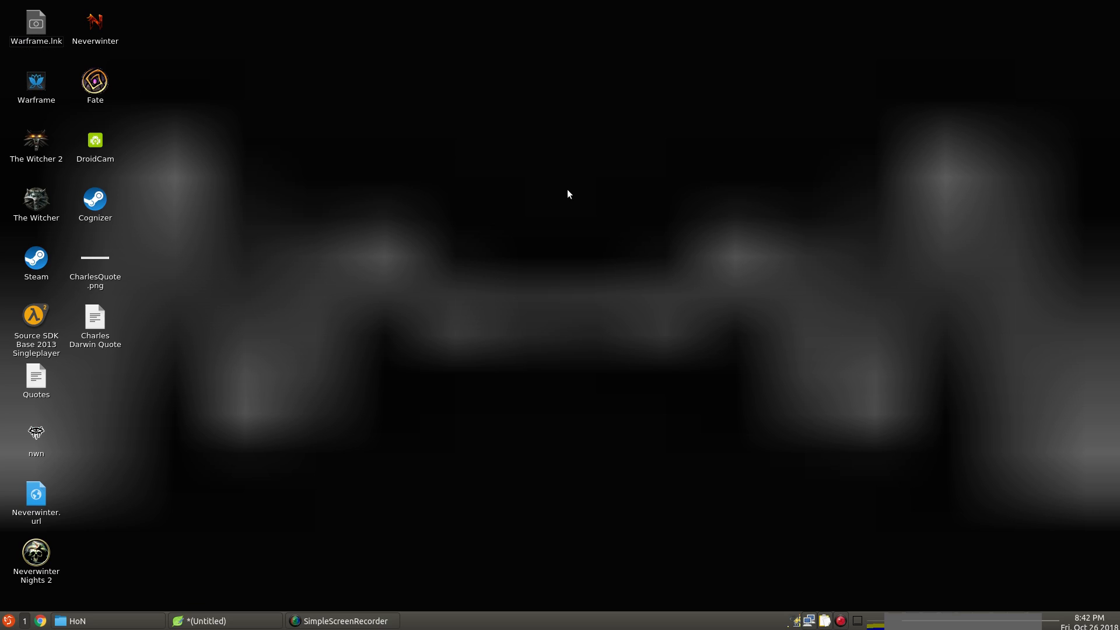
{"action": "left_click", "coordinate": [7, 621]}
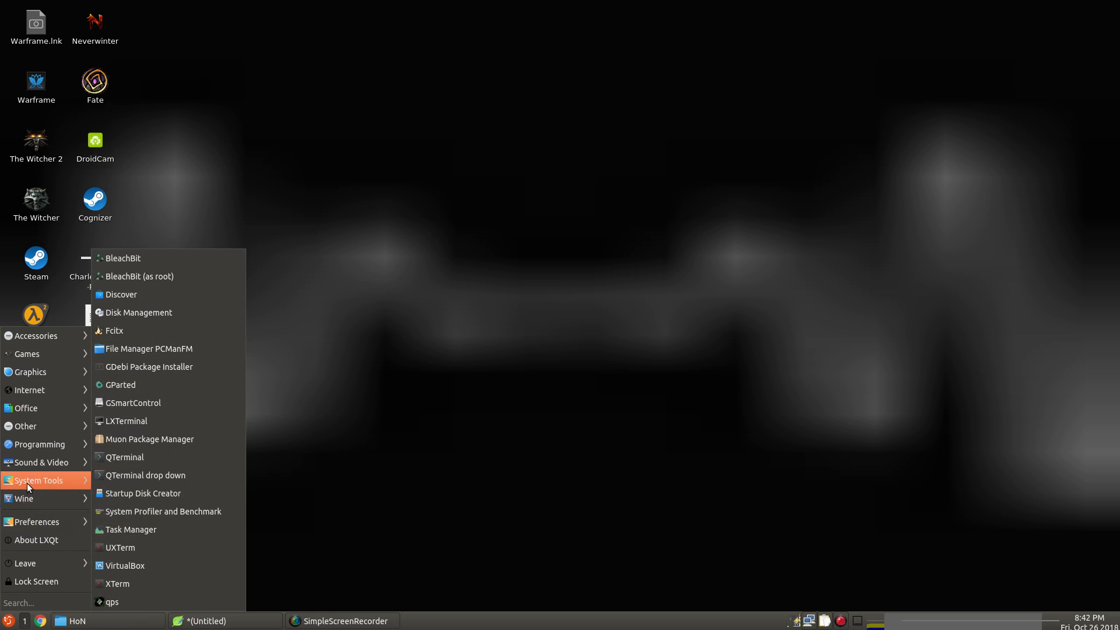
{"action": "mouse_move", "coordinate": [126, 421]}
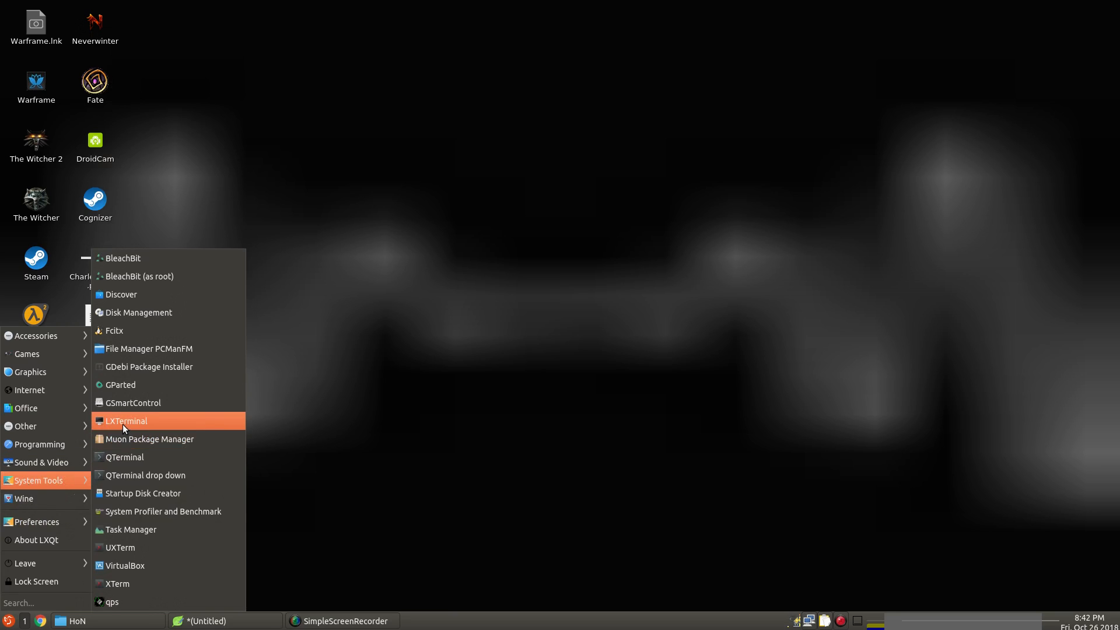
Launch LXTerminal from System Tools and run the firefox command.
{"action": "left_click", "coordinate": [127, 421]}
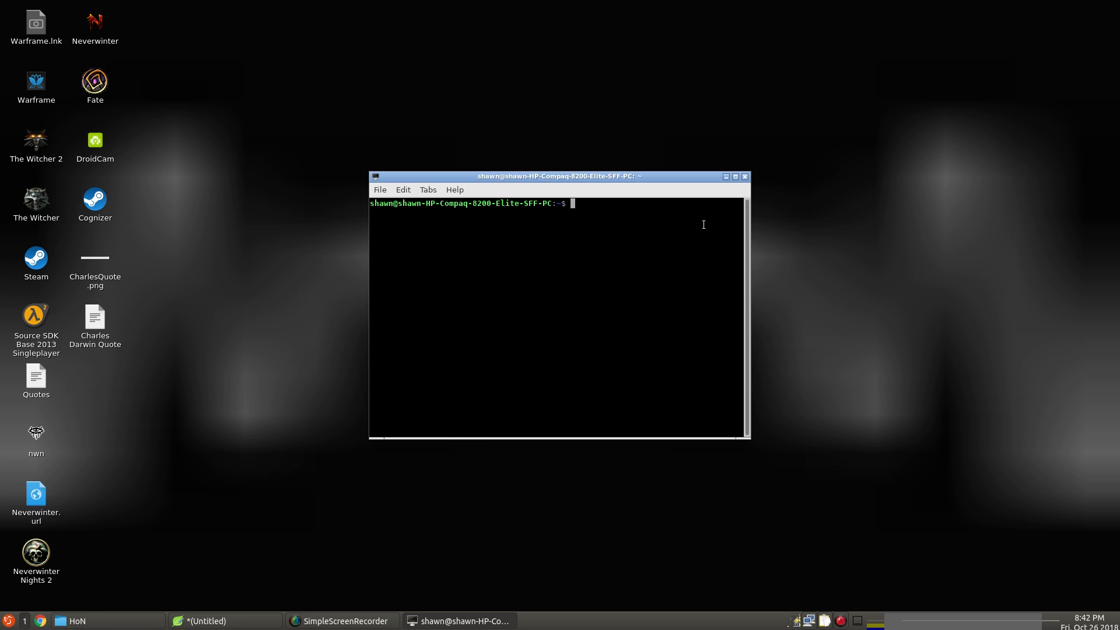
{"action": "type", "text": "fir"}
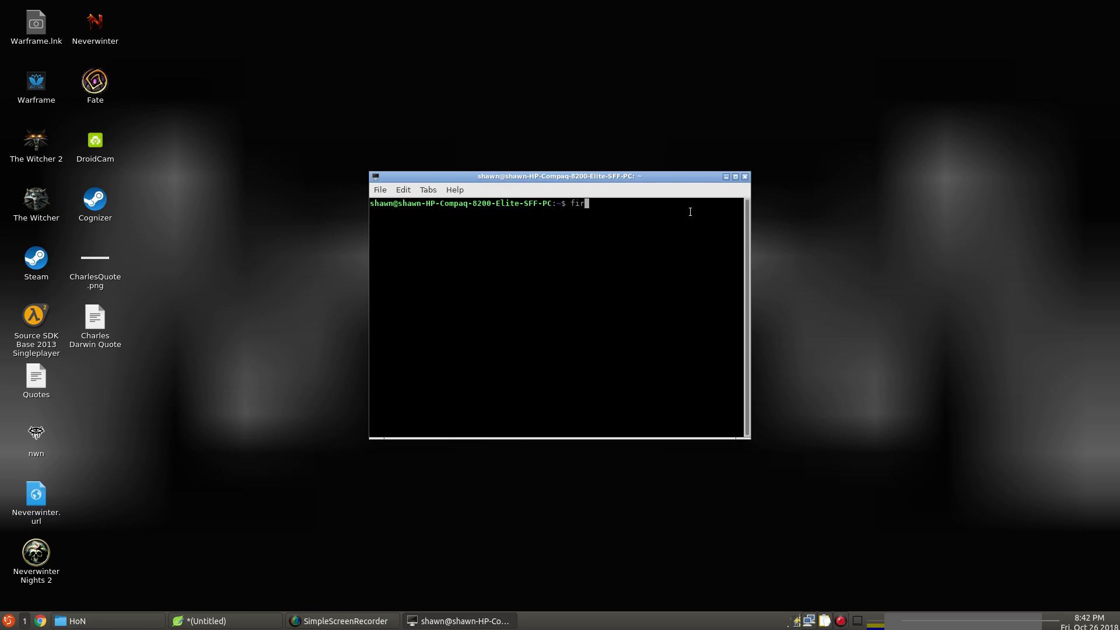
{"action": "type", "text": "efox"}
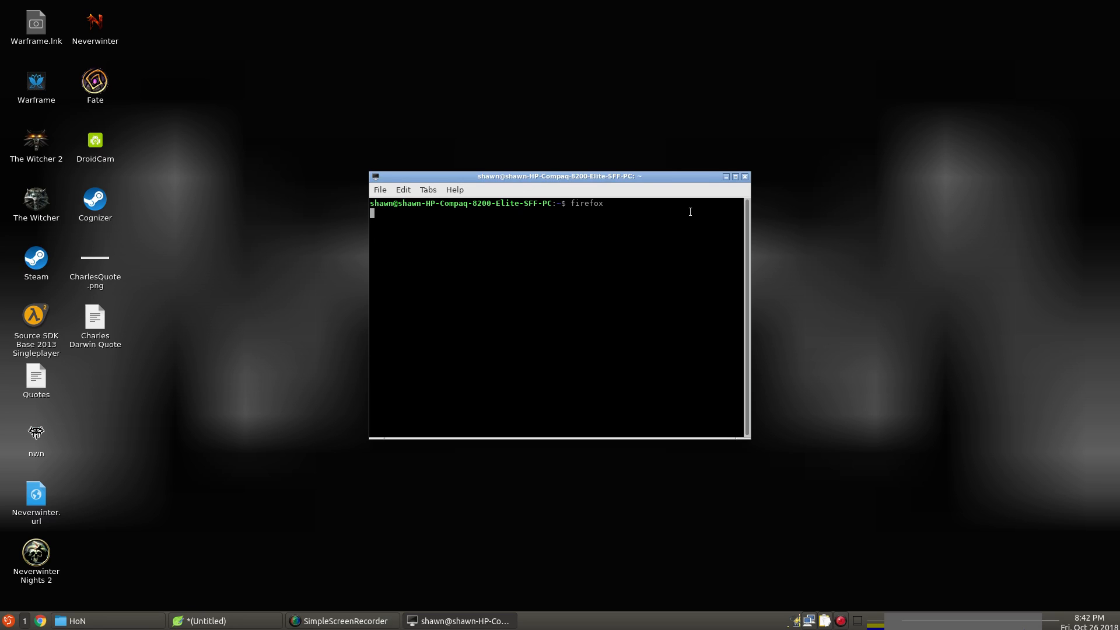
{"action": "key", "text": "Return"}
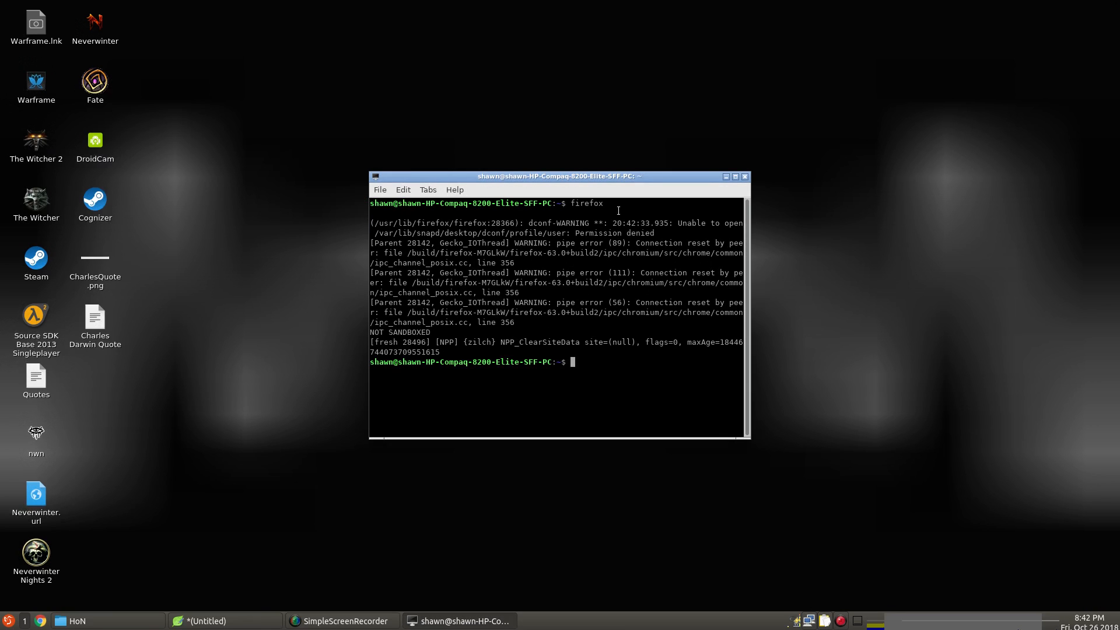
{"action": "mouse_move", "coordinate": [458, 390]}
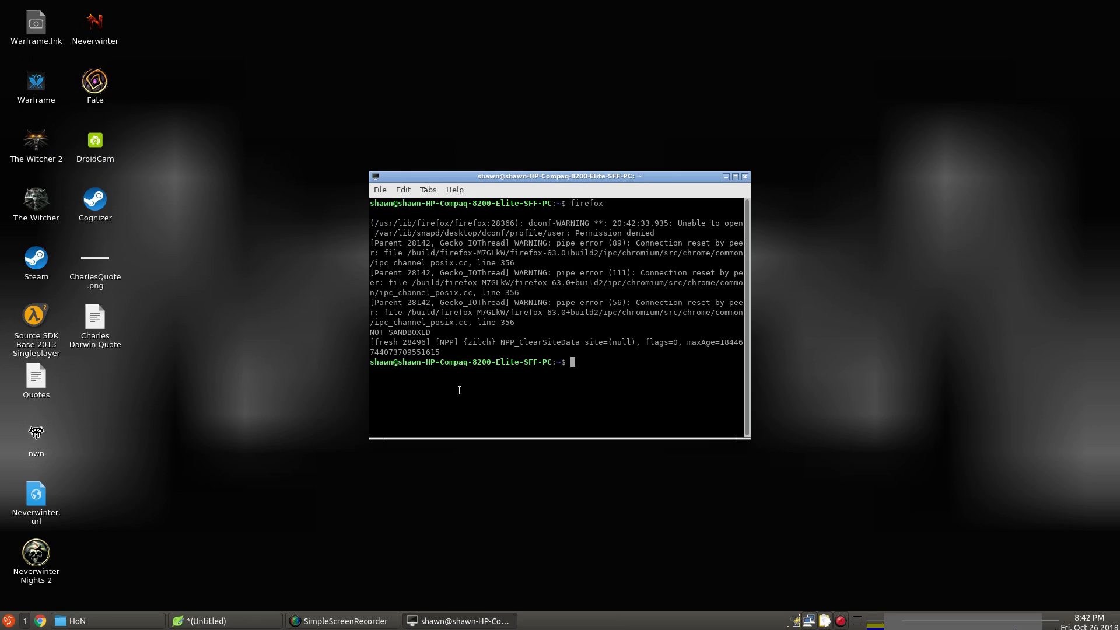
{"action": "mouse_move", "coordinate": [648, 222]}
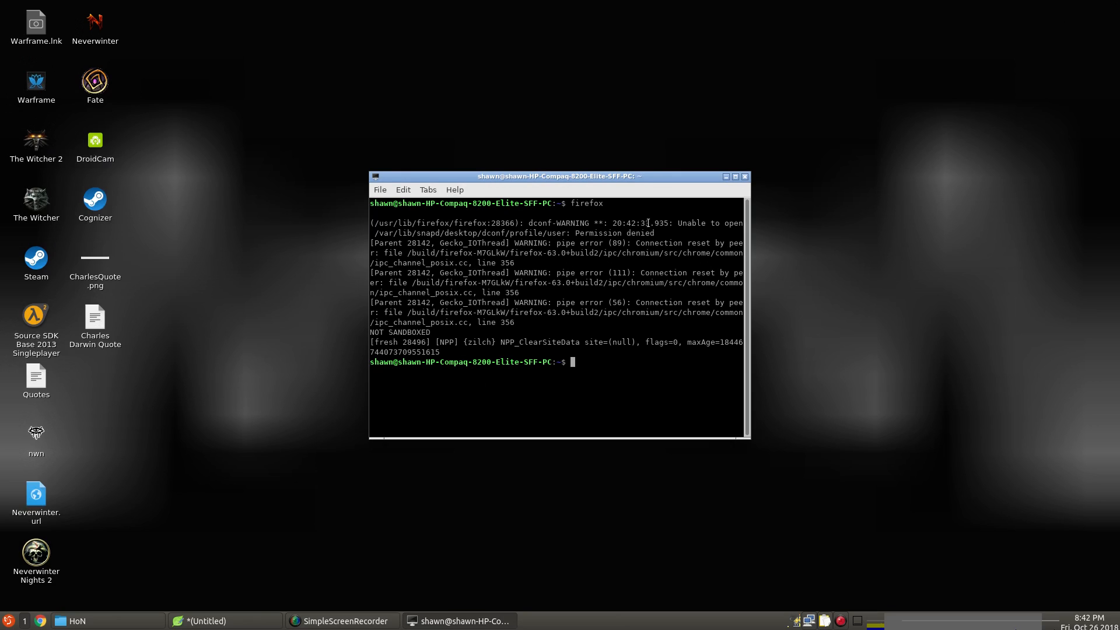
{"action": "mouse_move", "coordinate": [529, 234]}
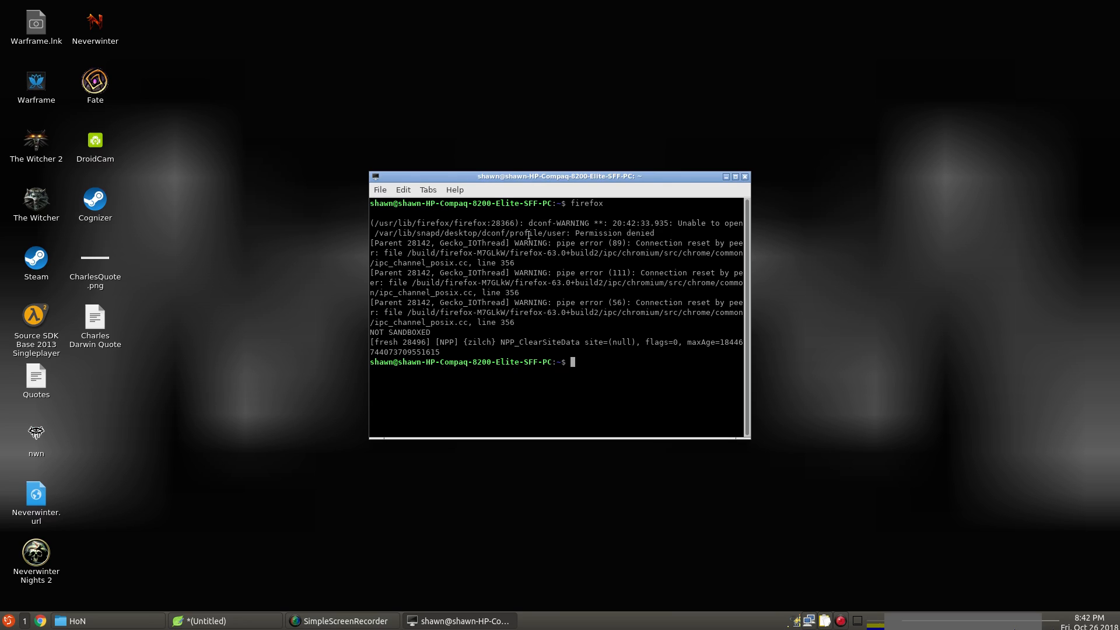
{"action": "mouse_move", "coordinate": [747, 182]}
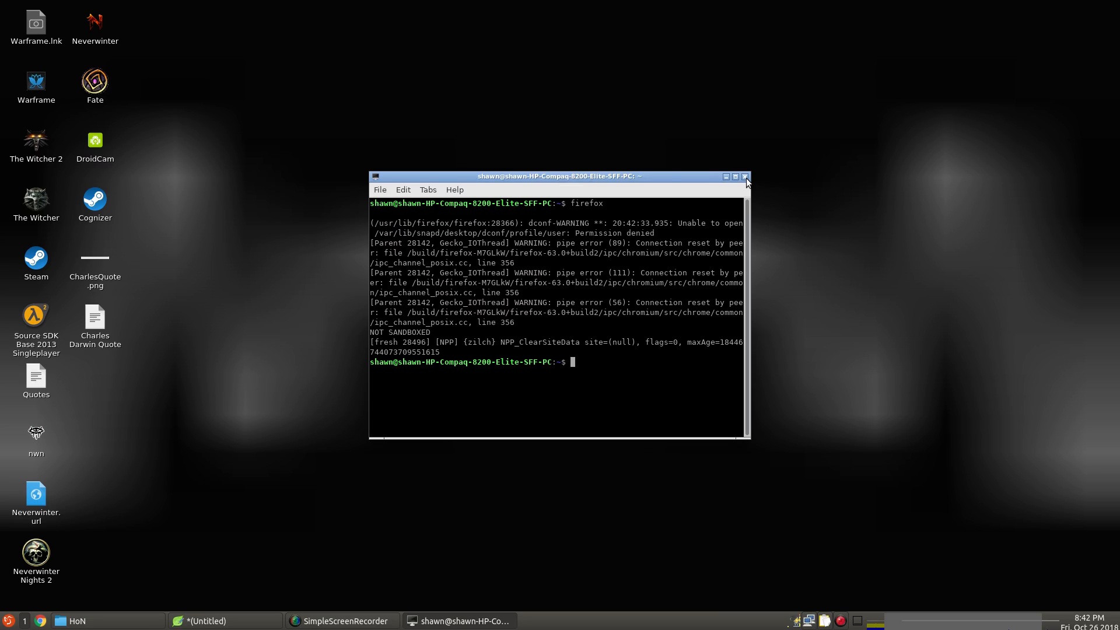
Run hon and hon.sh in the terminal, both reported as command not found.
{"action": "type", "text": "hon"}
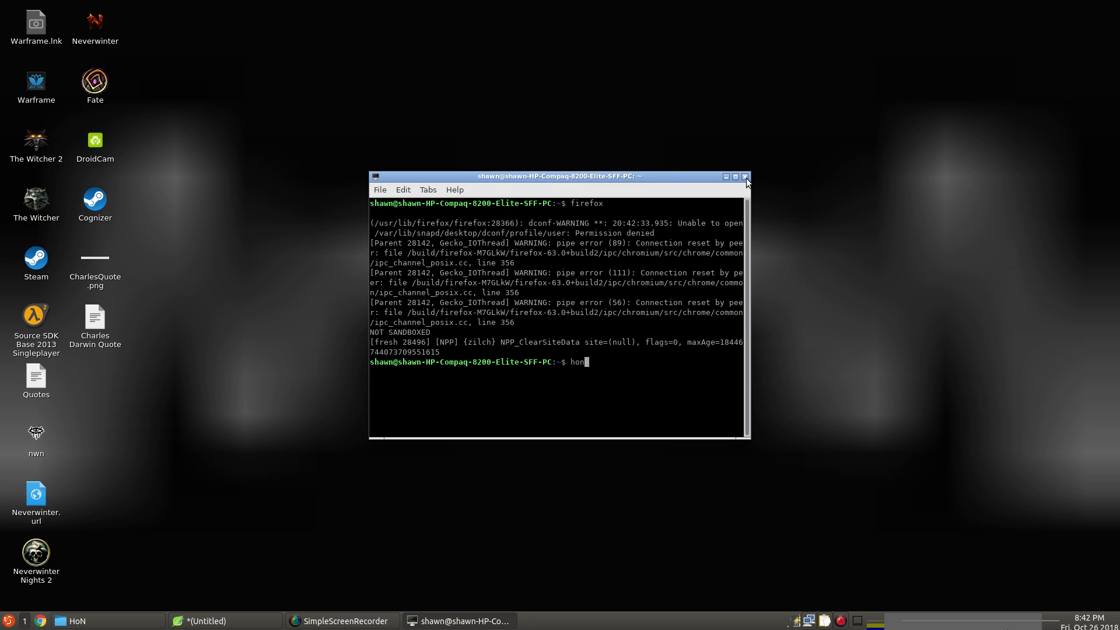
{"action": "key", "text": "Return"}
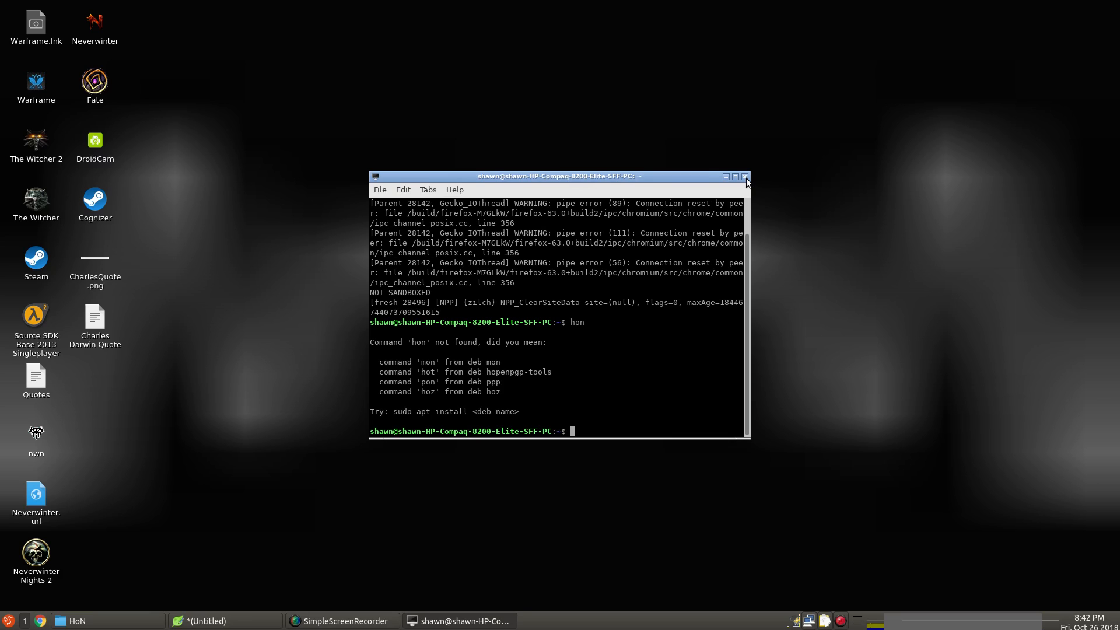
{"action": "type", "text": "hon."}
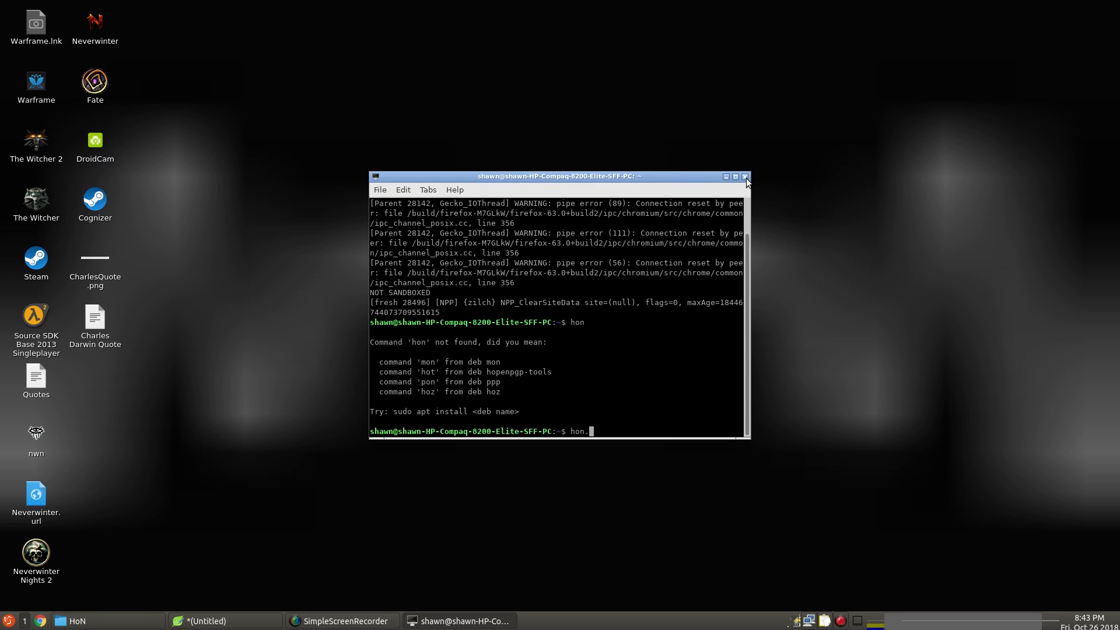
{"action": "key", "text": "Return"}
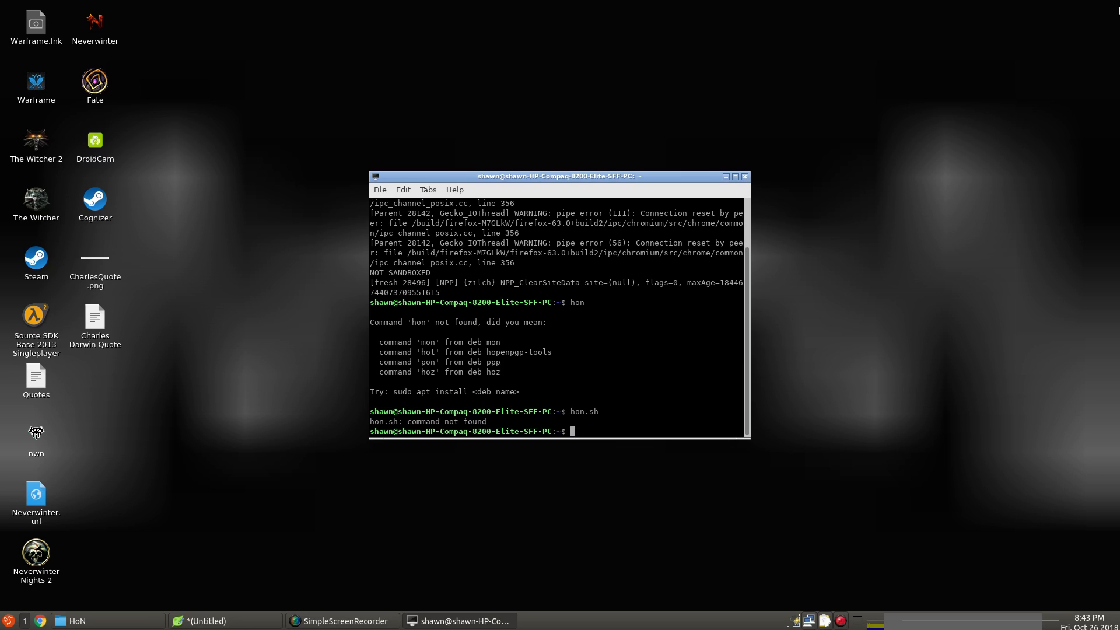
{"action": "left_click", "coordinate": [7, 620]}
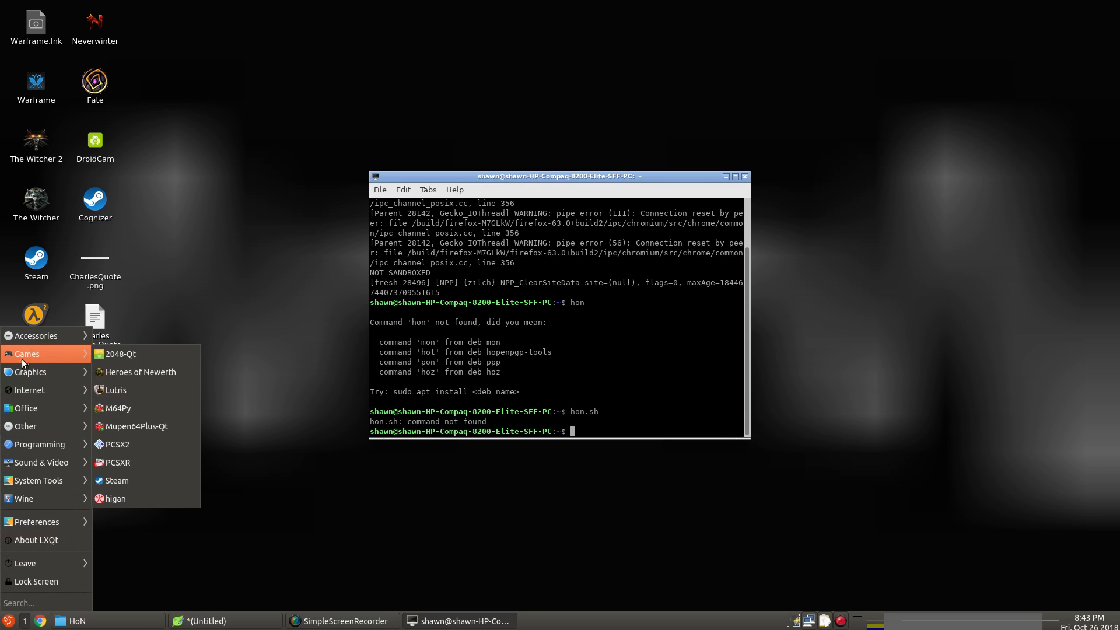
Browse the Games submenu and switch to the HoN folder in PCManFM.
{"action": "left_click", "coordinate": [136, 380]}
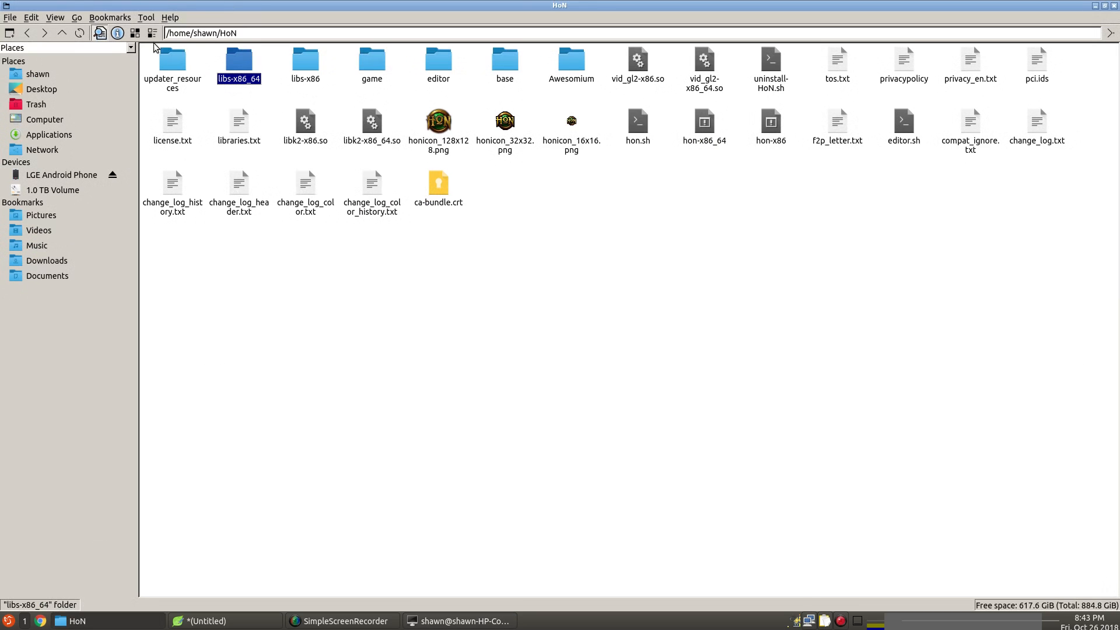
{"action": "mouse_move", "coordinate": [804, 260]}
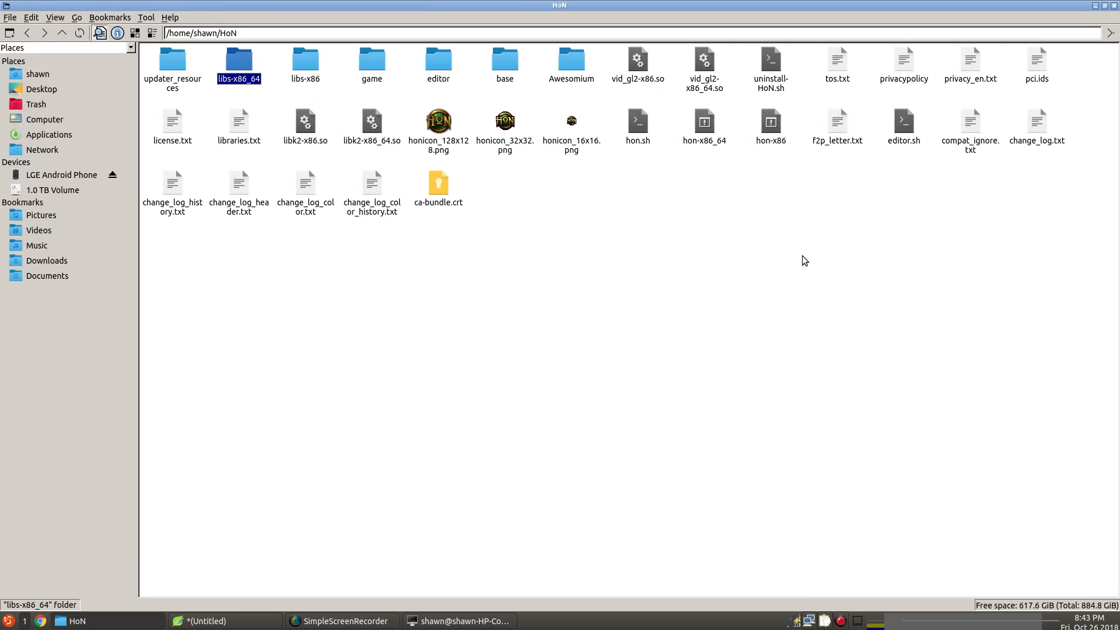
{"action": "mouse_move", "coordinate": [256, 48]}
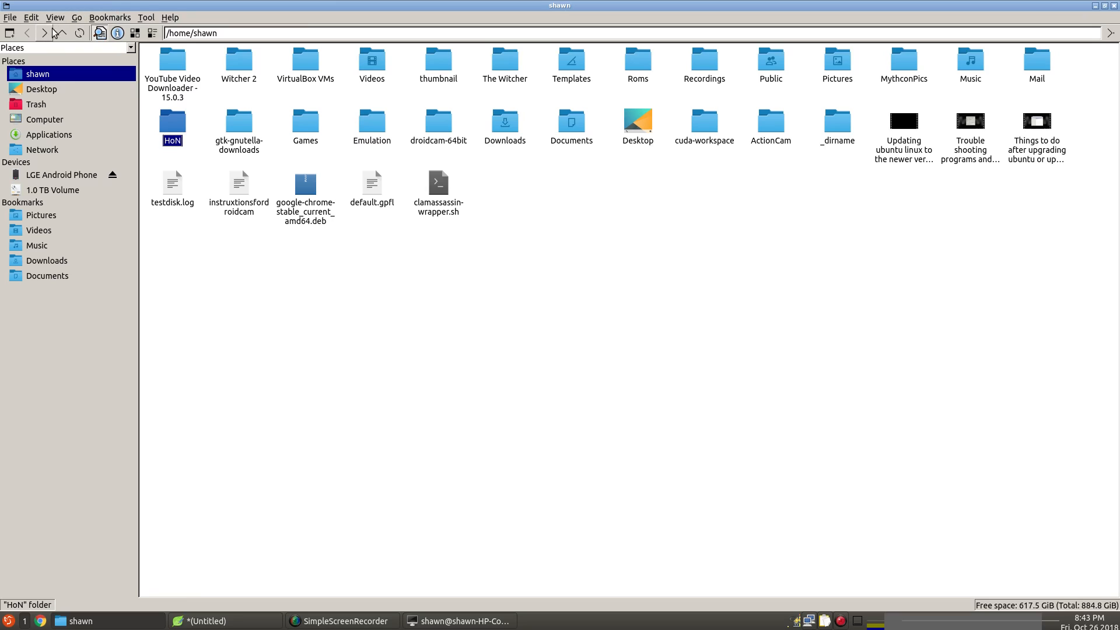
{"action": "double_click", "coordinate": [171, 119]}
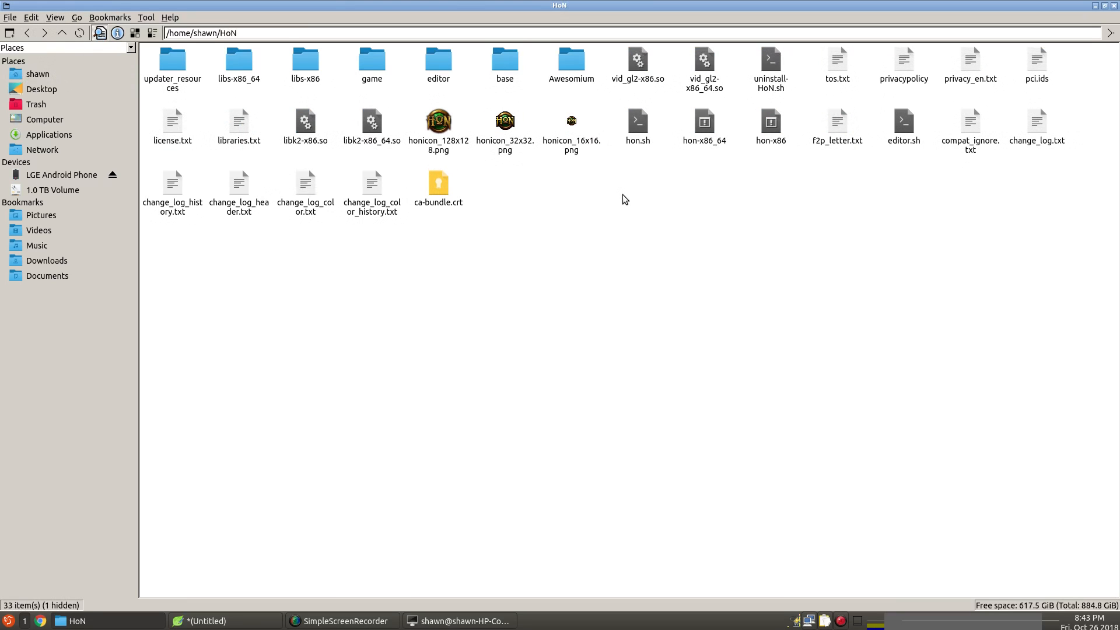
{"action": "mouse_move", "coordinate": [188, 89]}
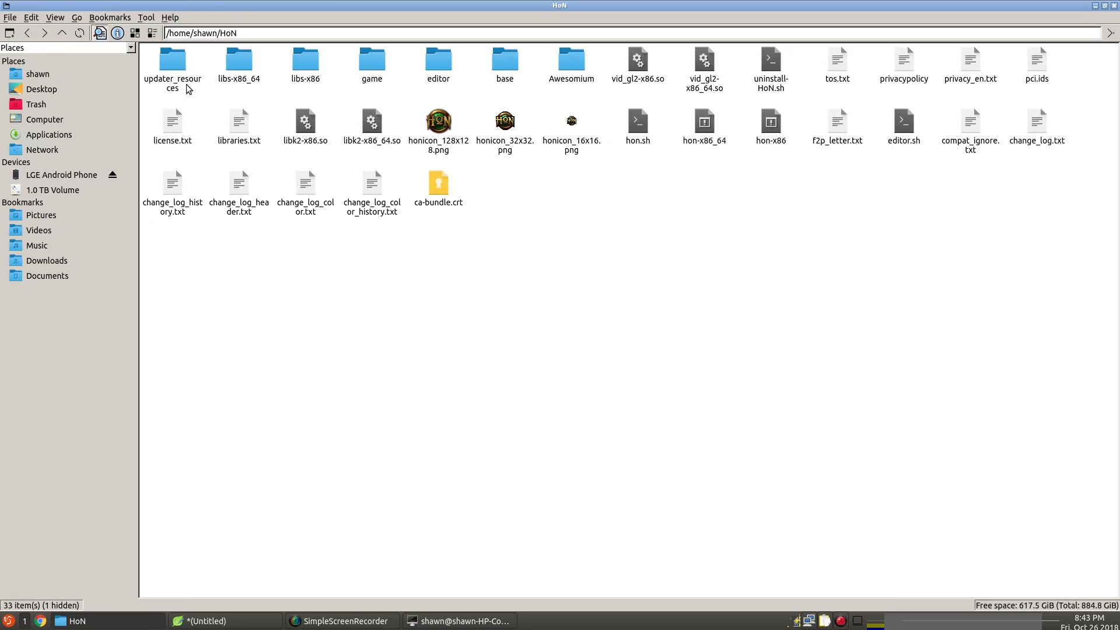
{"action": "mouse_move", "coordinate": [799, 124]}
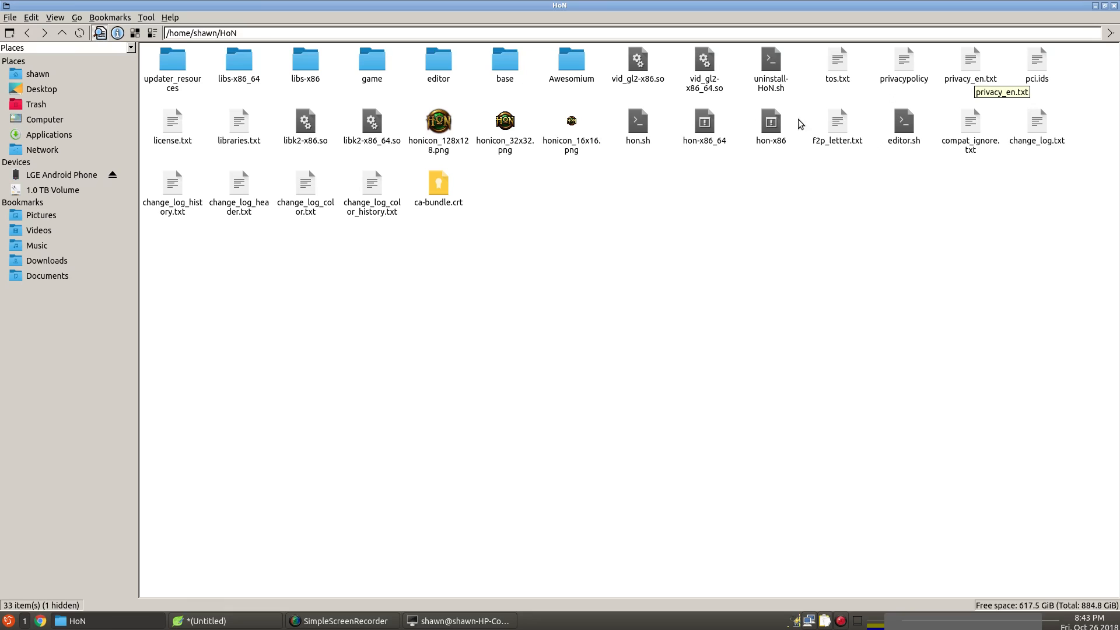
{"action": "mouse_move", "coordinate": [621, 121]}
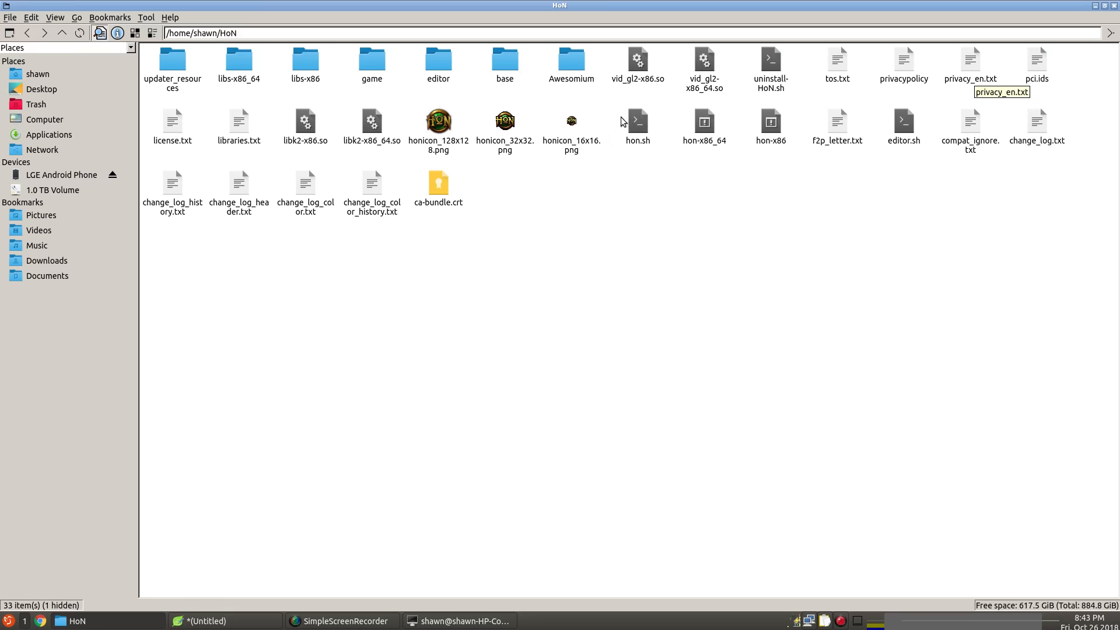
{"action": "mouse_move", "coordinate": [648, 119]}
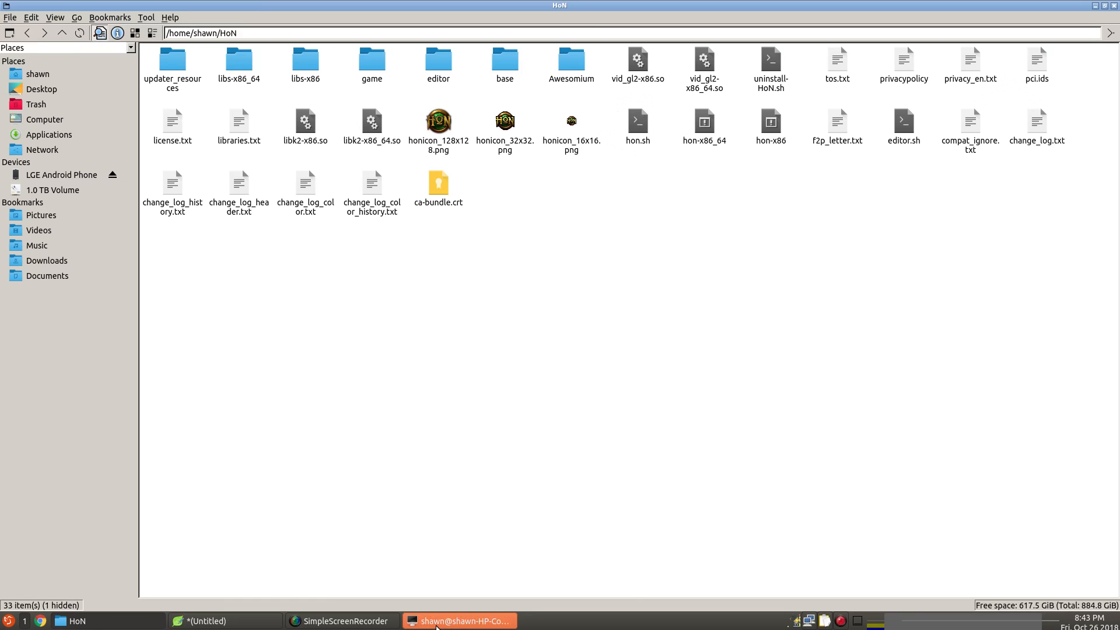
Copy the cd command for the HoN folder from the FeatherPad notes.
{"action": "left_click", "coordinate": [458, 620]}
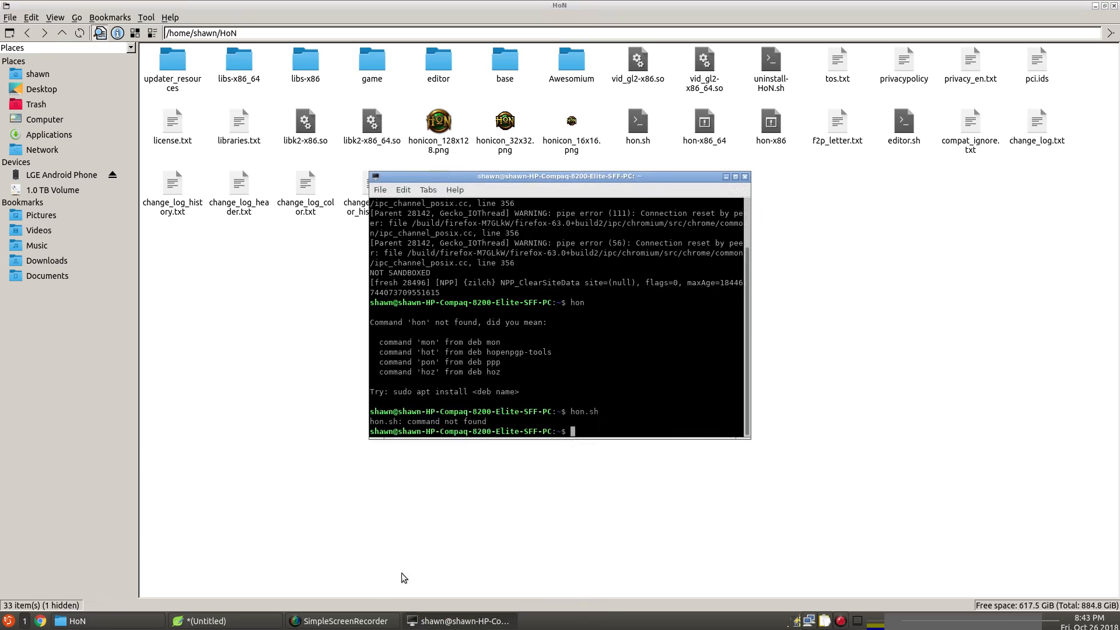
{"action": "mouse_move", "coordinate": [257, 611]}
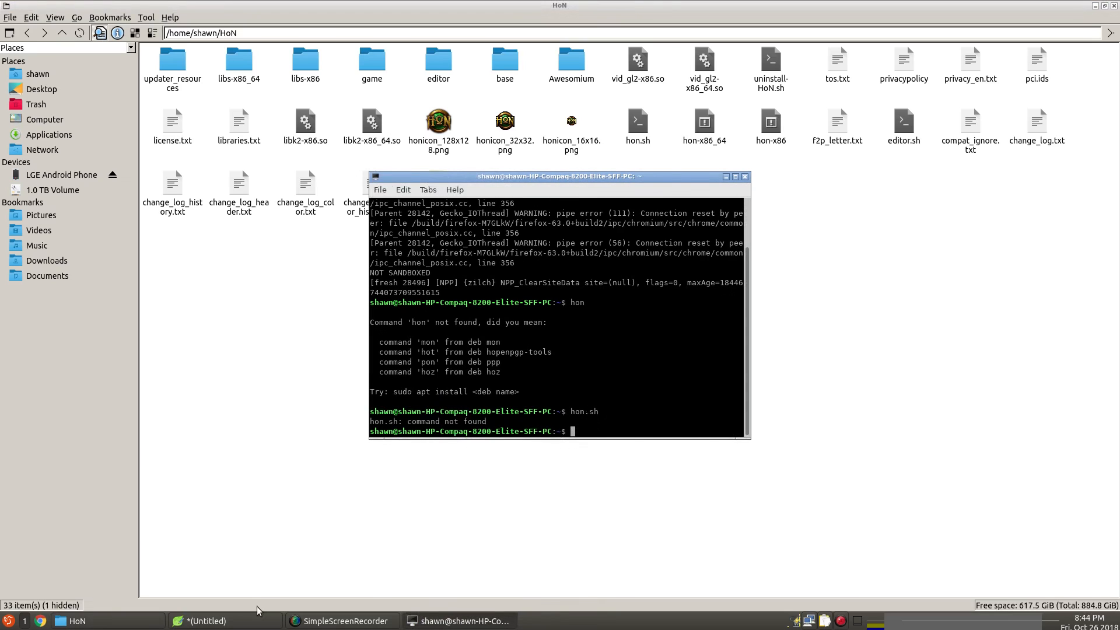
{"action": "left_click", "coordinate": [207, 620]}
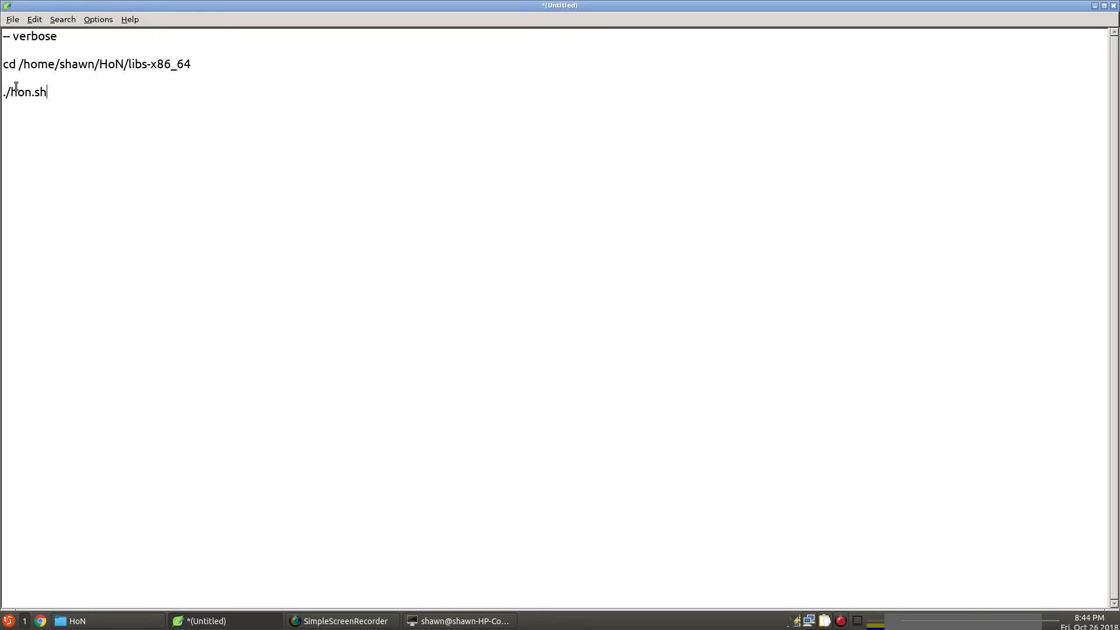
{"action": "triple_click", "coordinate": [93, 63]}
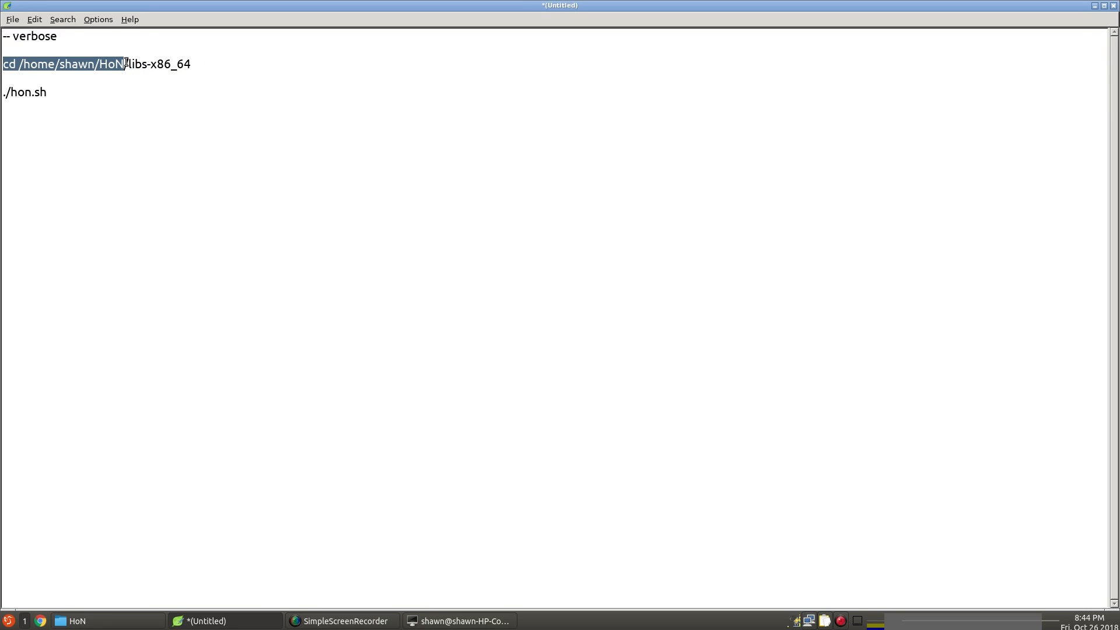
{"action": "right_click", "coordinate": [123, 64]}
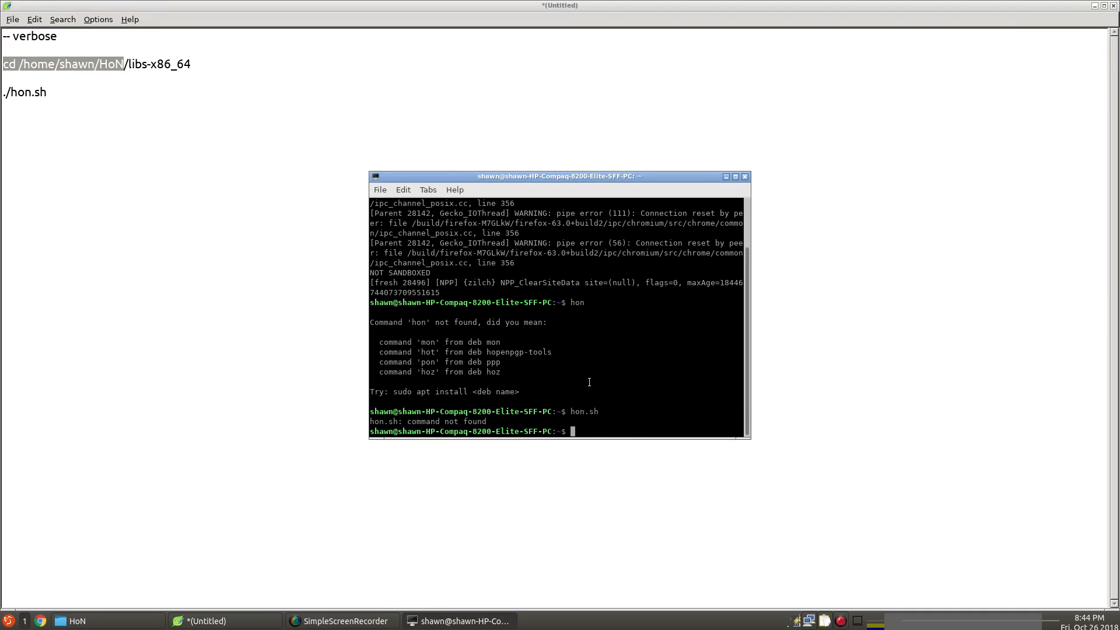
Paste the cd command into LXTerminal and run it.
{"action": "right_click", "coordinate": [572, 432]}
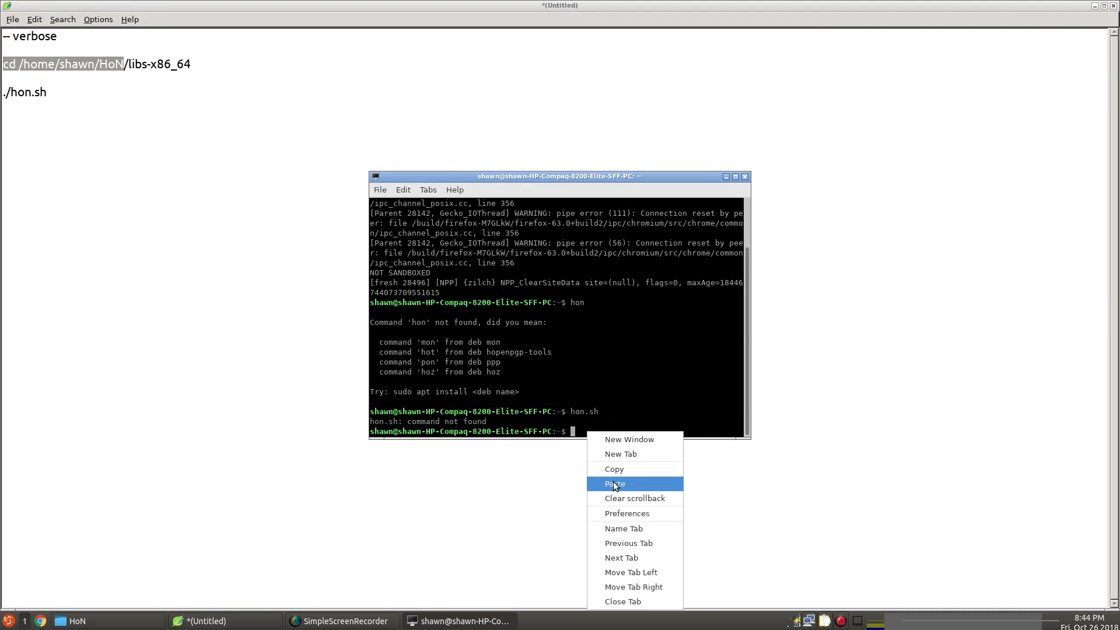
{"action": "left_click", "coordinate": [614, 484]}
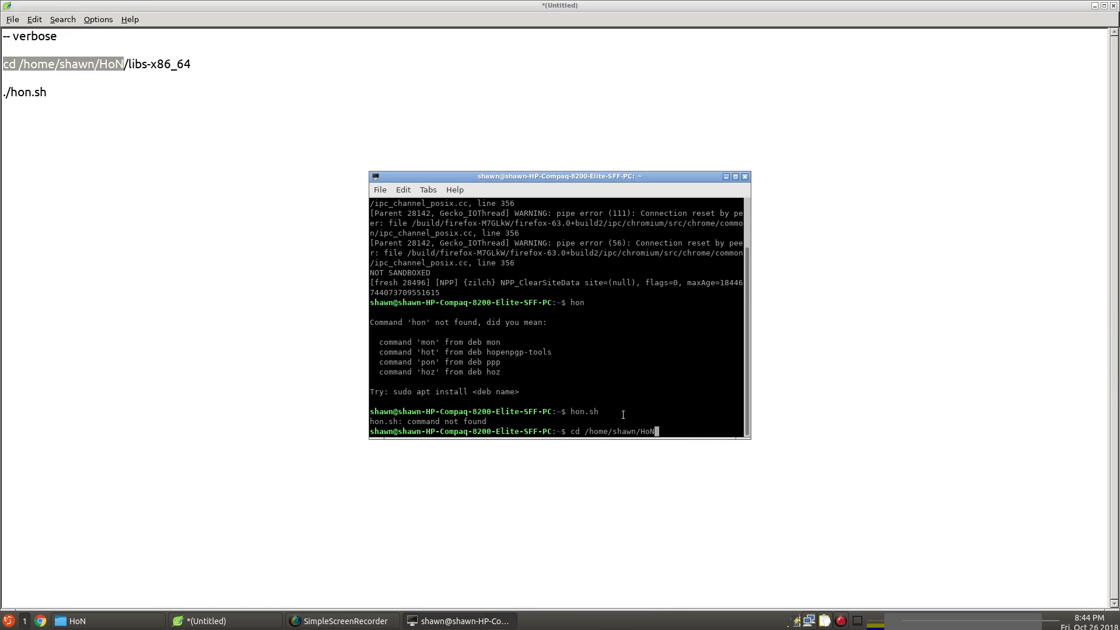
{"action": "key", "text": "Return"}
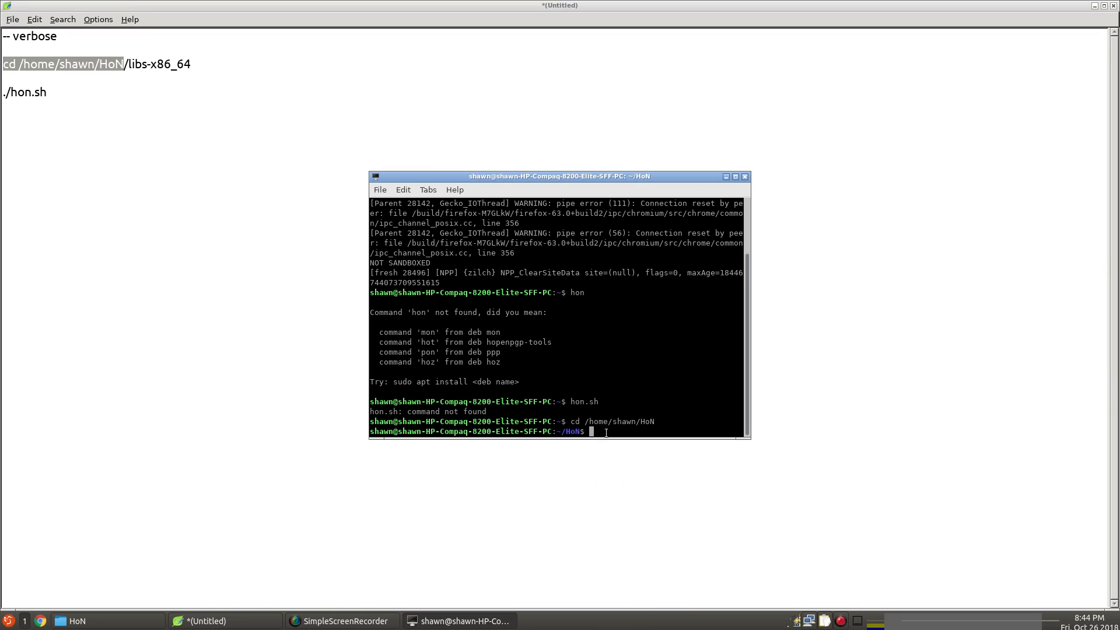
{"action": "mouse_move", "coordinate": [58, 92]}
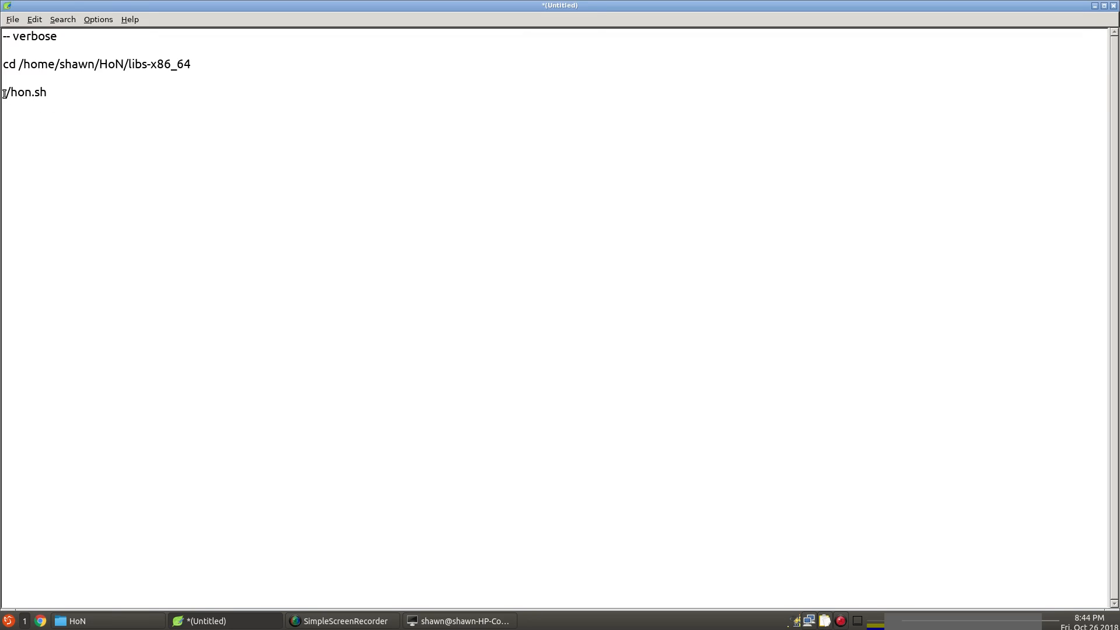
Copy the ./hon.sh line from FeatherPad and paste it at the terminal prompt.
{"action": "right_click", "coordinate": [23, 91]}
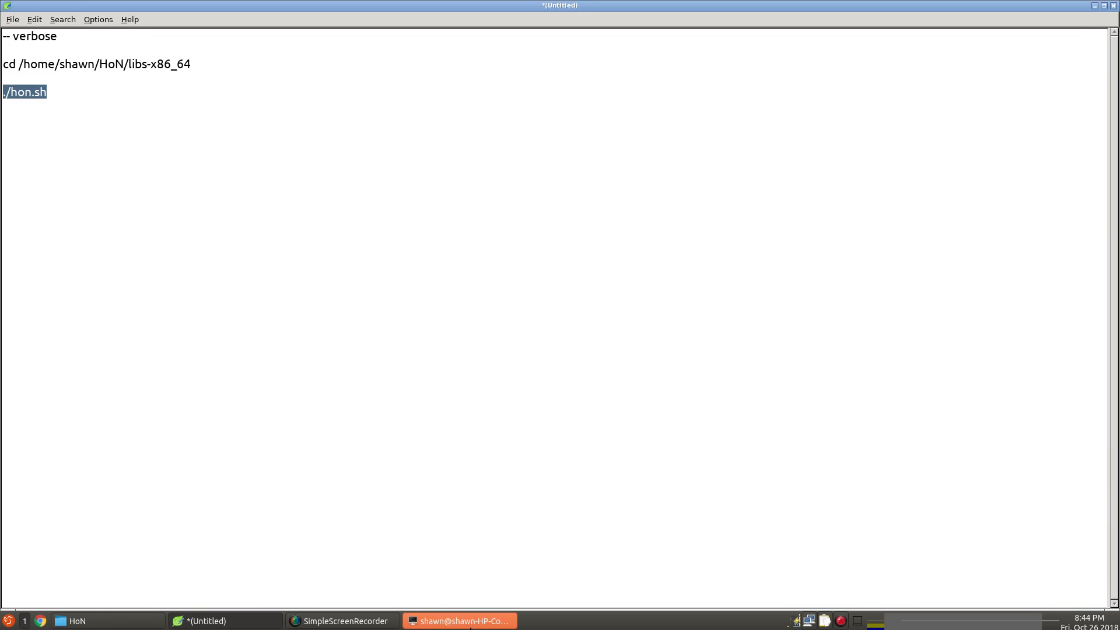
{"action": "right_click", "coordinate": [591, 432]}
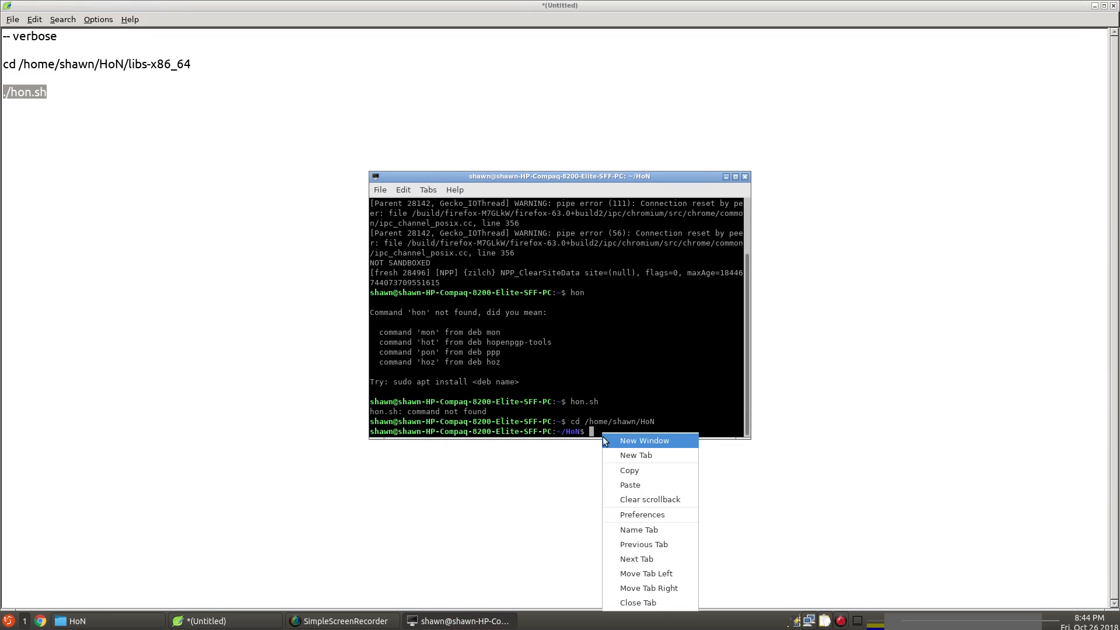
{"action": "left_click", "coordinate": [630, 484]}
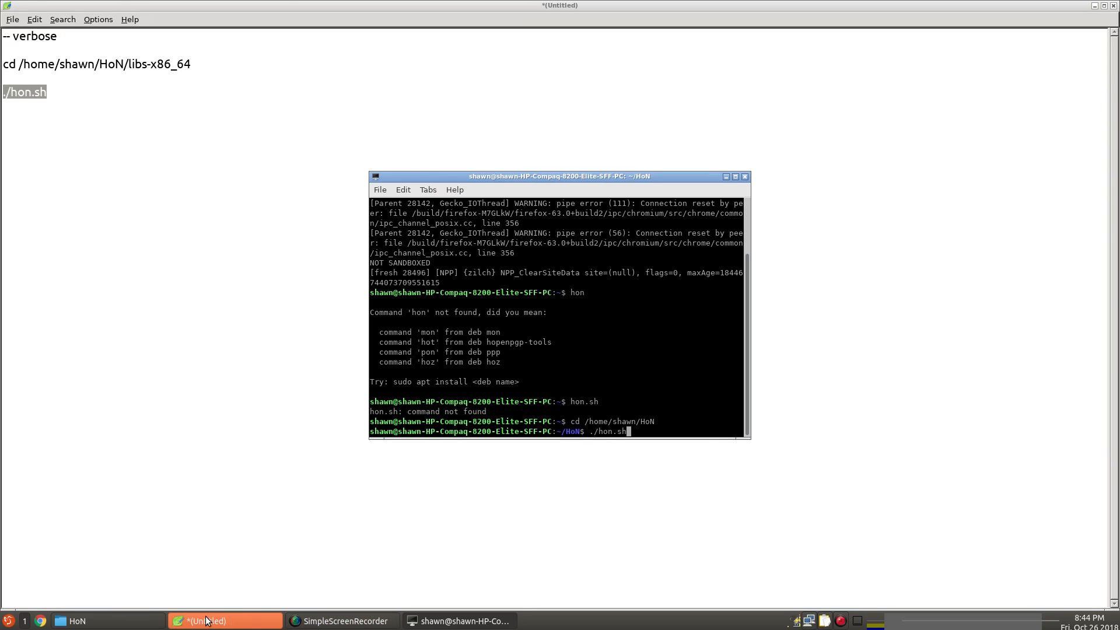
Select hon.sh in PCManFM to see its 874-byte shell script details.
{"action": "left_click", "coordinate": [72, 620]}
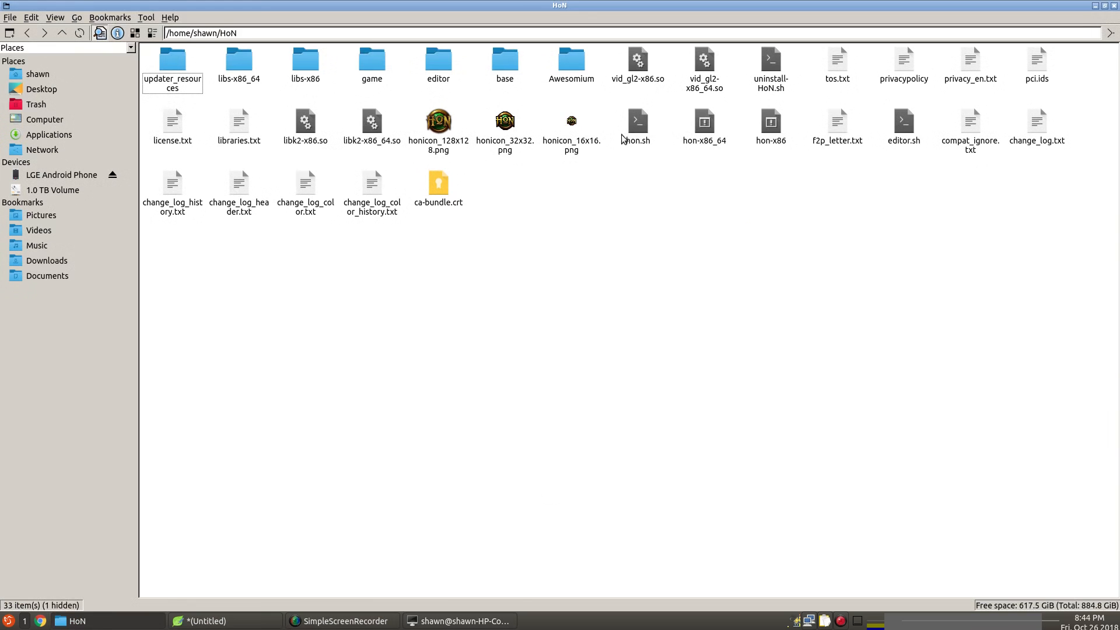
{"action": "left_click", "coordinate": [635, 121]}
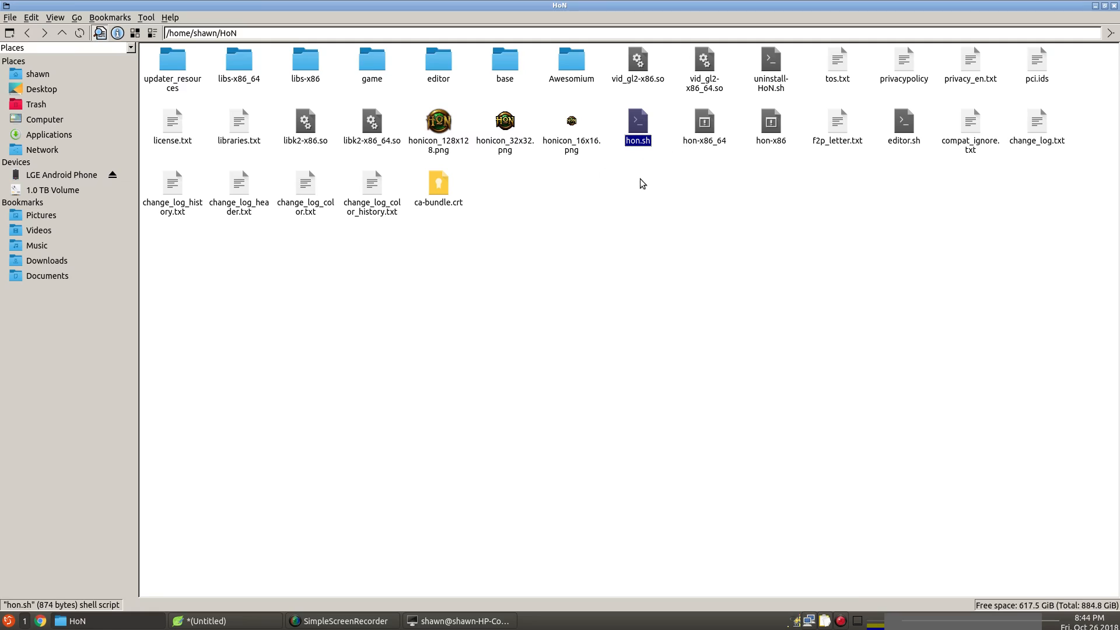
{"action": "mouse_move", "coordinate": [616, 150]}
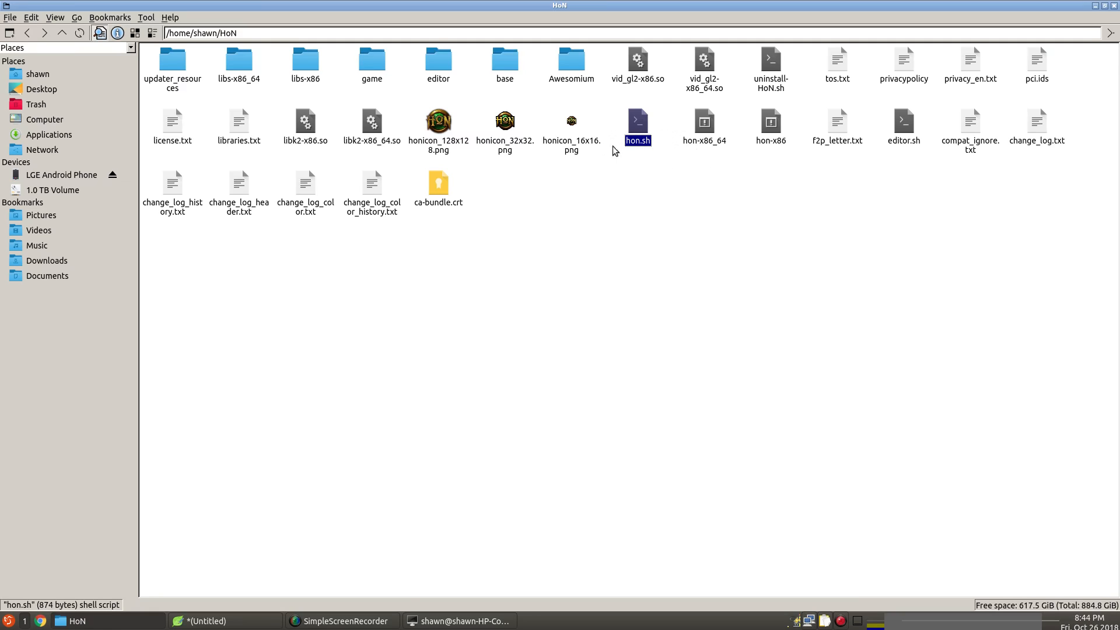
{"action": "mouse_move", "coordinate": [634, 155]}
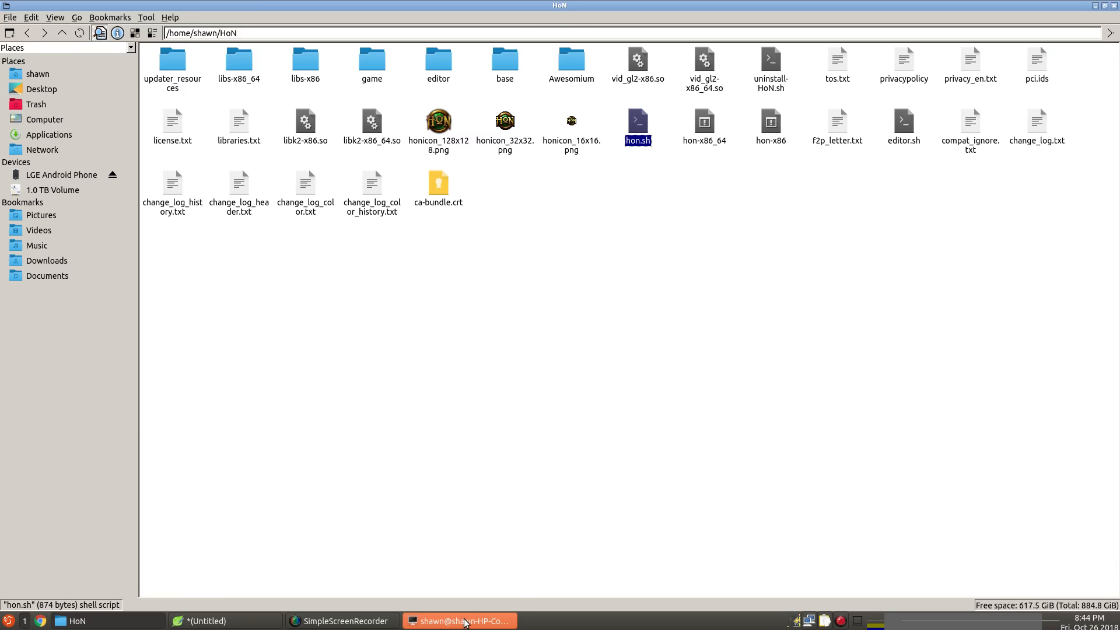
Run ./hon.sh in the HoN folder, producing a libcairo undefined-symbol error.
{"action": "left_click", "coordinate": [460, 621]}
{"action": "type", "text": "./hon.sh"}
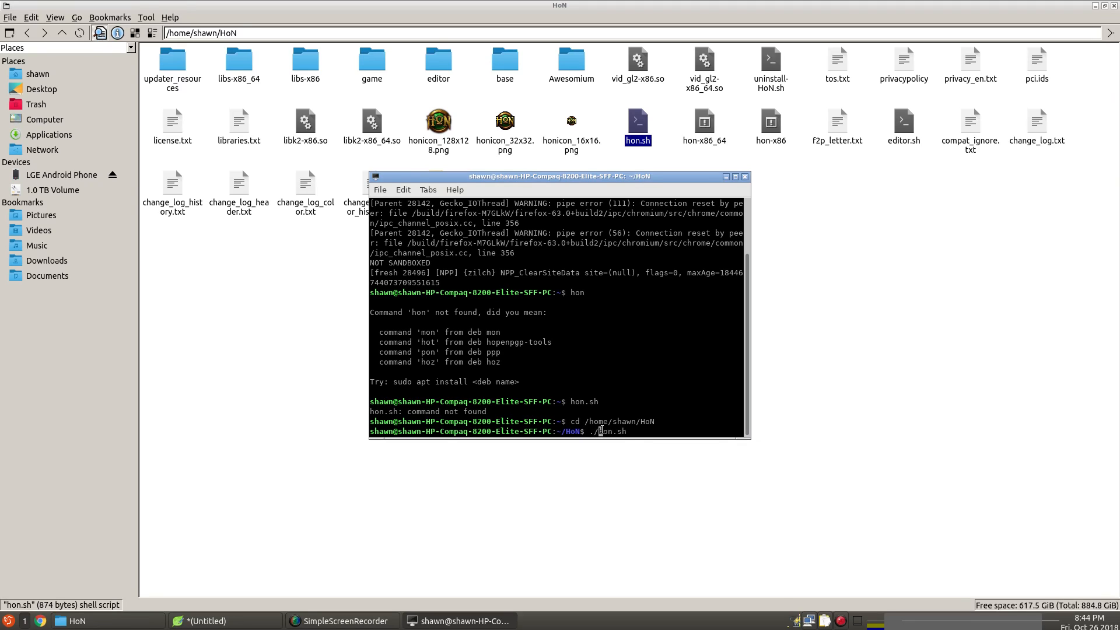
{"action": "key", "text": "Return"}
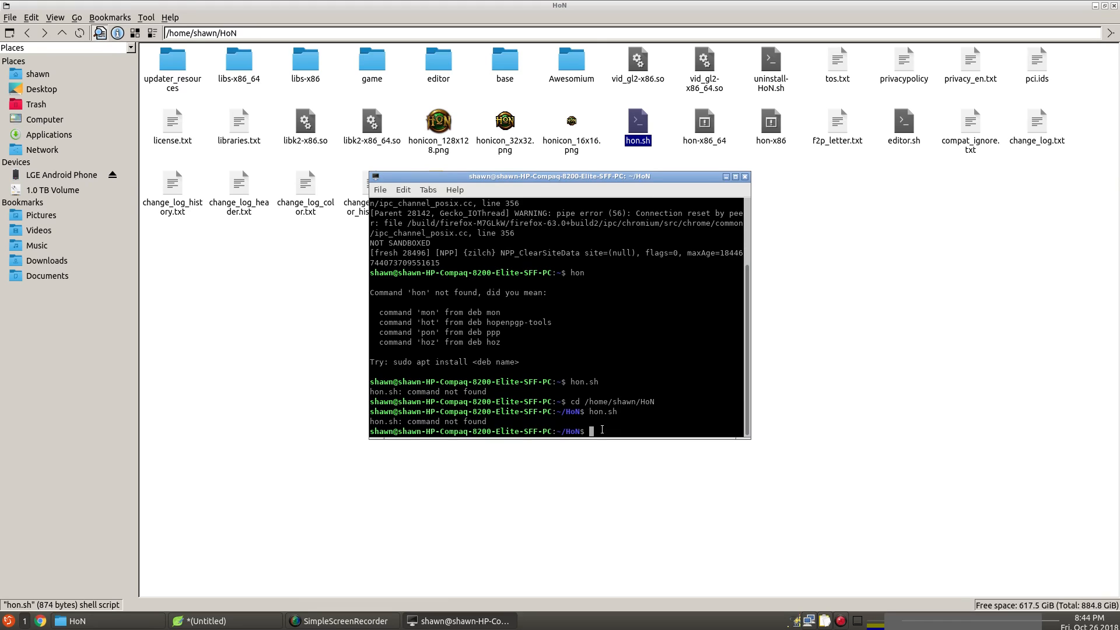
{"action": "type", "text": "./"}
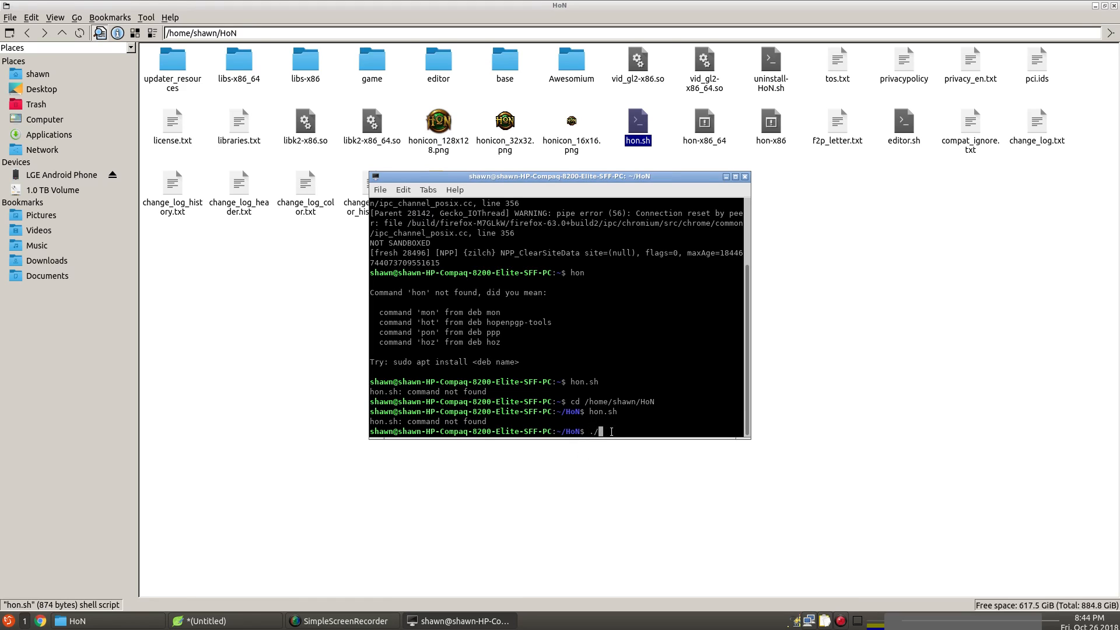
{"action": "type", "text": "hon"}
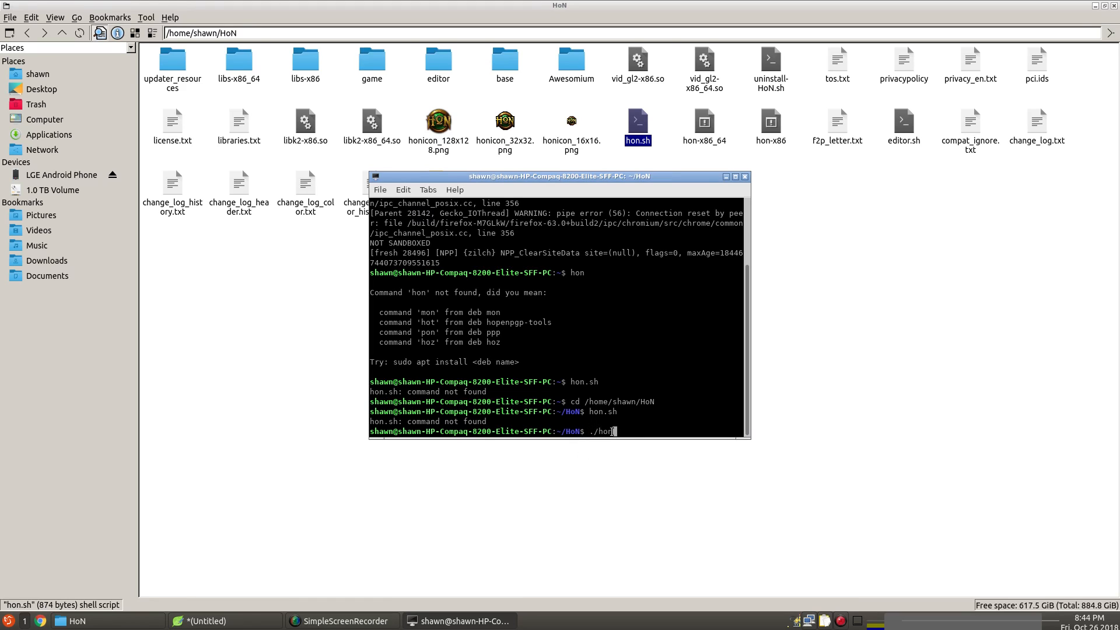
{"action": "type", "text": ".sh"}
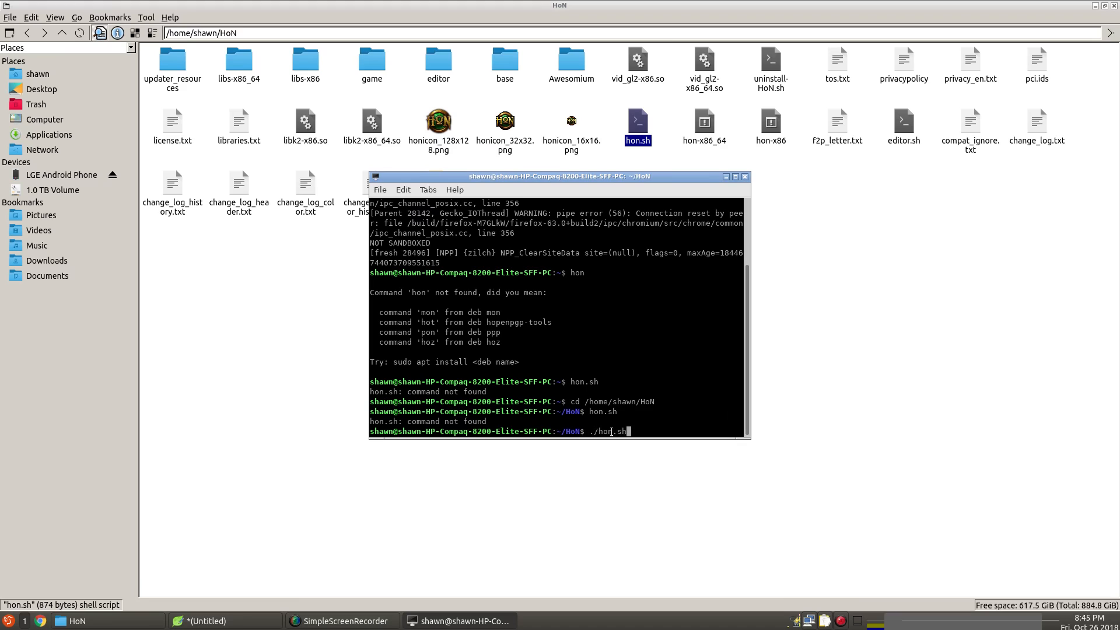
{"action": "key", "text": "Return"}
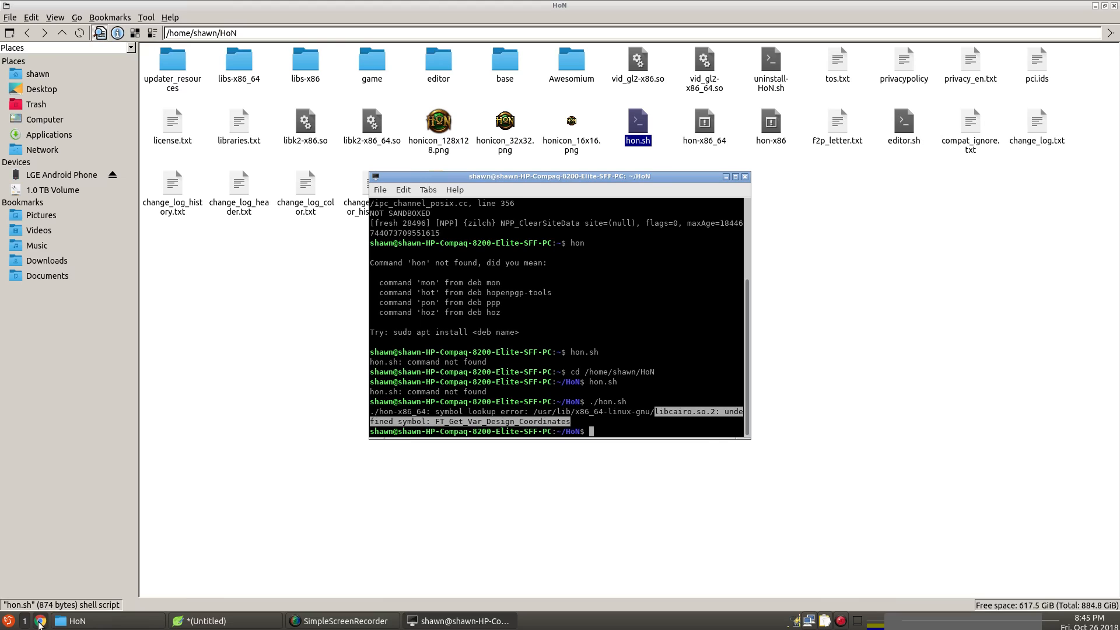
{"action": "mouse_move", "coordinate": [182, 76]}
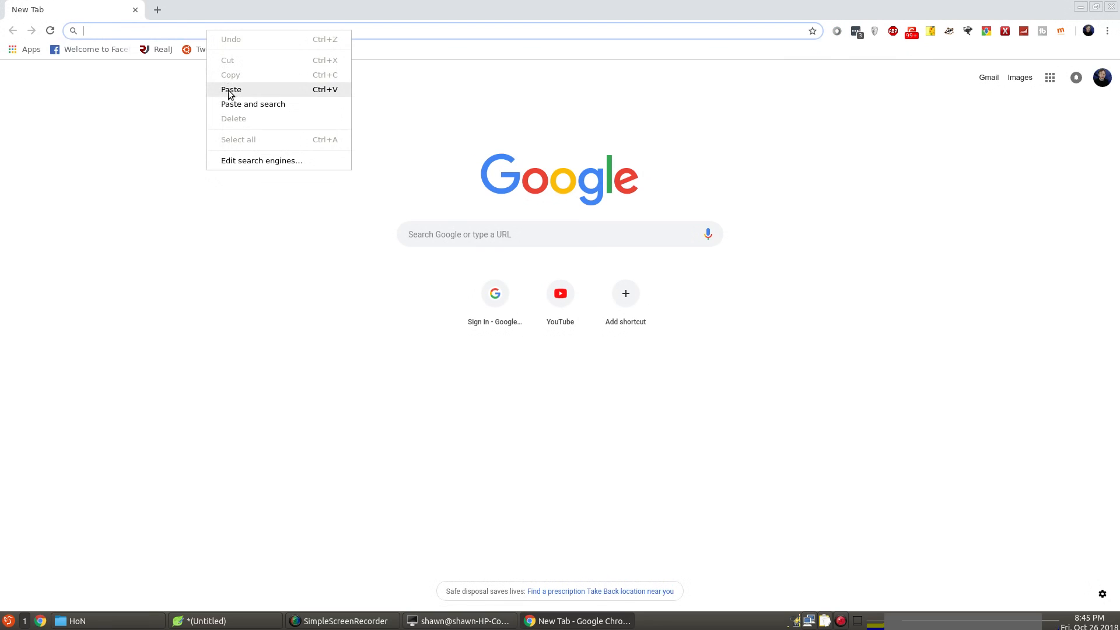
Search Google for the copied libcairo FT_Get_Var_Design_Coordinates error and scroll the results.
{"action": "left_click", "coordinate": [252, 104]}
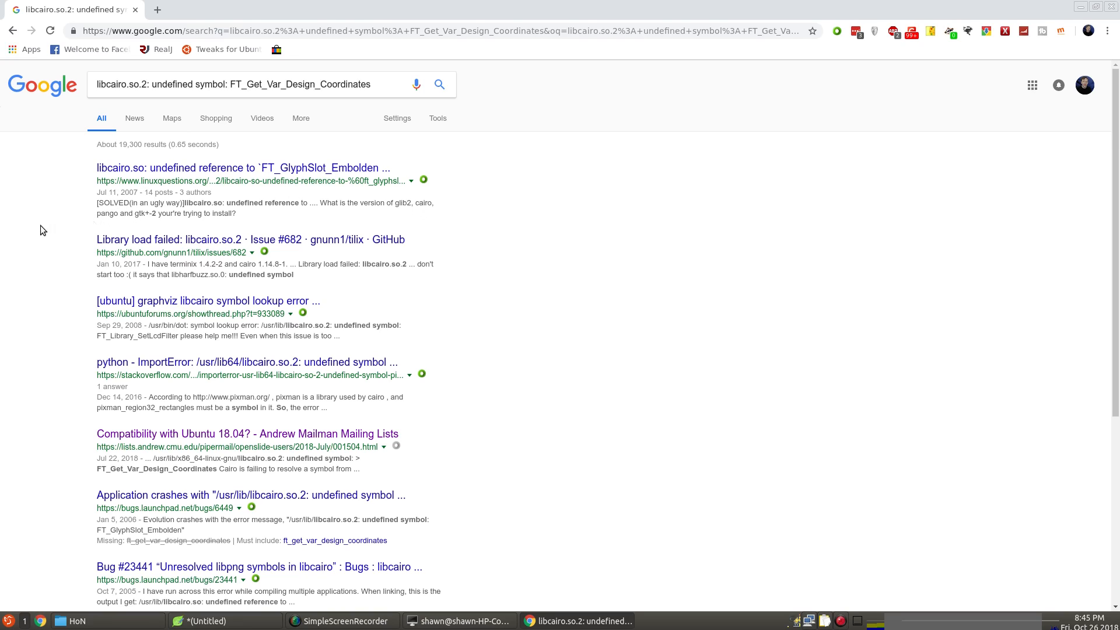
{"action": "mouse_move", "coordinate": [140, 213]}
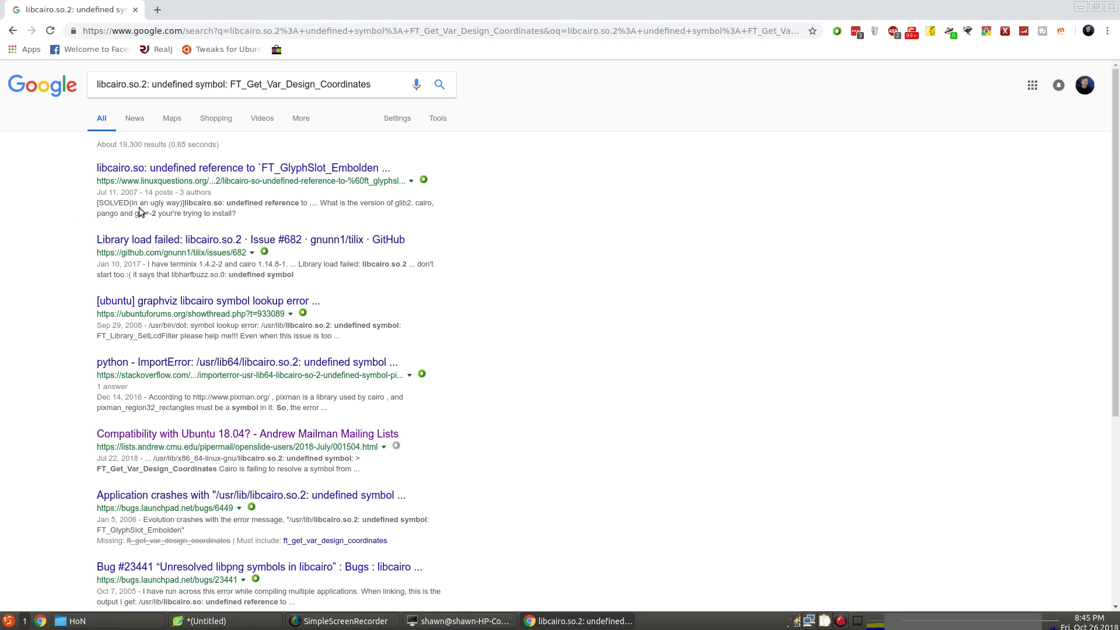
{"action": "mouse_move", "coordinate": [318, 205]}
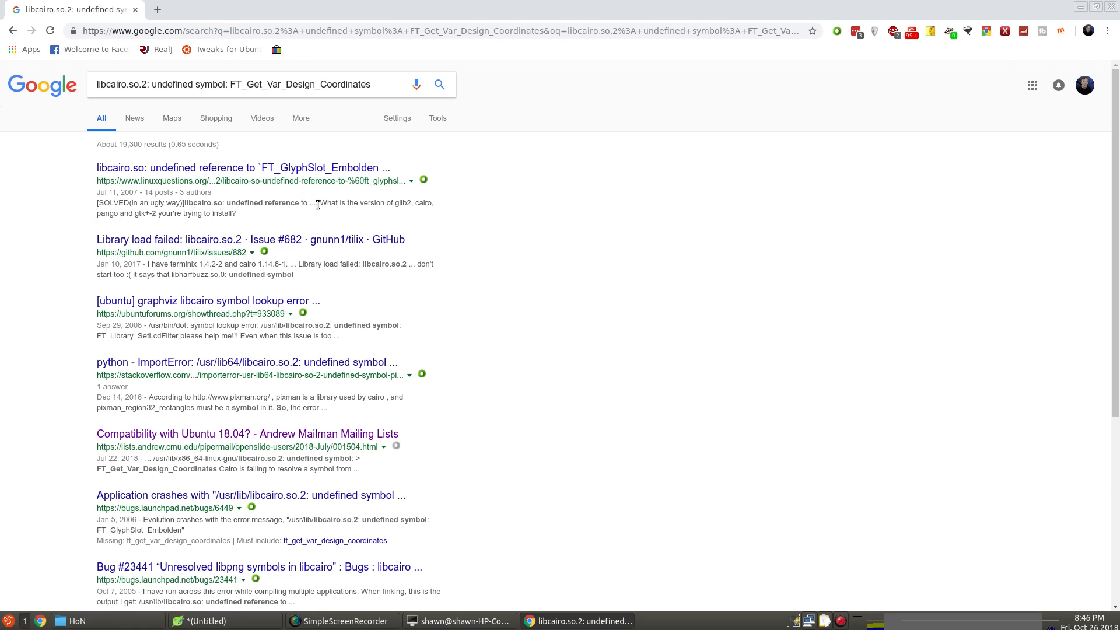
{"action": "mouse_move", "coordinate": [258, 197]}
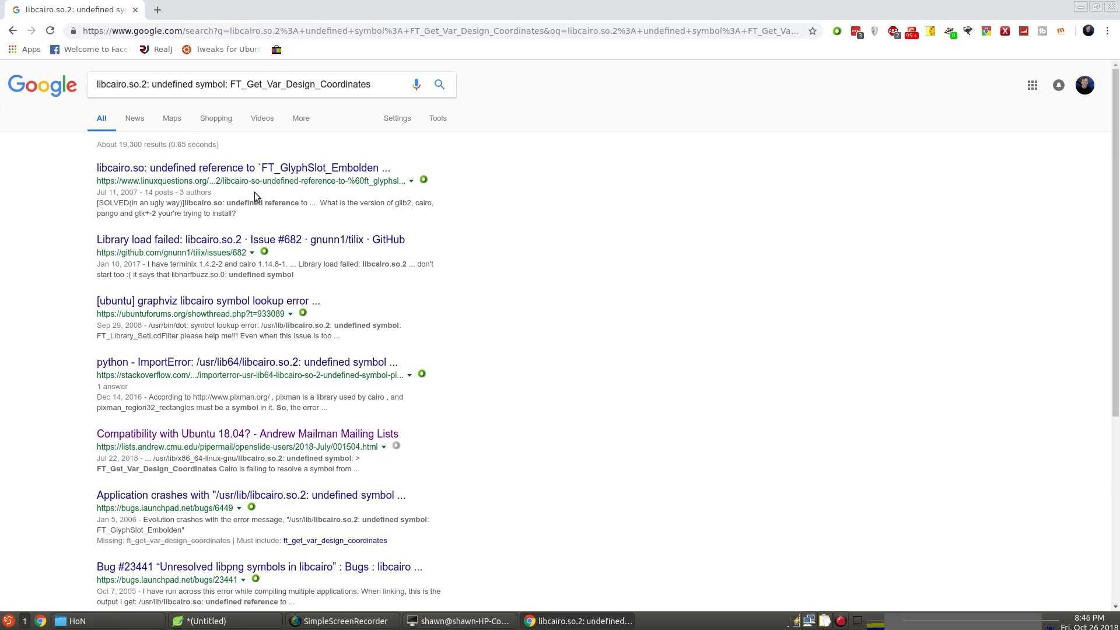
{"action": "mouse_move", "coordinate": [407, 308]}
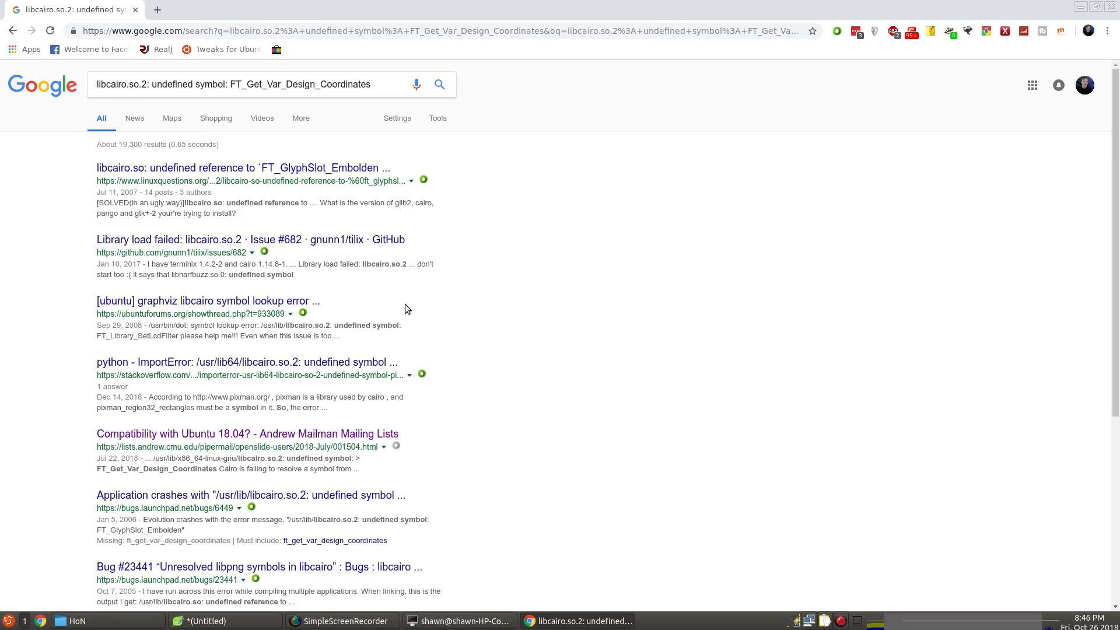
{"action": "mouse_move", "coordinate": [386, 277]}
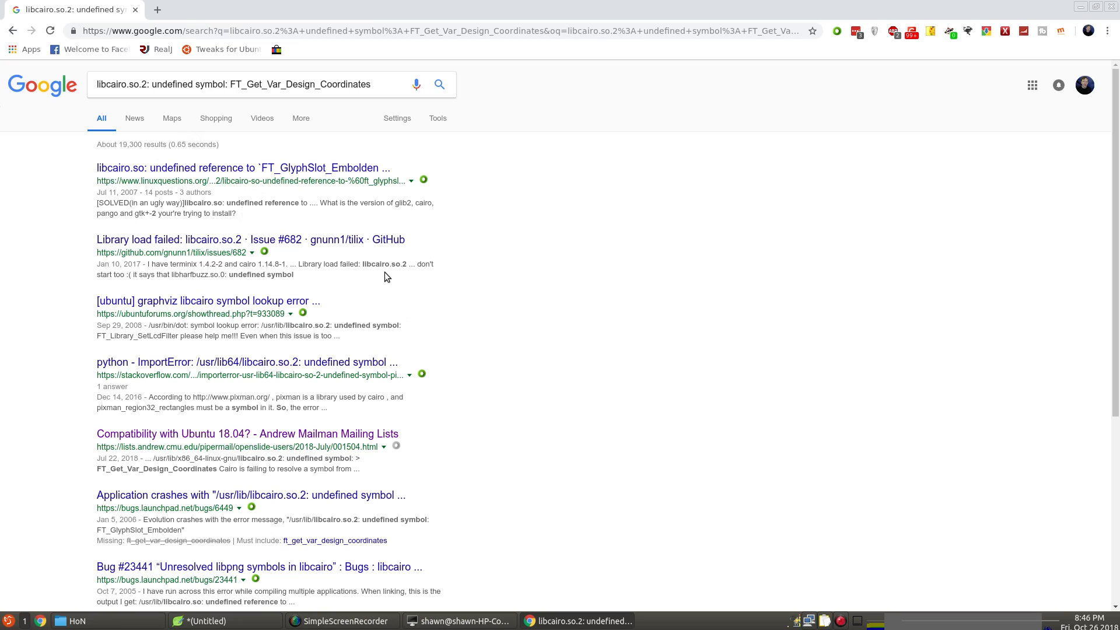
{"action": "mouse_move", "coordinate": [411, 340]}
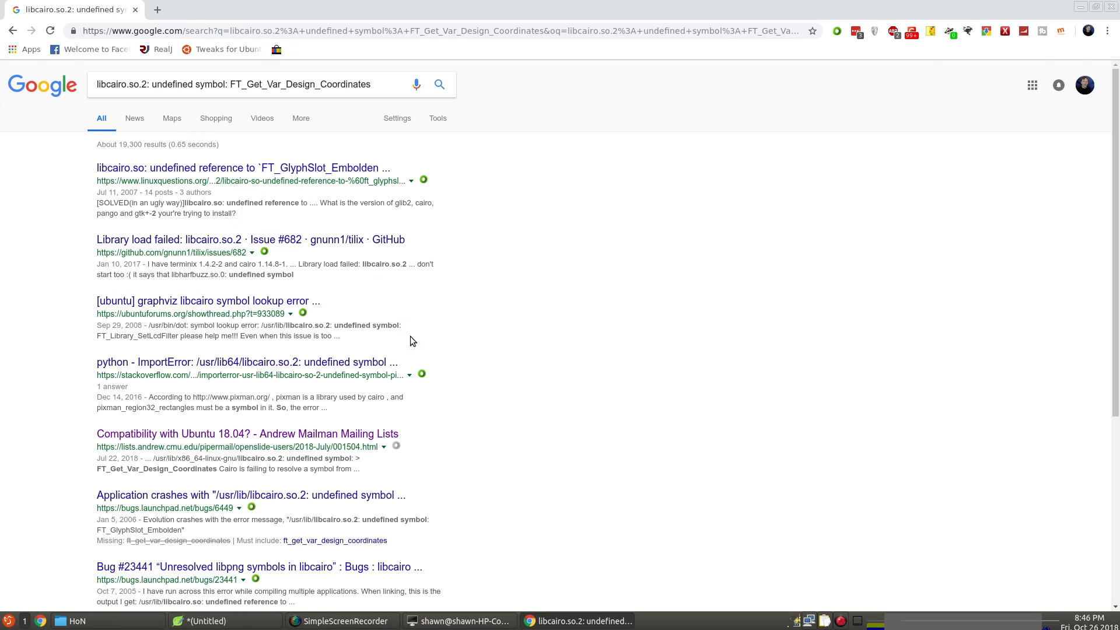
{"action": "mouse_move", "coordinate": [261, 83]}
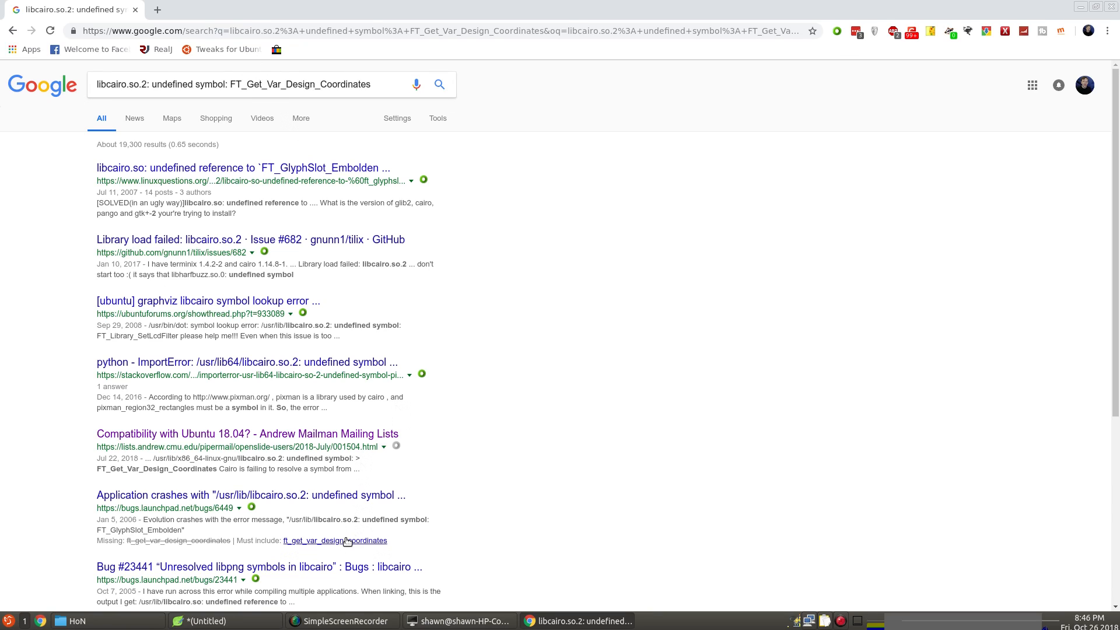
{"action": "mouse_move", "coordinate": [229, 334]}
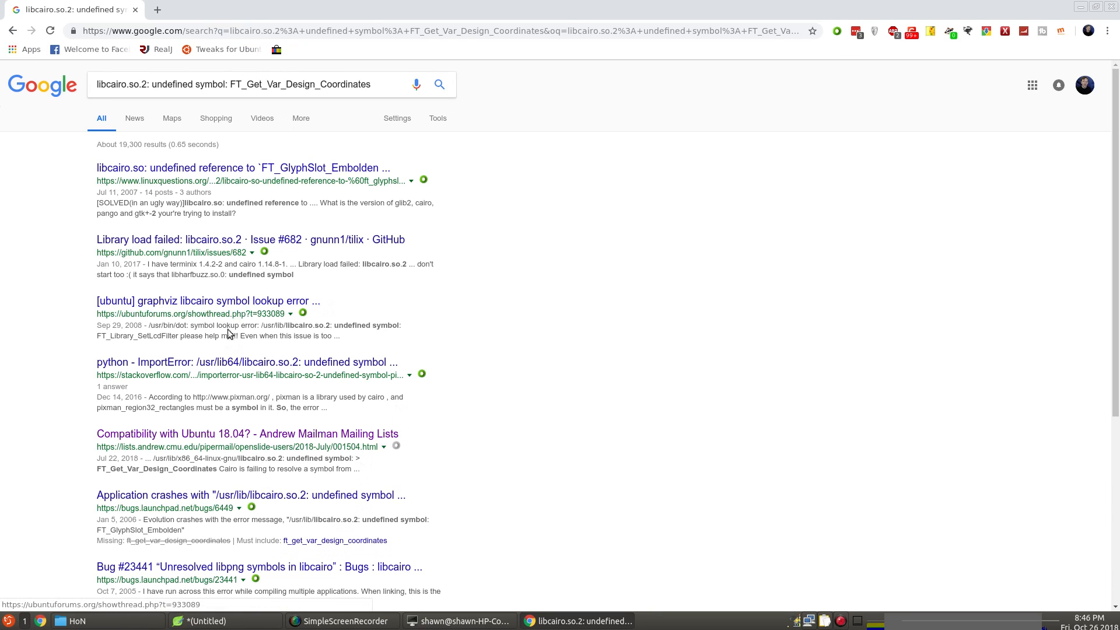
{"action": "mouse_move", "coordinate": [201, 168]}
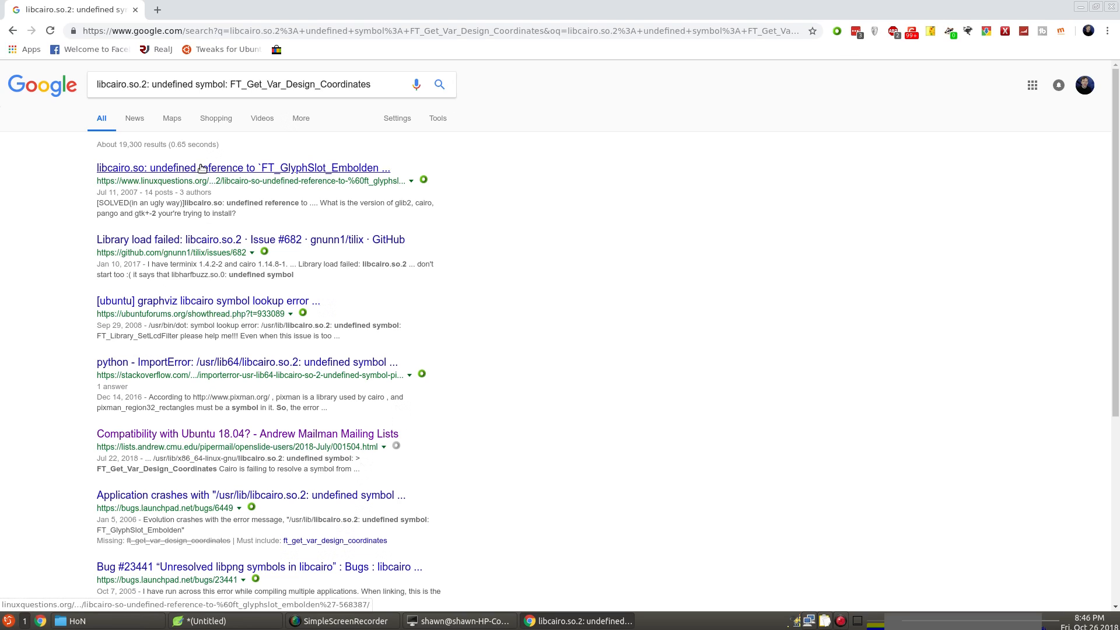
{"action": "mouse_move", "coordinate": [362, 170]}
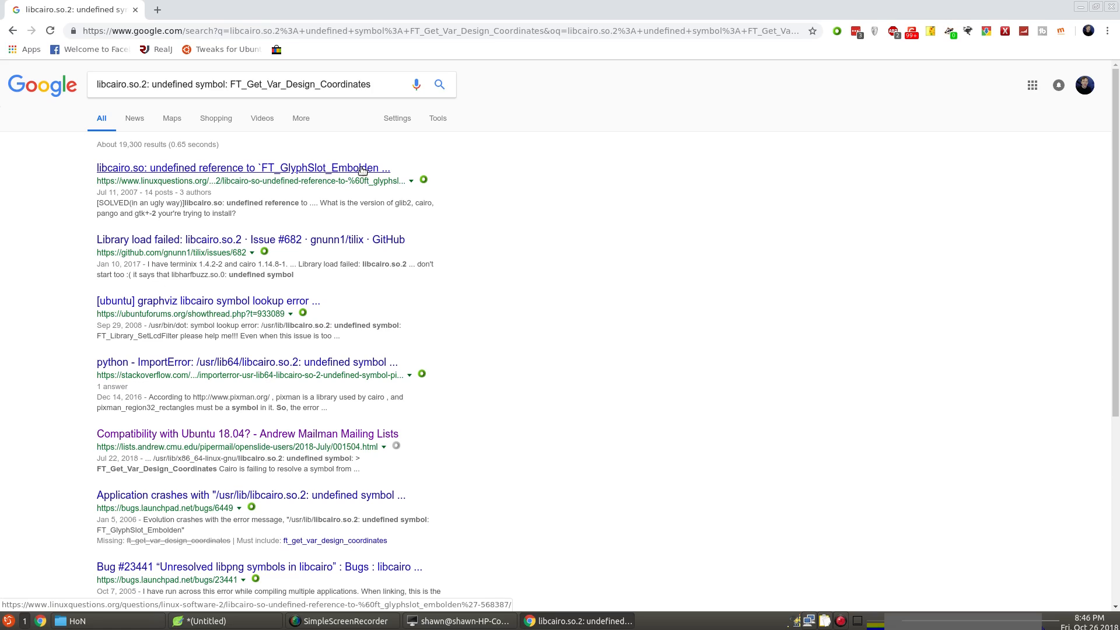
{"action": "mouse_move", "coordinate": [169, 84]}
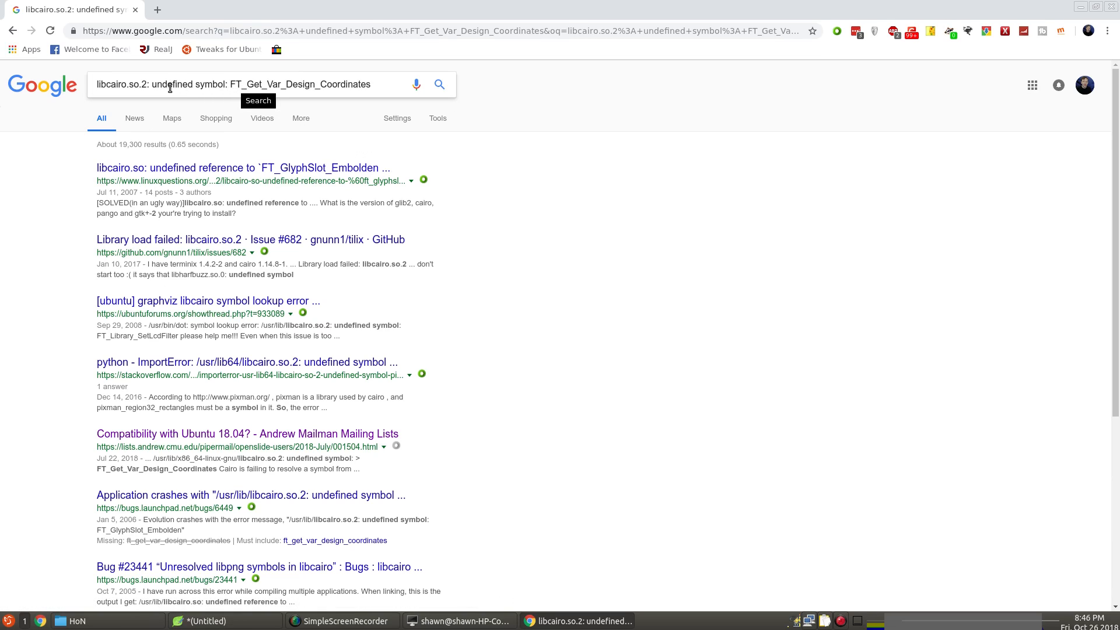
{"action": "mouse_move", "coordinate": [279, 158]}
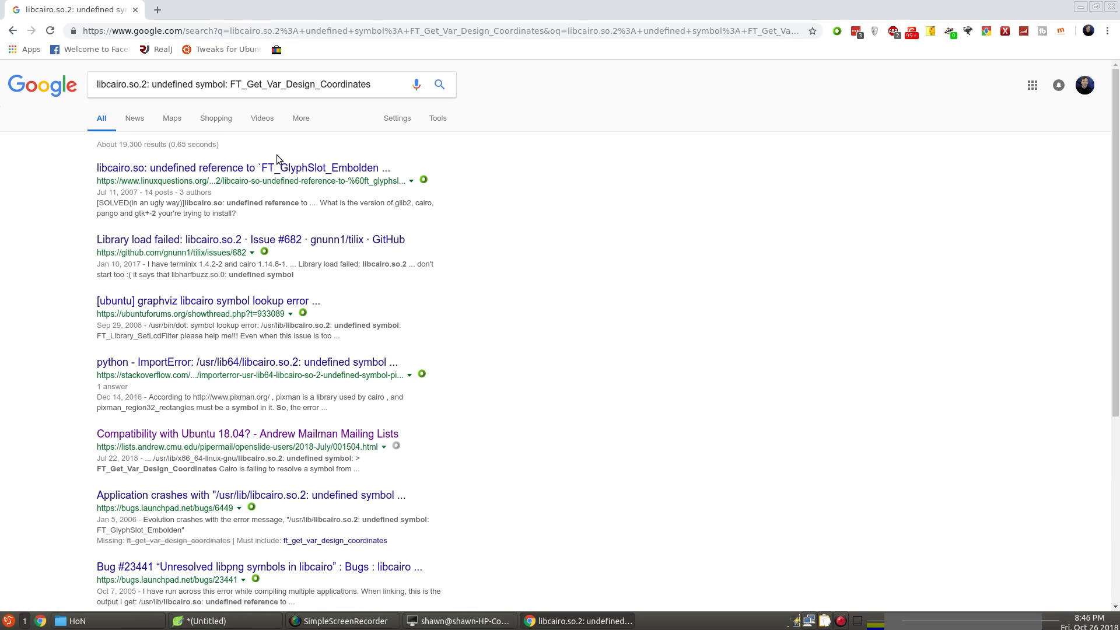
{"action": "scroll", "scroll_direction": "down", "scroll_amount": 3}
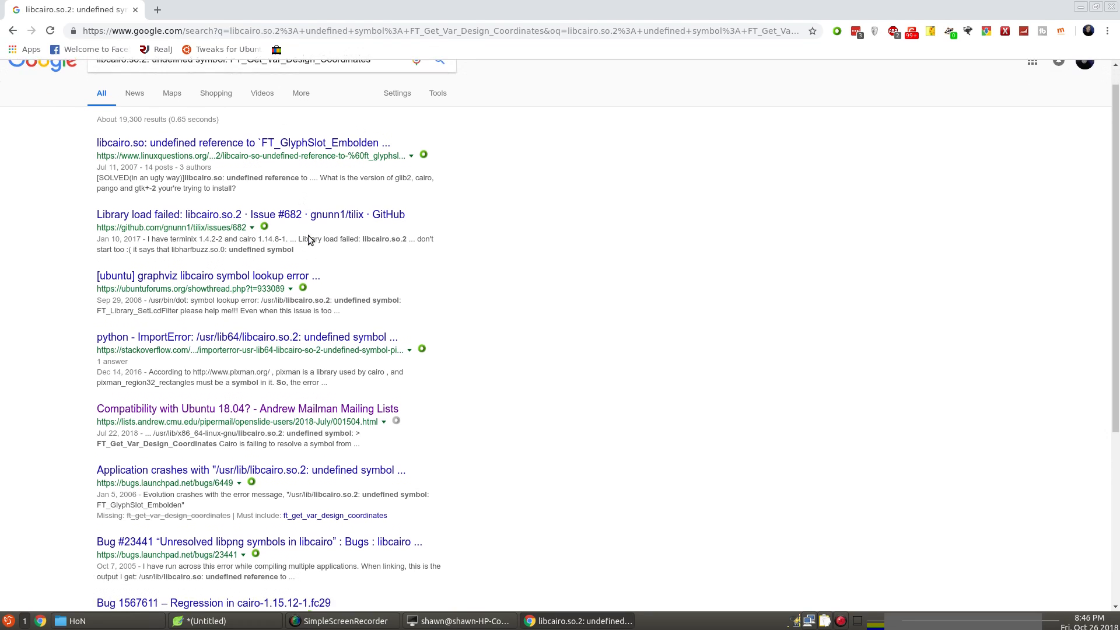
{"action": "scroll", "scroll_direction": "down", "scroll_amount": 3}
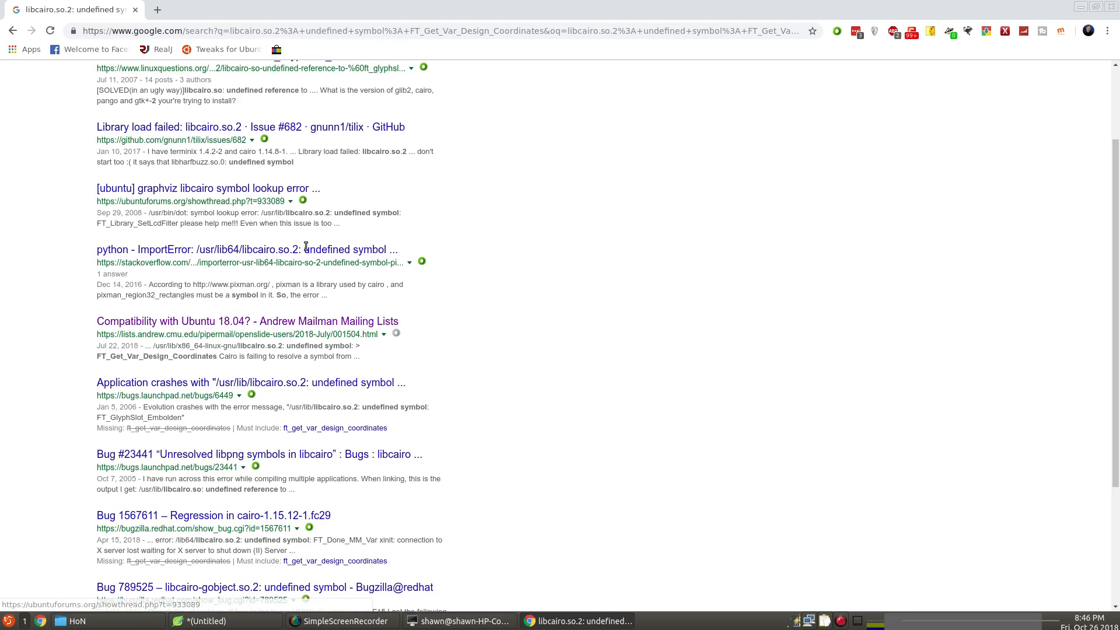
{"action": "scroll", "scroll_direction": "down", "scroll_amount": 3}
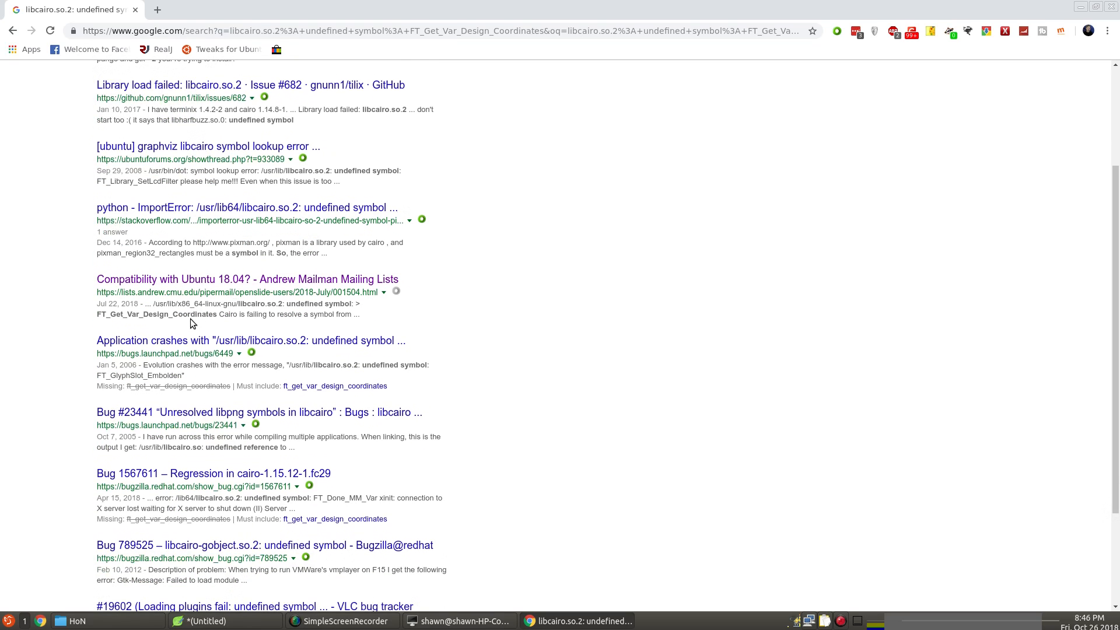
{"action": "mouse_move", "coordinate": [246, 279]}
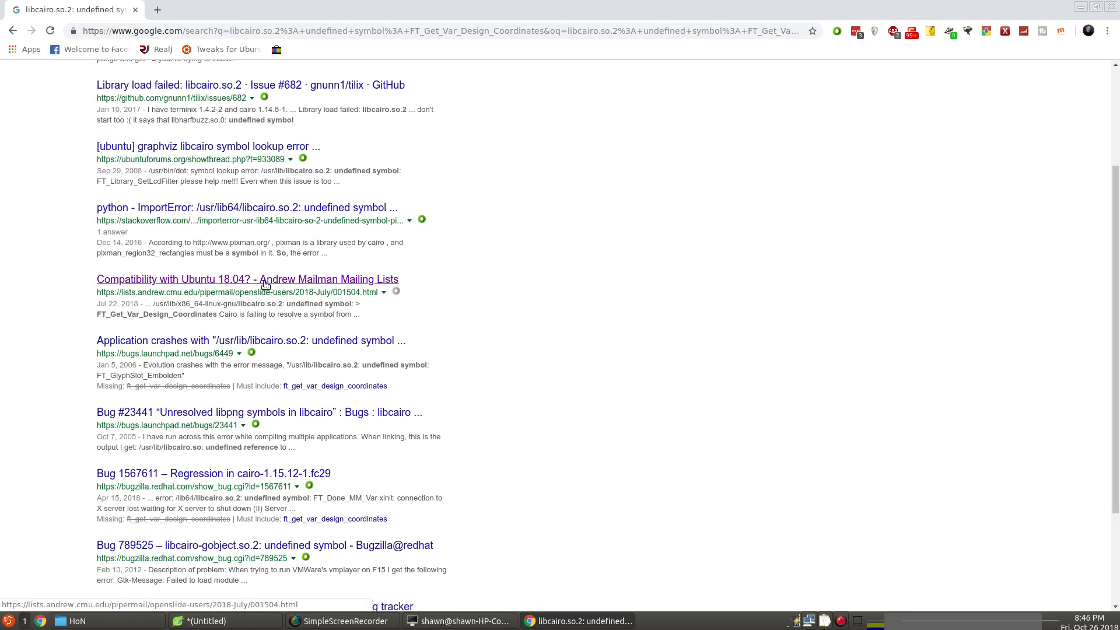
Open the 'Compatibility with Ubuntu 18.04?' mailing-list result and read the FreeType explanation.
{"action": "left_click", "coordinate": [247, 279]}
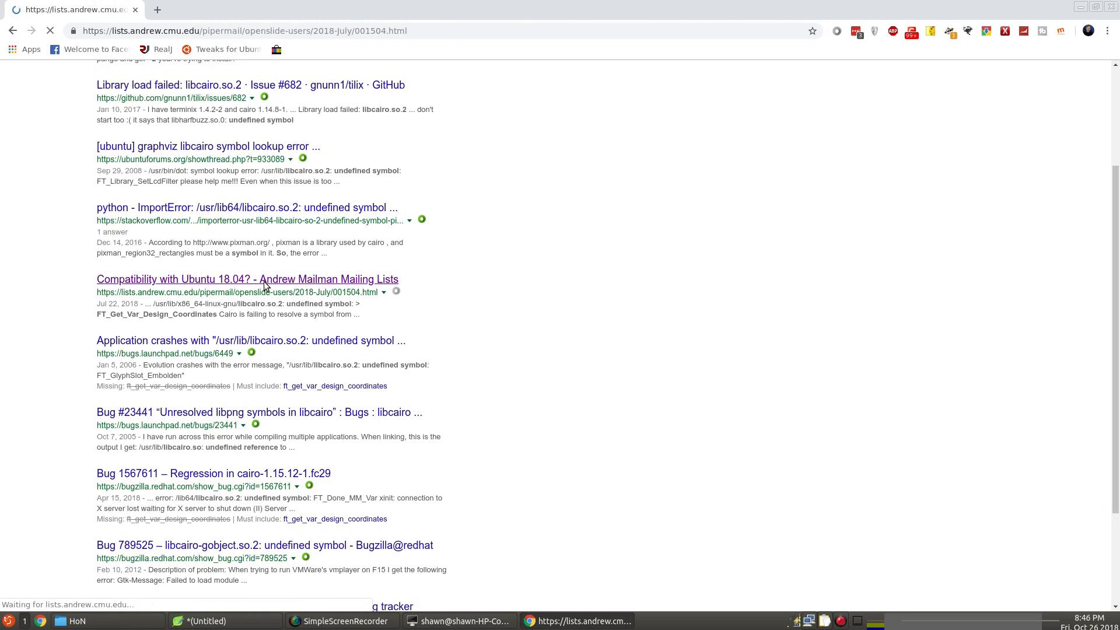
{"action": "left_click", "coordinate": [248, 279]}
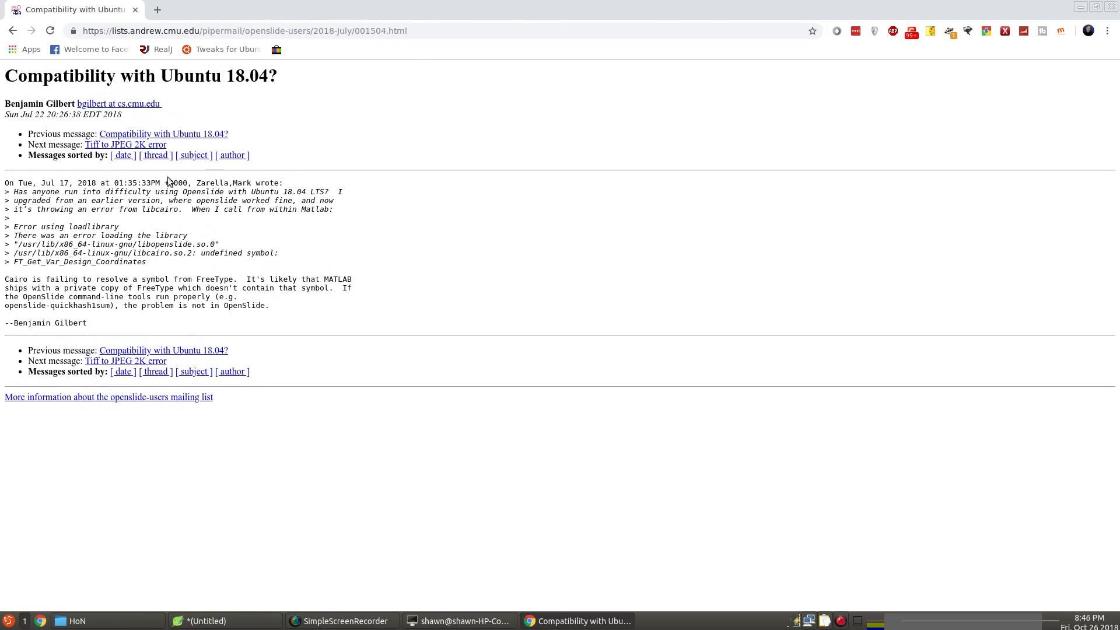
{"action": "mouse_move", "coordinate": [141, 338]}
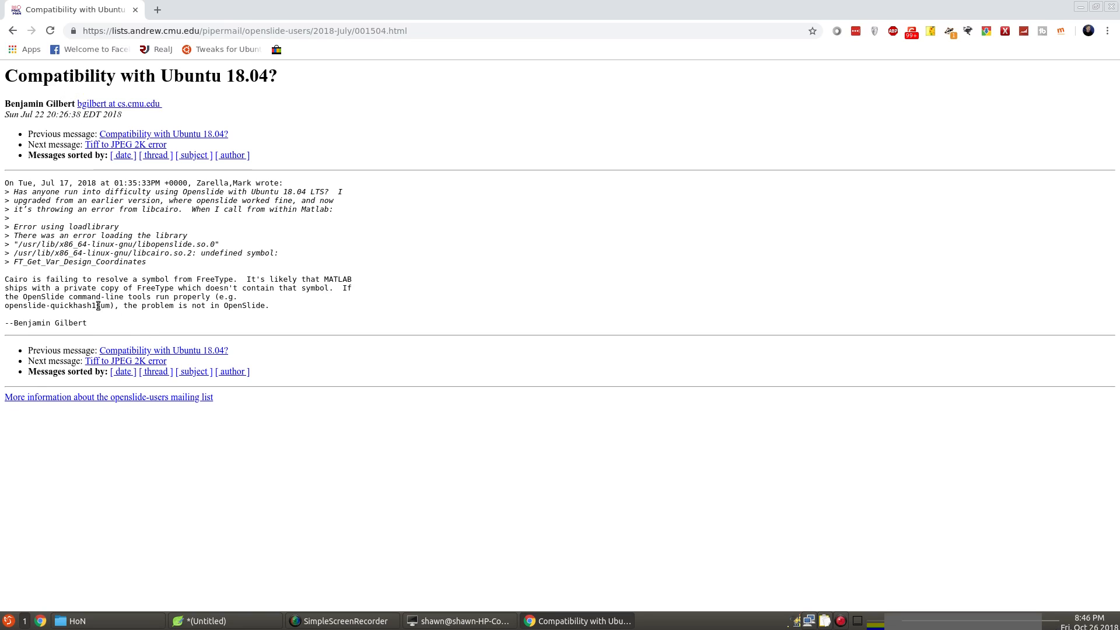
{"action": "mouse_move", "coordinate": [141, 288]}
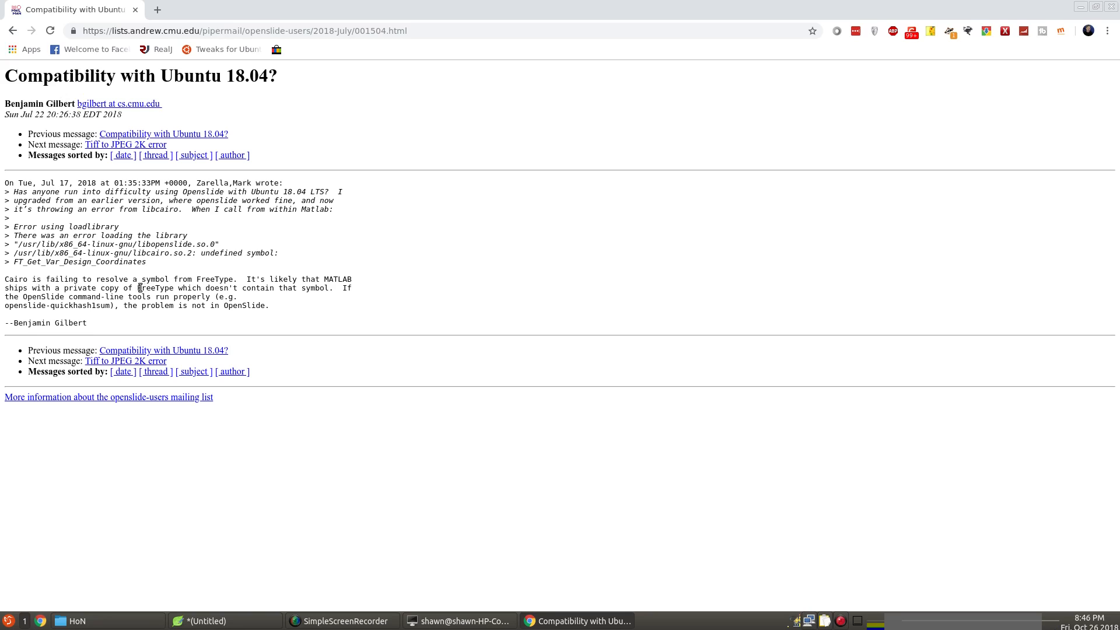
{"action": "mouse_move", "coordinate": [166, 281]}
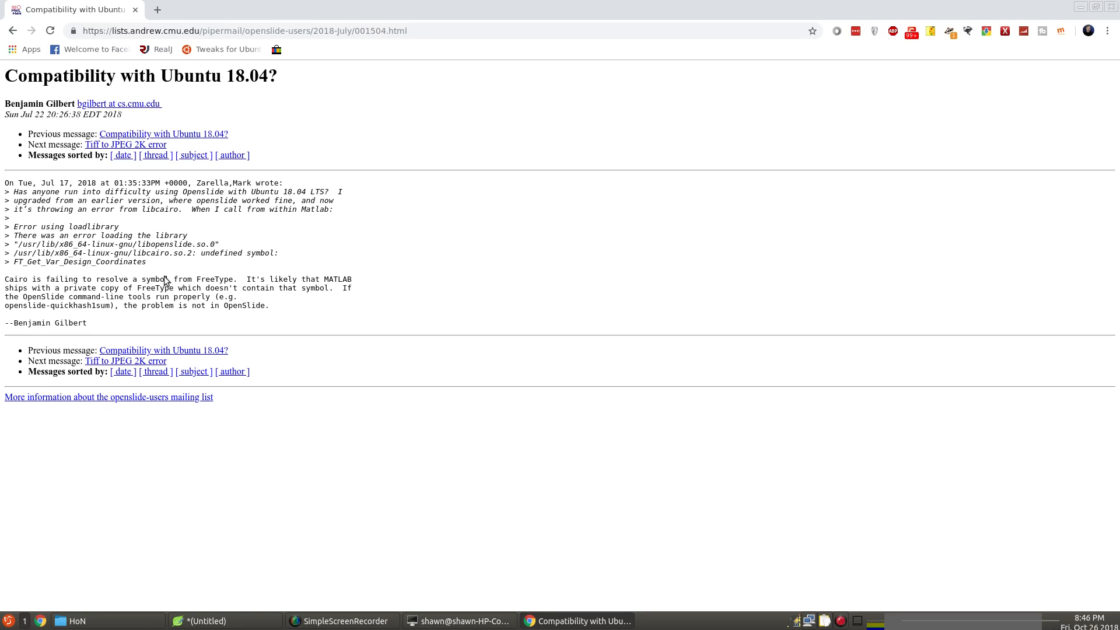
{"action": "mouse_move", "coordinate": [6, 284]}
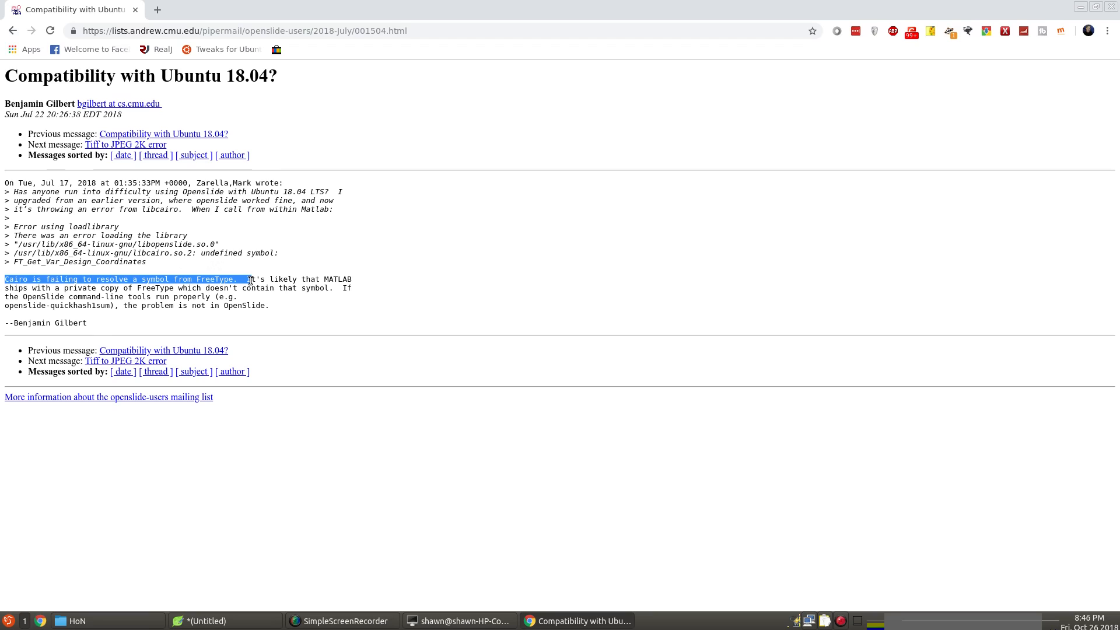
{"action": "left_click", "coordinate": [246, 273]}
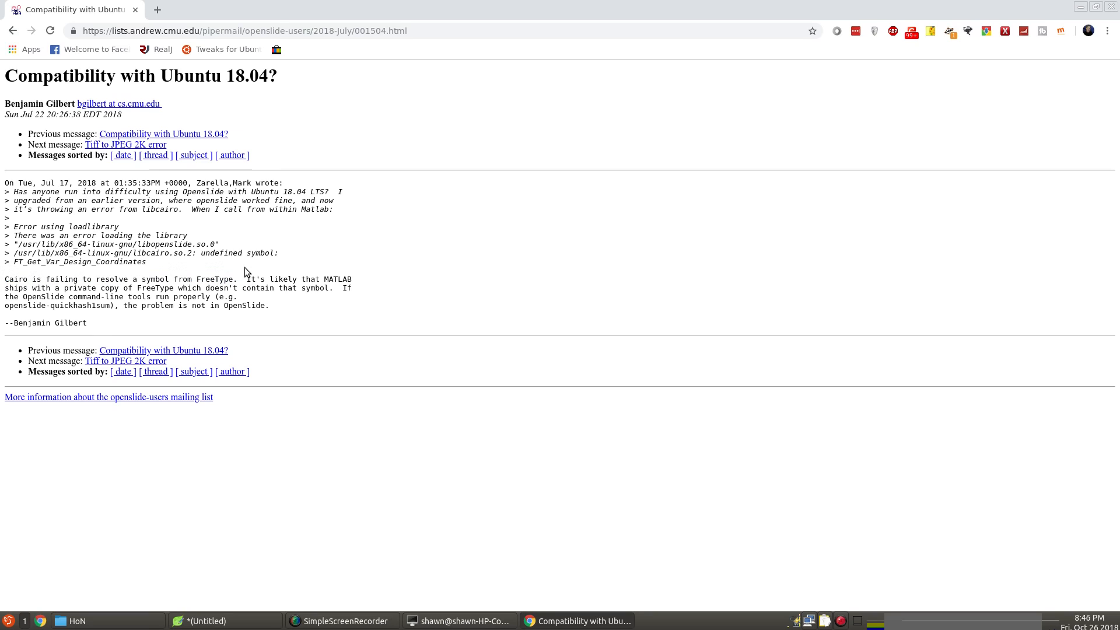
{"action": "mouse_move", "coordinate": [197, 280]}
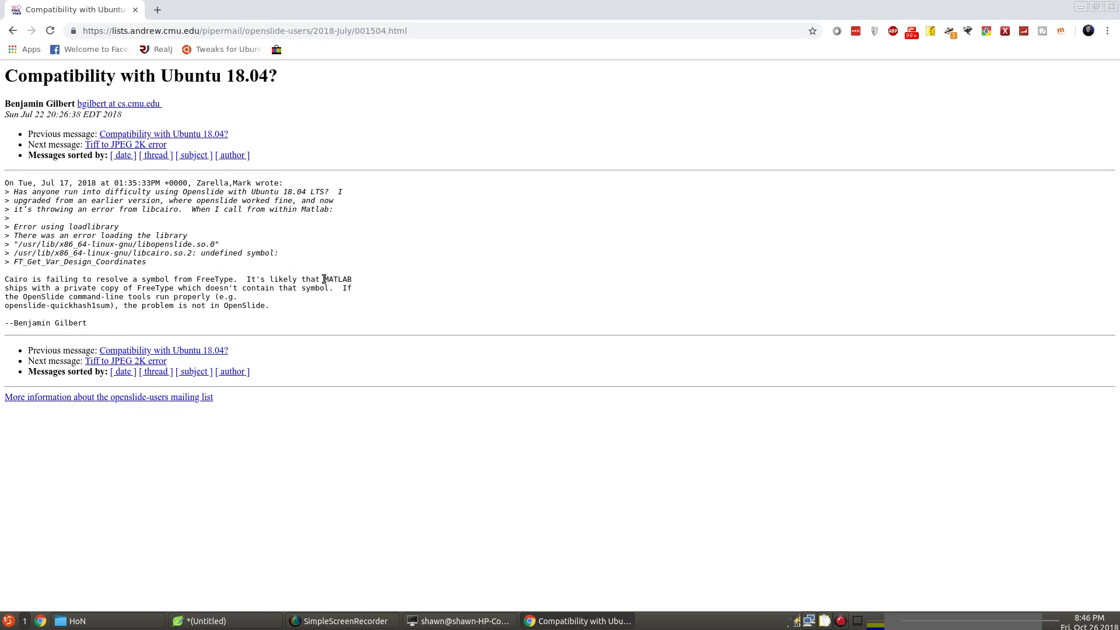
{"action": "mouse_move", "coordinate": [246, 279]}
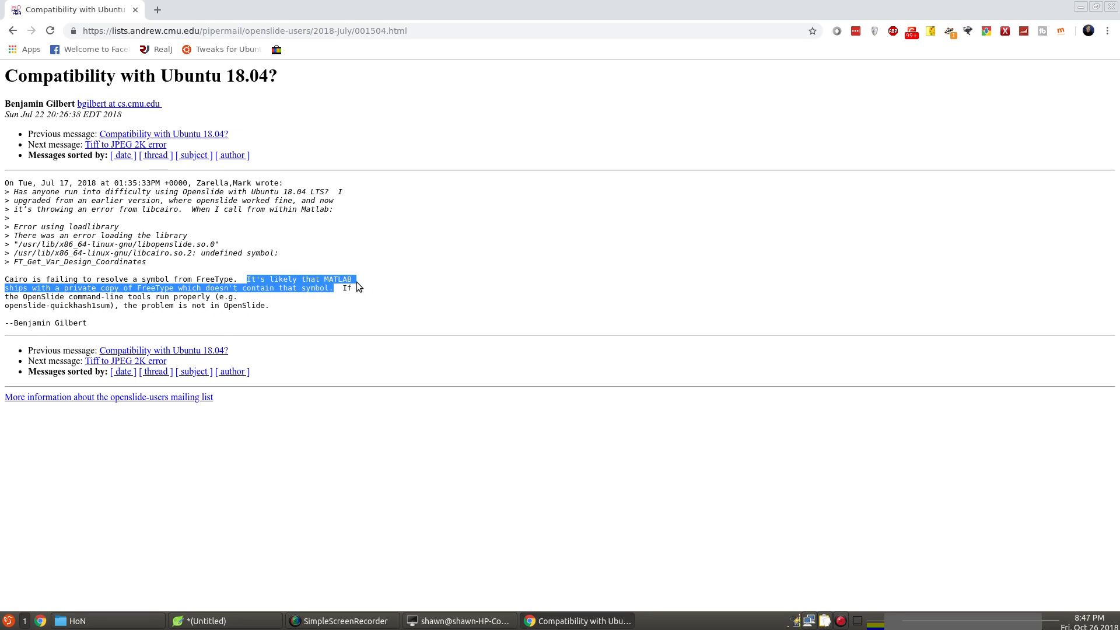
{"action": "mouse_move", "coordinate": [329, 315]}
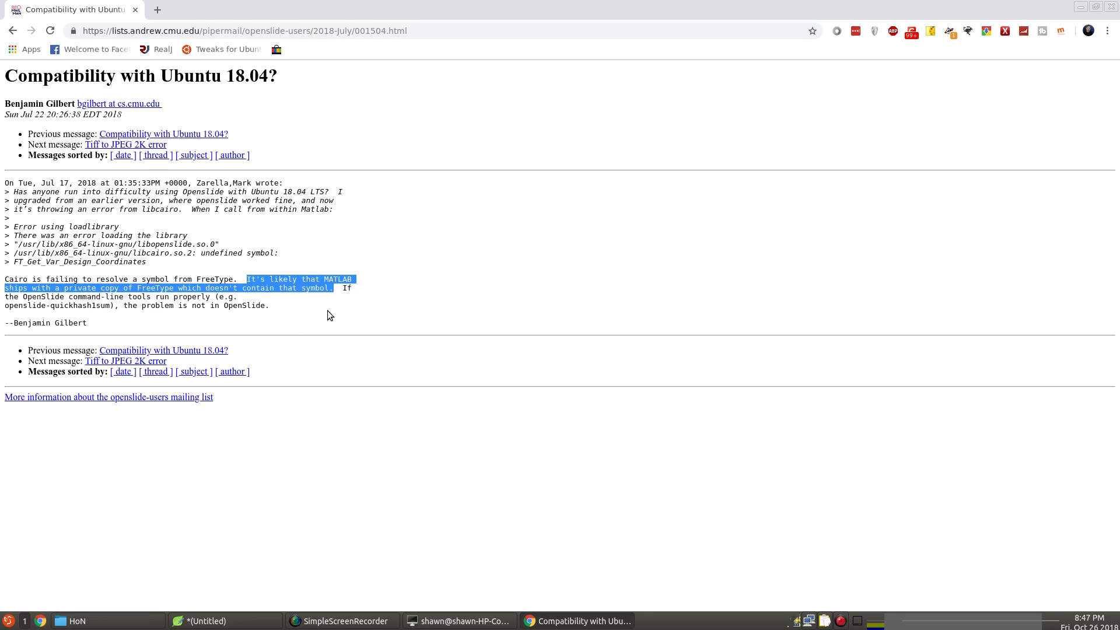
{"action": "left_click", "coordinate": [311, 312]}
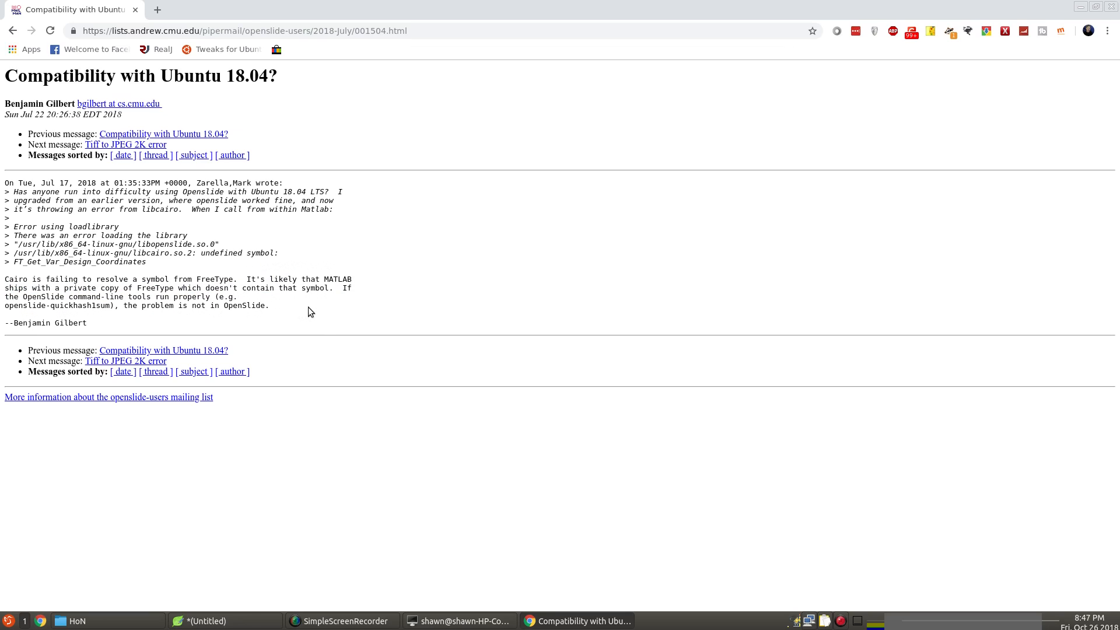
{"action": "mouse_move", "coordinate": [497, 527]}
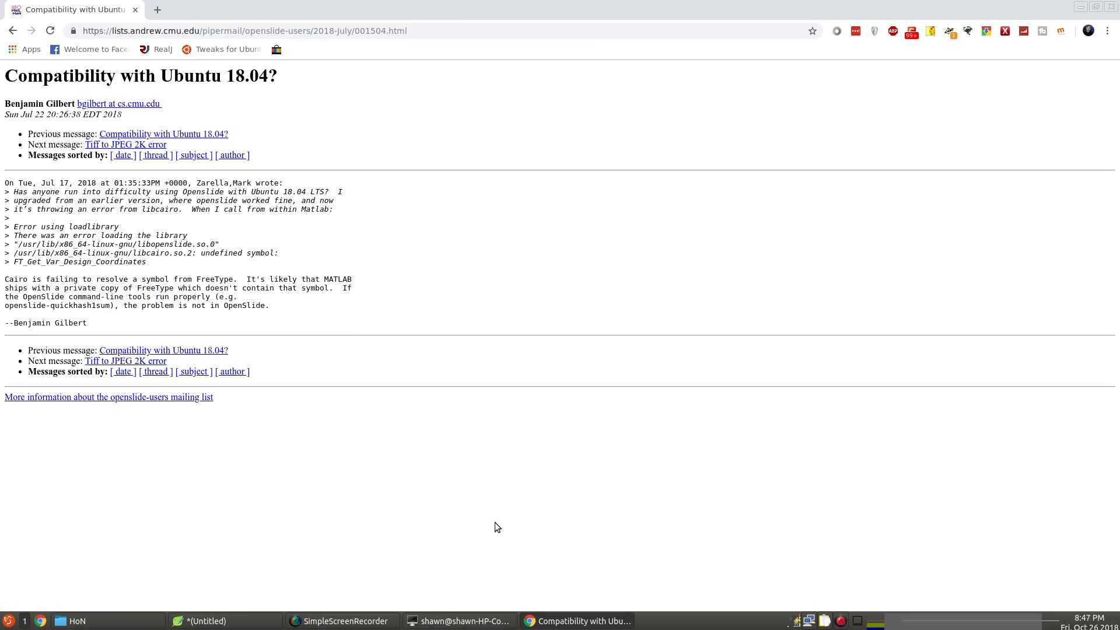
{"action": "mouse_move", "coordinate": [319, 394]}
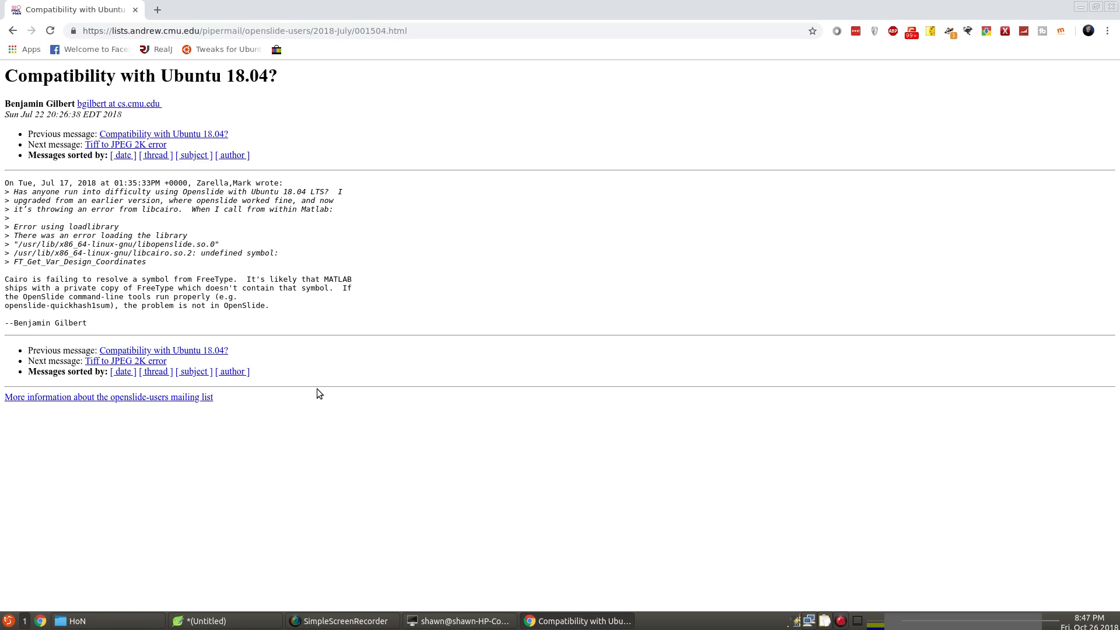
{"action": "mouse_move", "coordinate": [293, 379]}
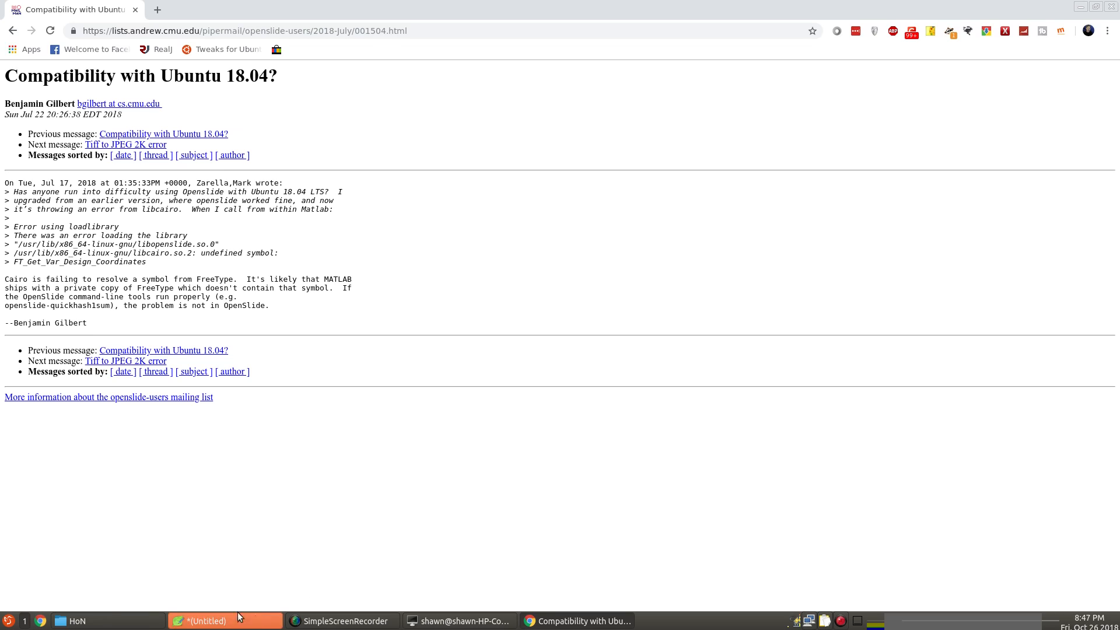
Browse into updater_resources, go back, then open the HoN libs-x86_64 folder.
{"action": "left_click", "coordinate": [71, 620]}
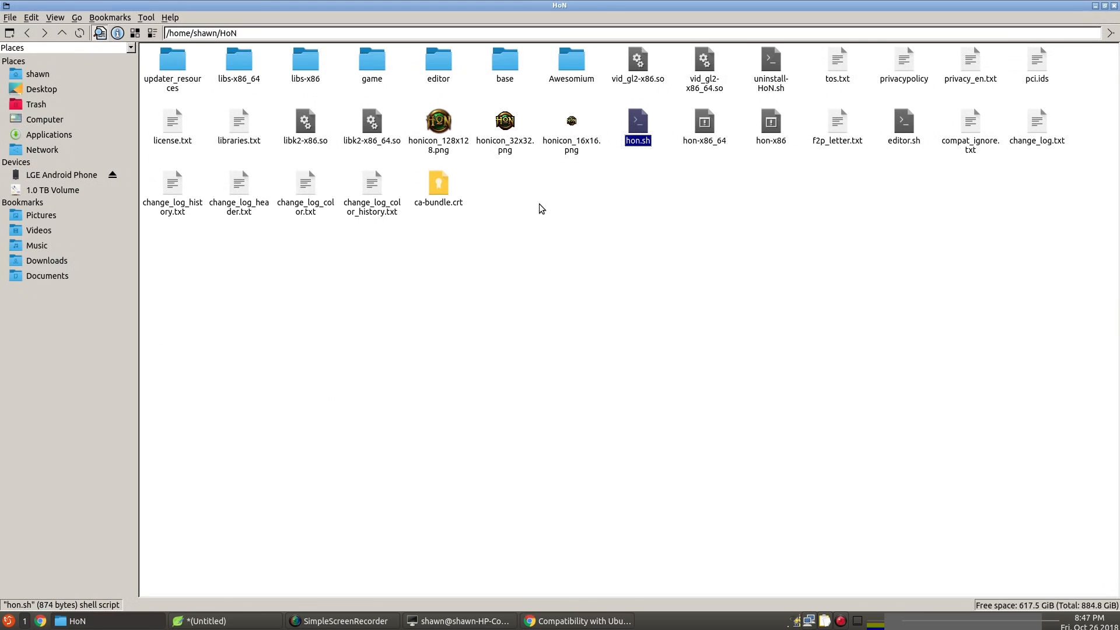
{"action": "mouse_move", "coordinate": [207, 105]}
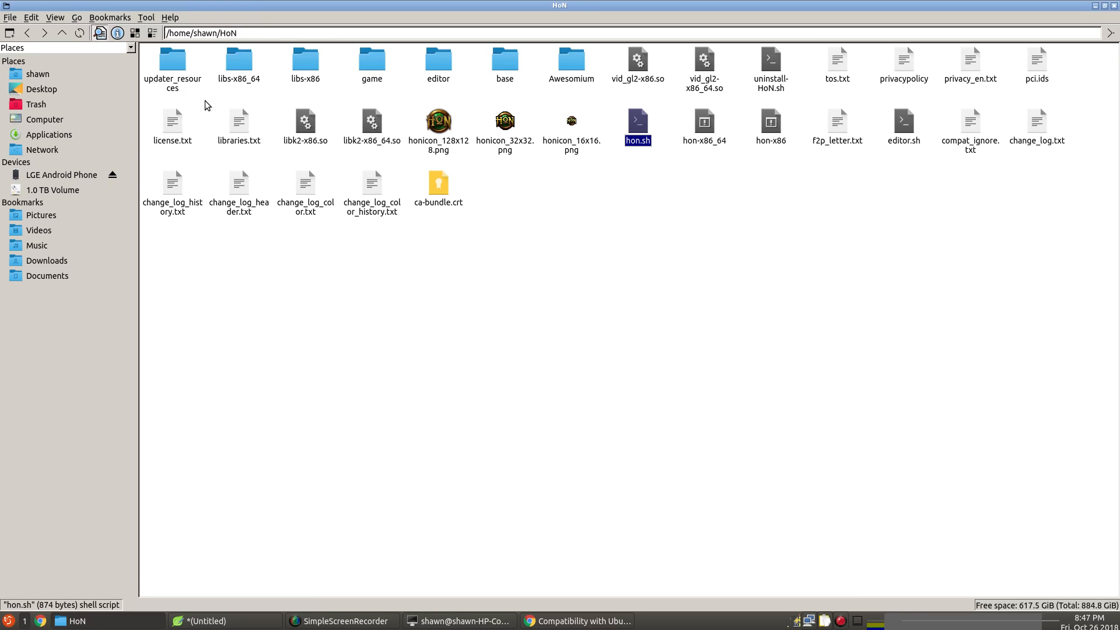
{"action": "mouse_move", "coordinate": [242, 67]}
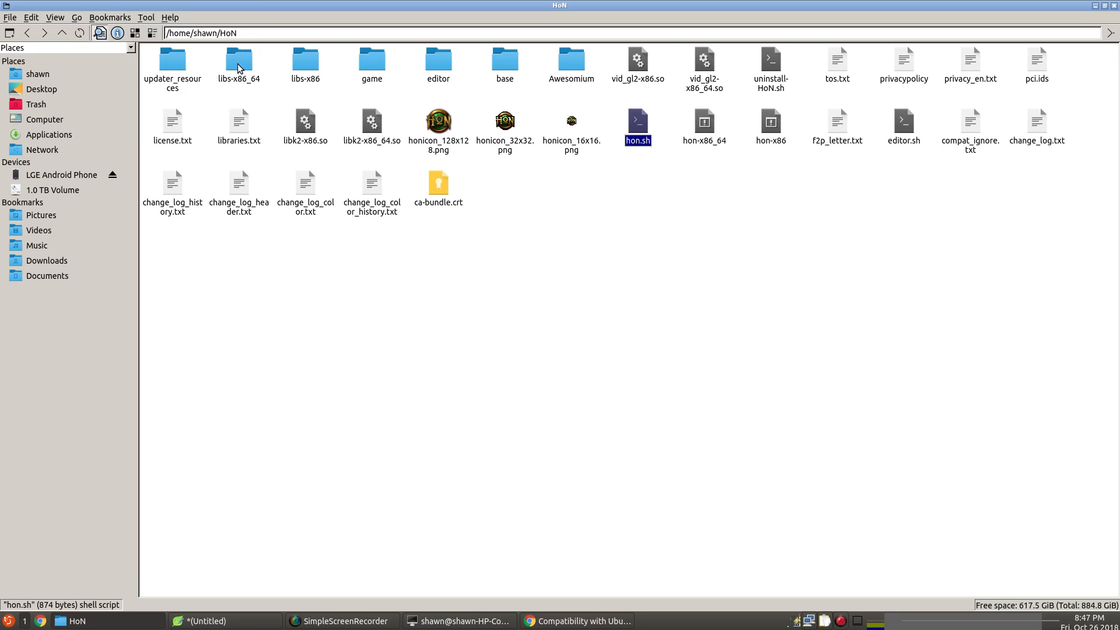
{"action": "mouse_move", "coordinate": [977, 98]}
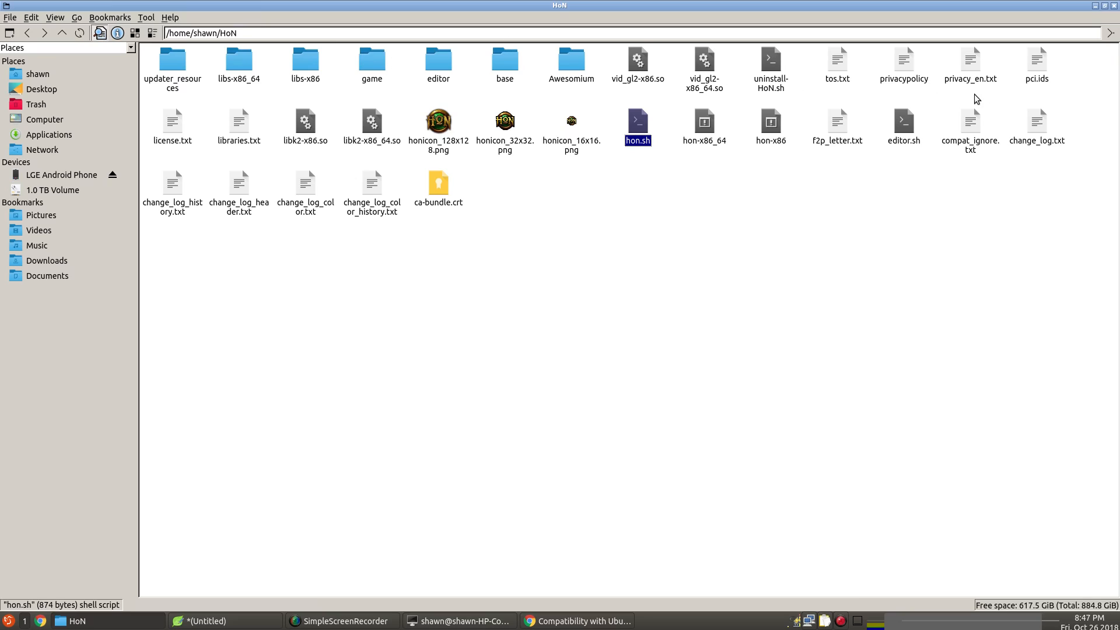
{"action": "mouse_move", "coordinate": [575, 189]}
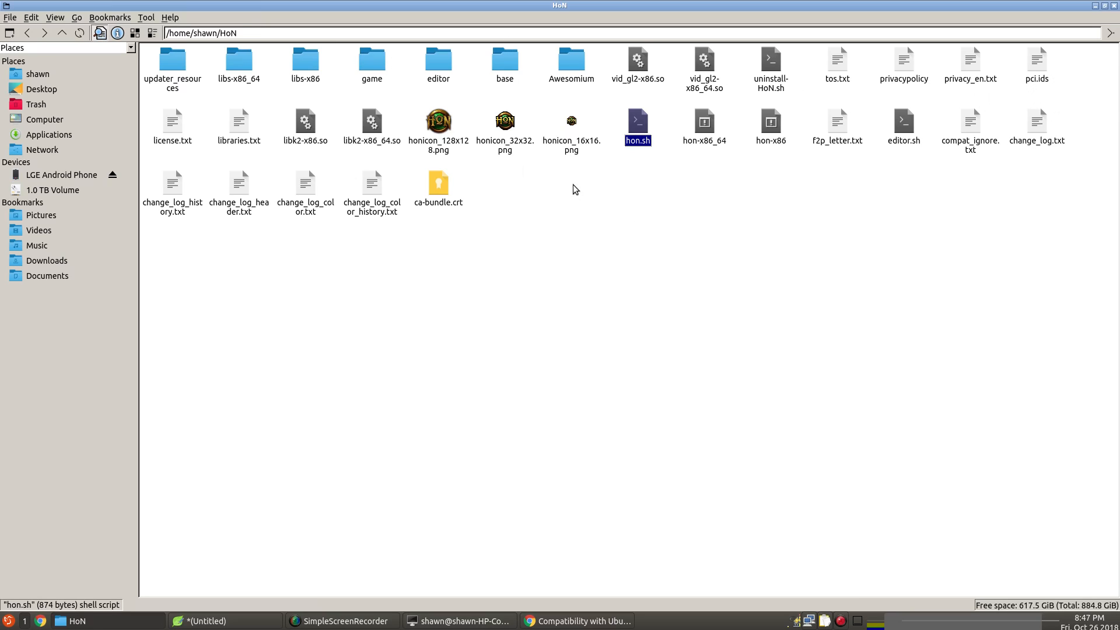
{"action": "mouse_move", "coordinate": [749, 170]}
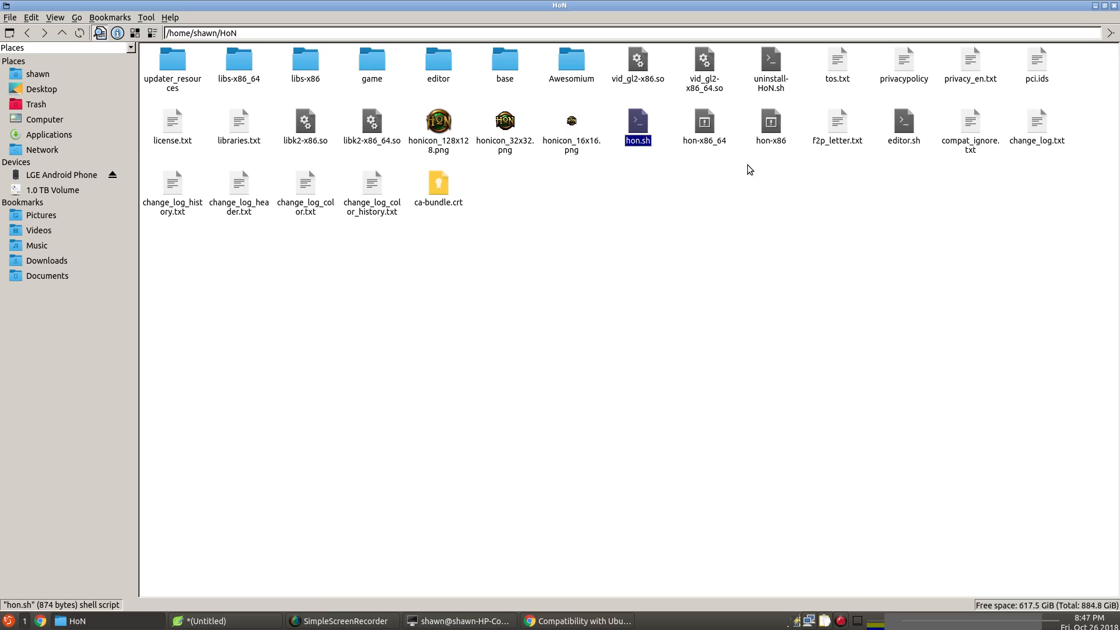
{"action": "mouse_move", "coordinate": [305, 105]}
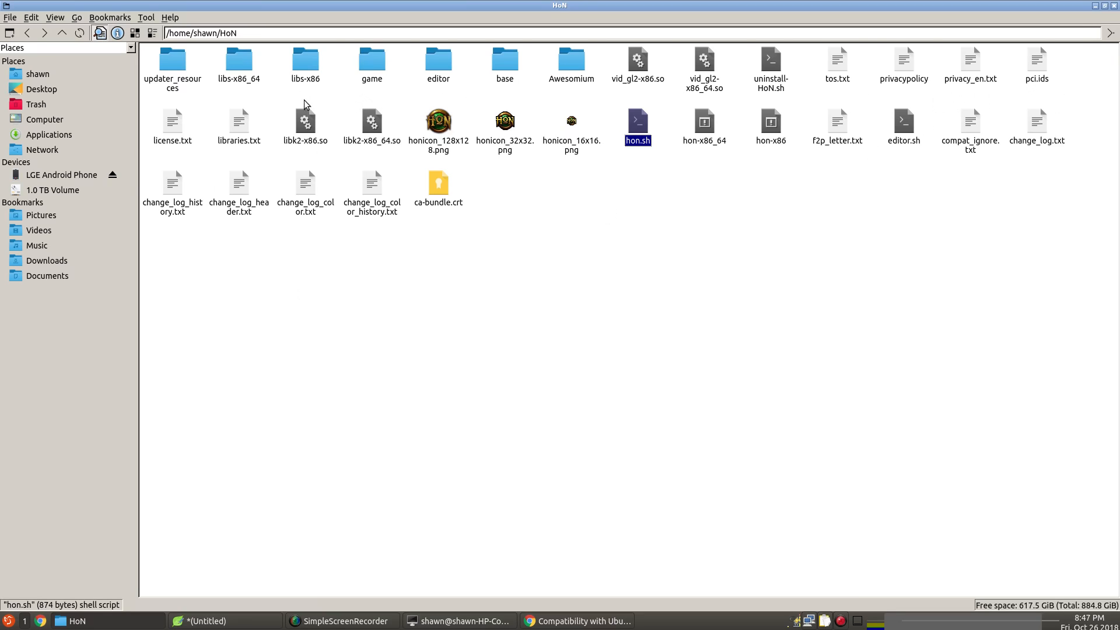
{"action": "left_click", "coordinate": [172, 63]}
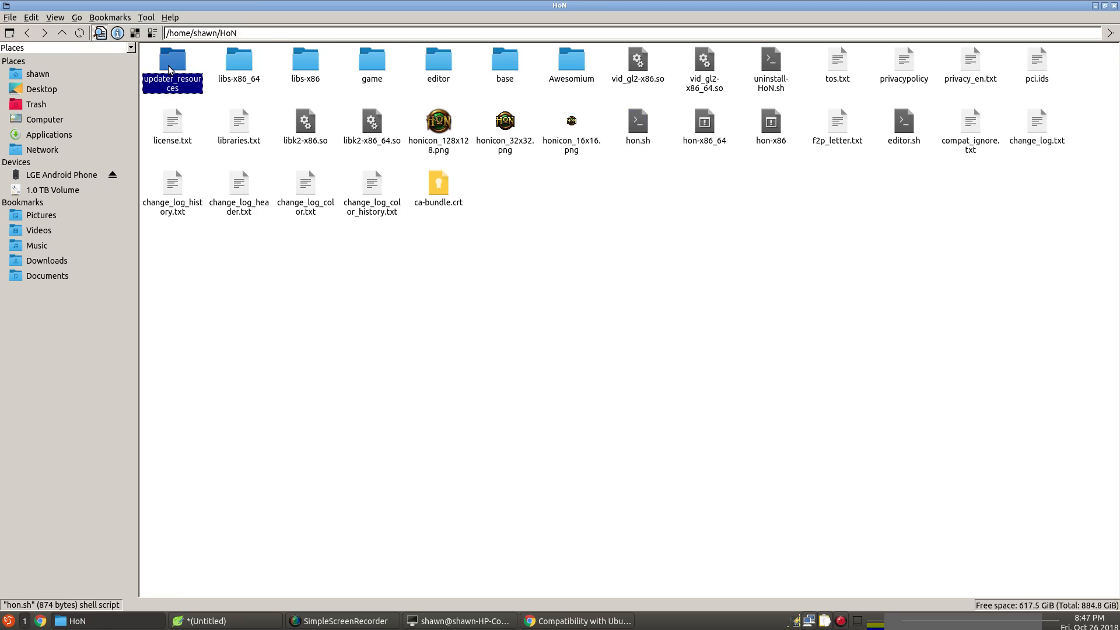
{"action": "double_click", "coordinate": [171, 63]}
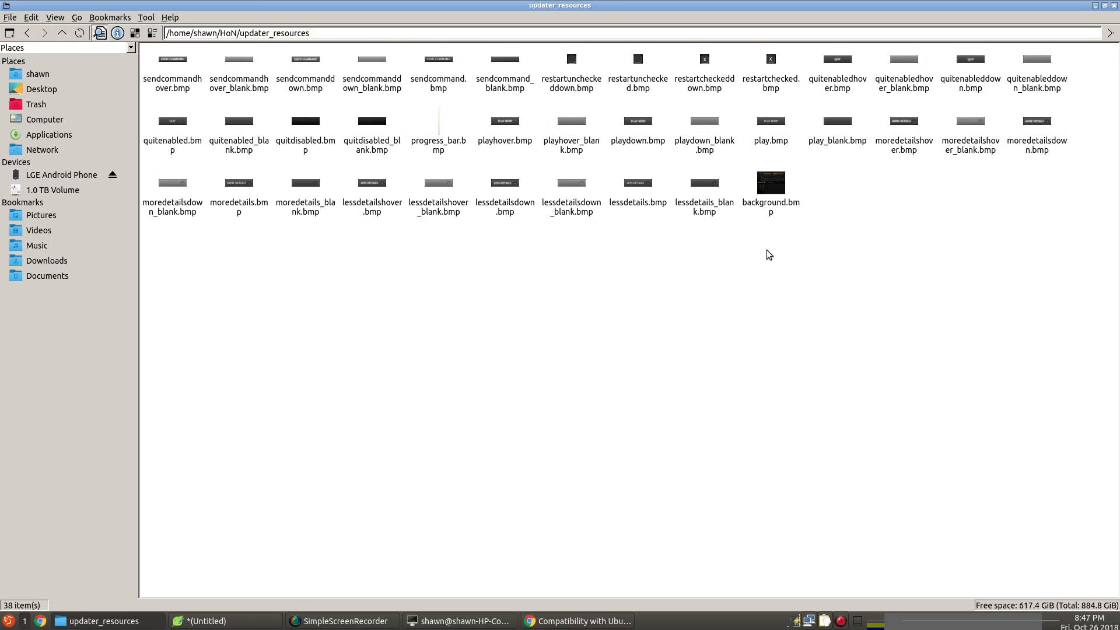
{"action": "left_click", "coordinate": [60, 32]}
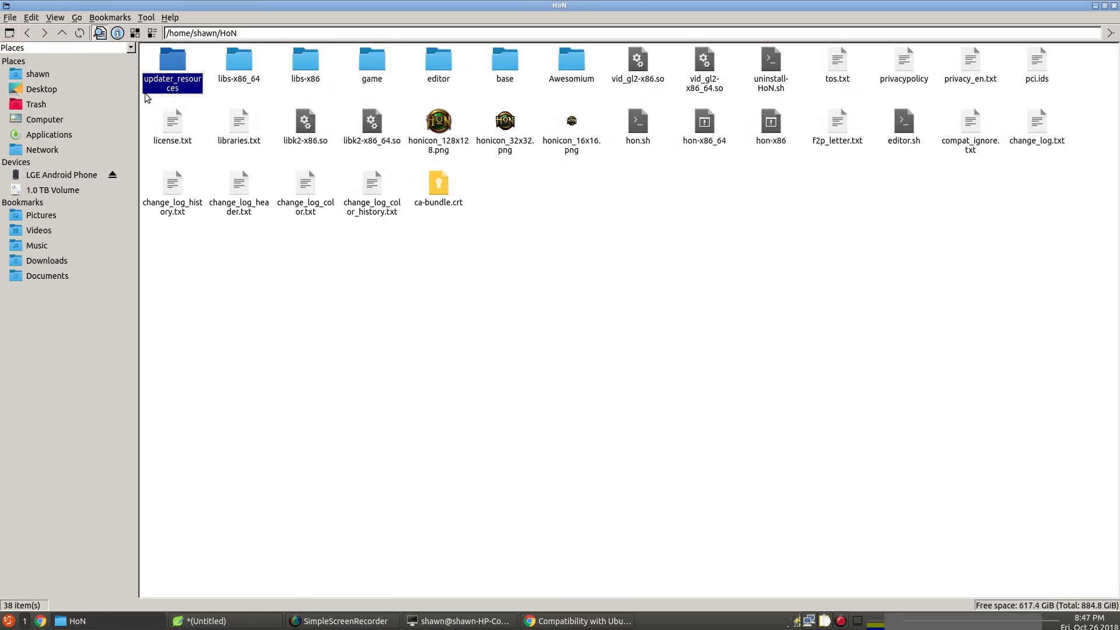
{"action": "double_click", "coordinate": [239, 59]}
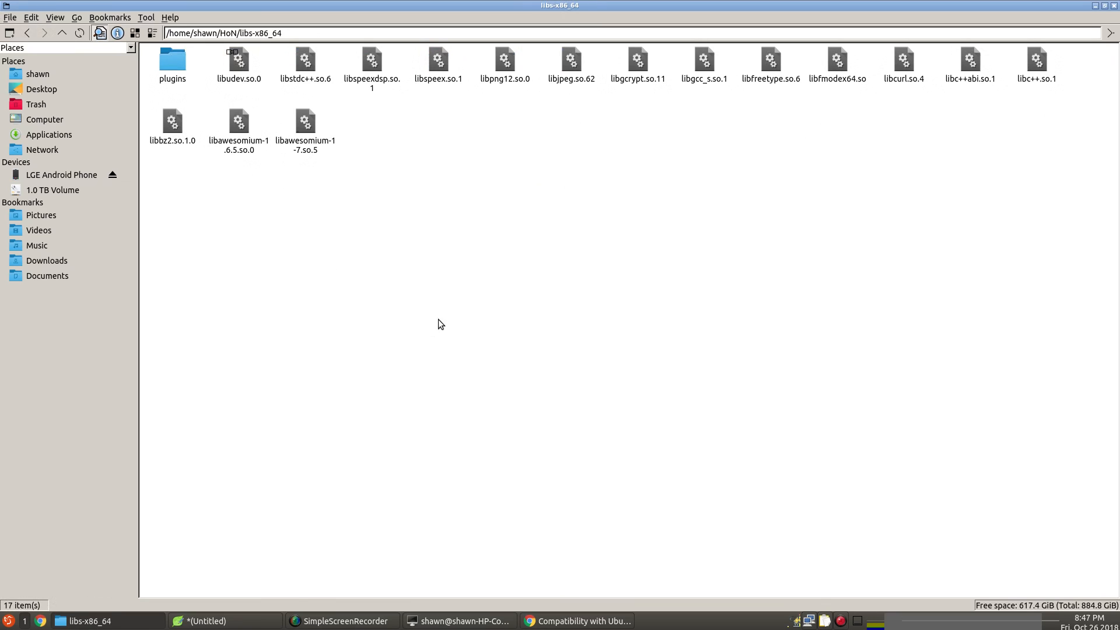
{"action": "mouse_move", "coordinate": [612, 127]}
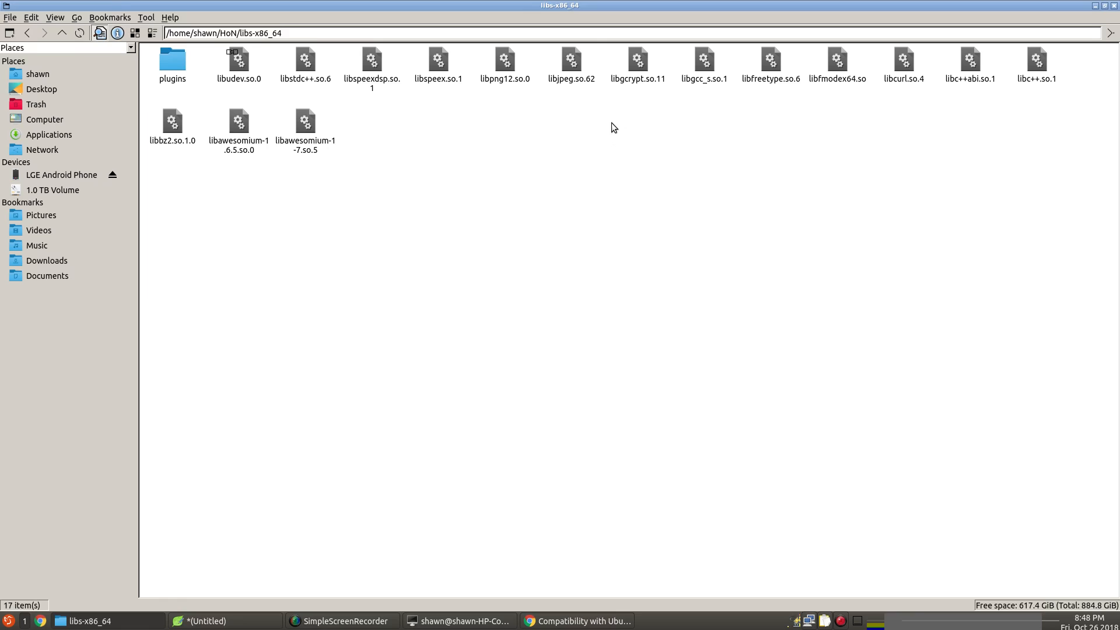
{"action": "mouse_move", "coordinate": [764, 86]}
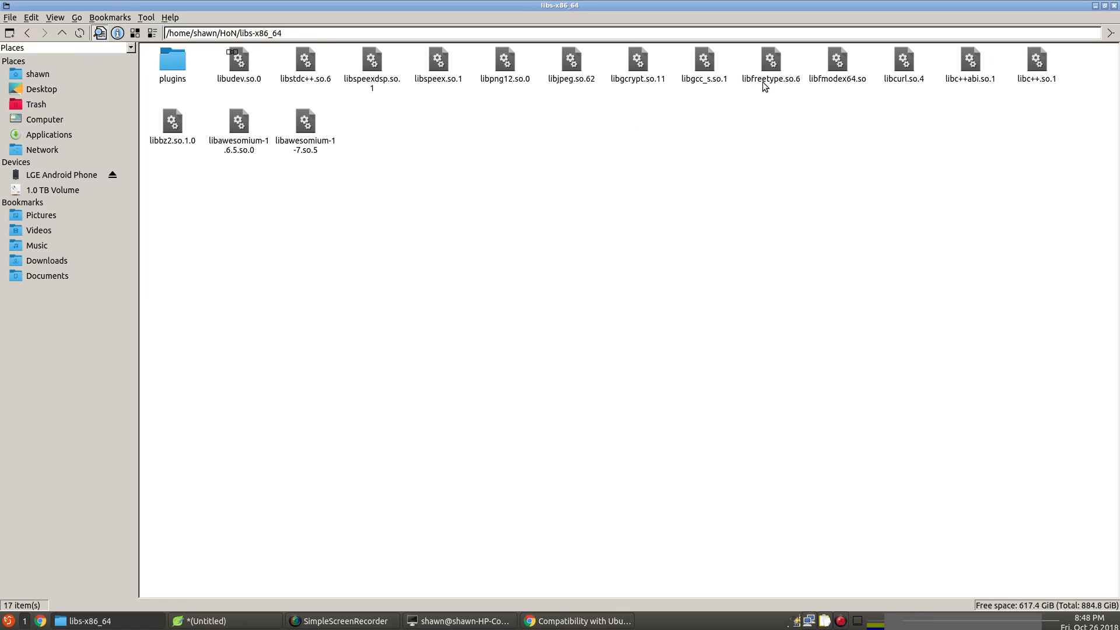
{"action": "mouse_move", "coordinate": [770, 64]}
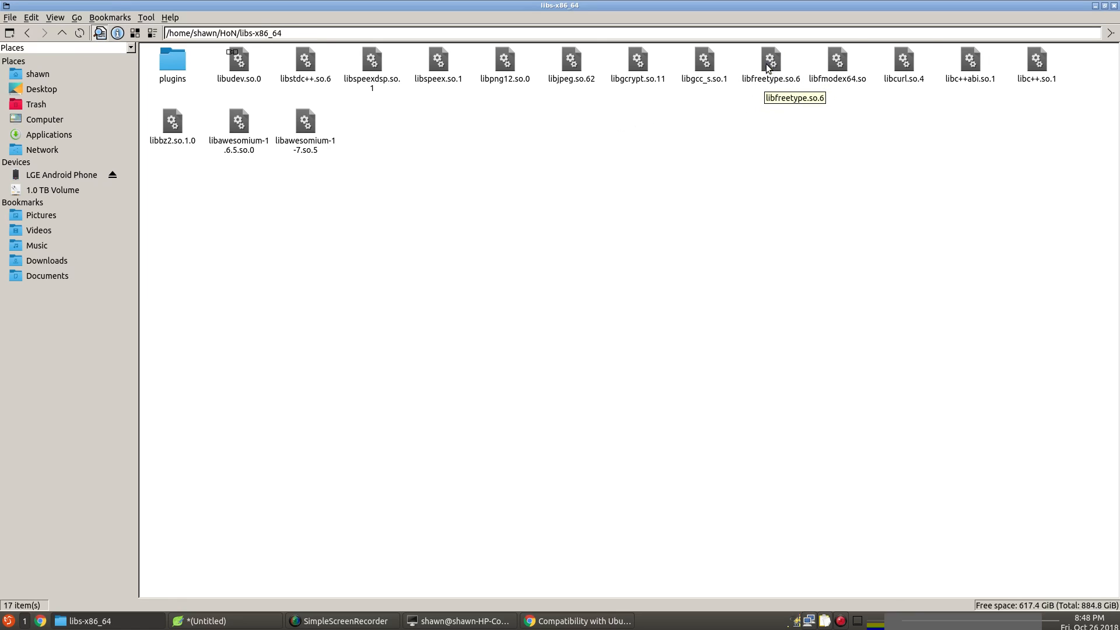
Begin renaming libfreetype.so.6 via its right-click Rename option.
{"action": "left_click", "coordinate": [770, 60]}
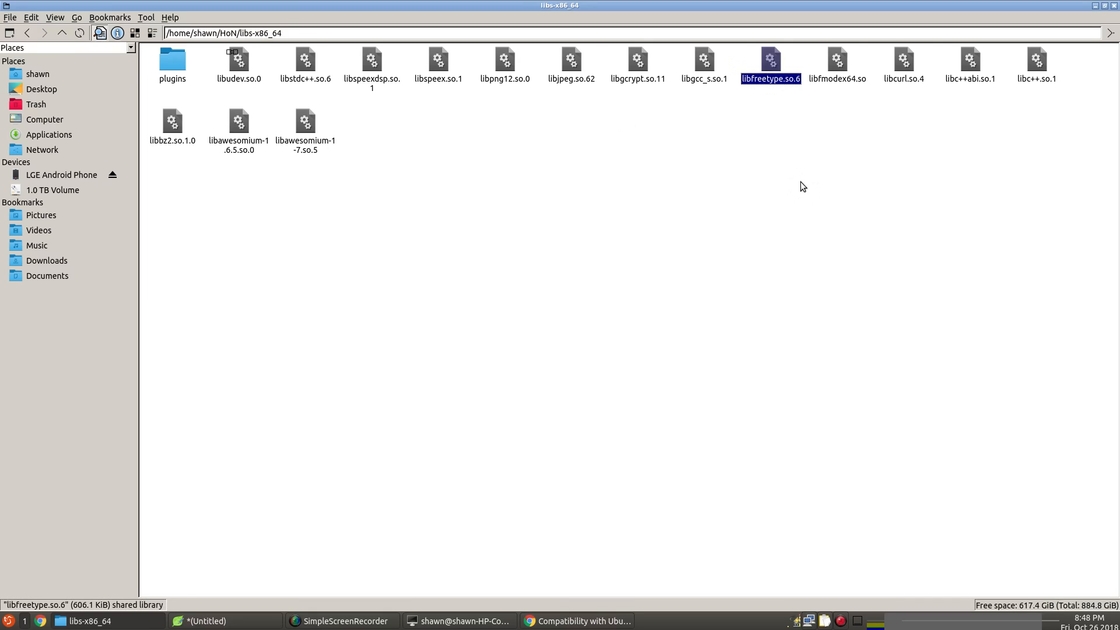
{"action": "mouse_move", "coordinate": [770, 64]}
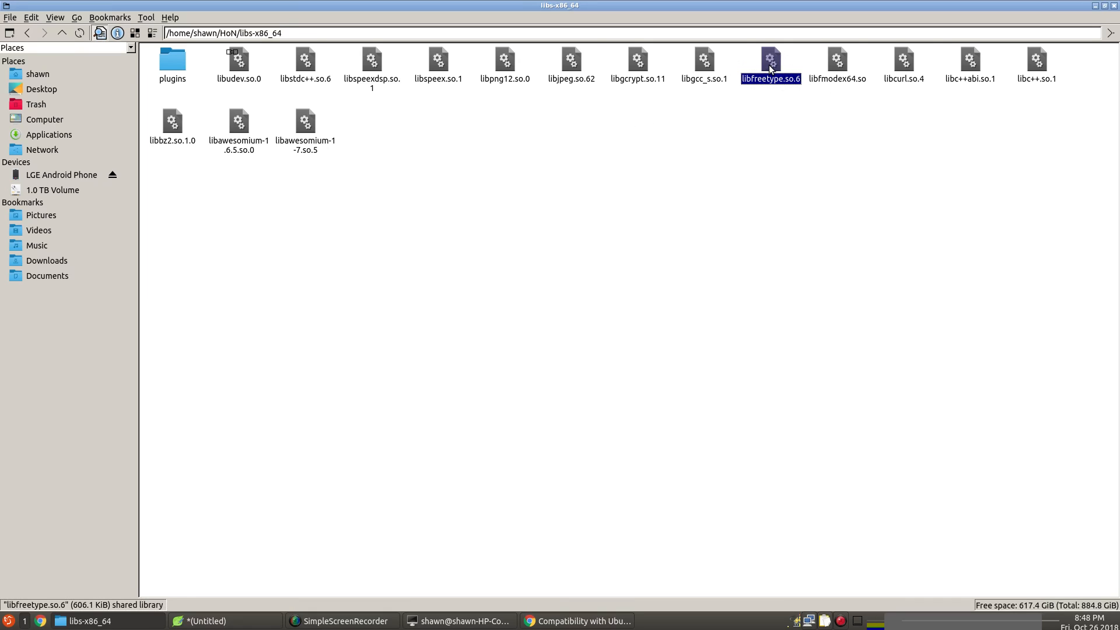
{"action": "right_click", "coordinate": [771, 64]}
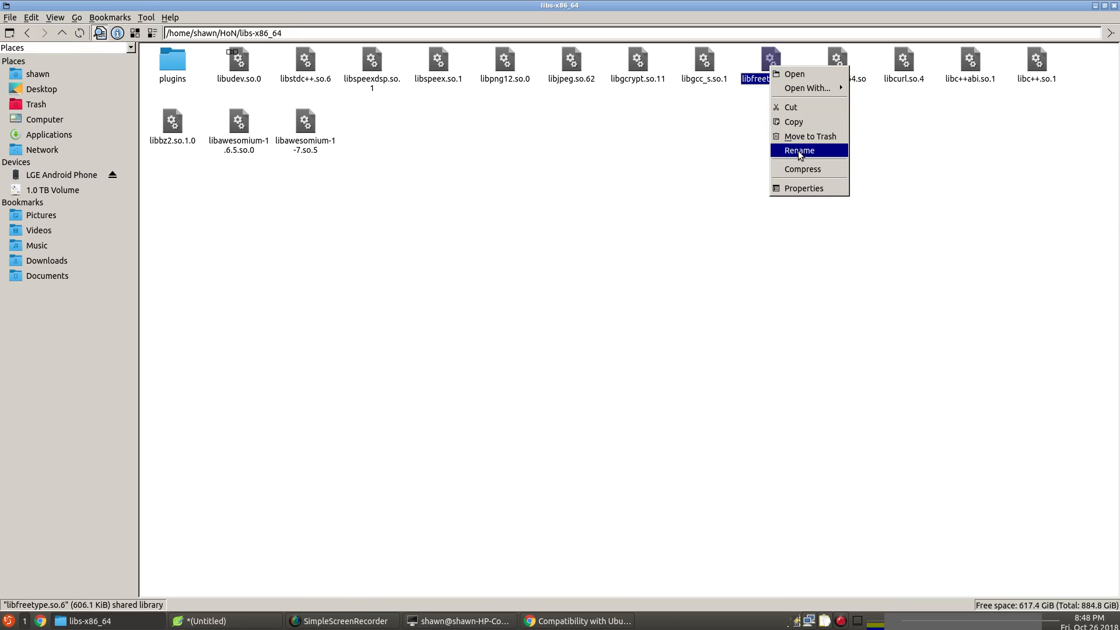
{"action": "left_click", "coordinate": [798, 150]}
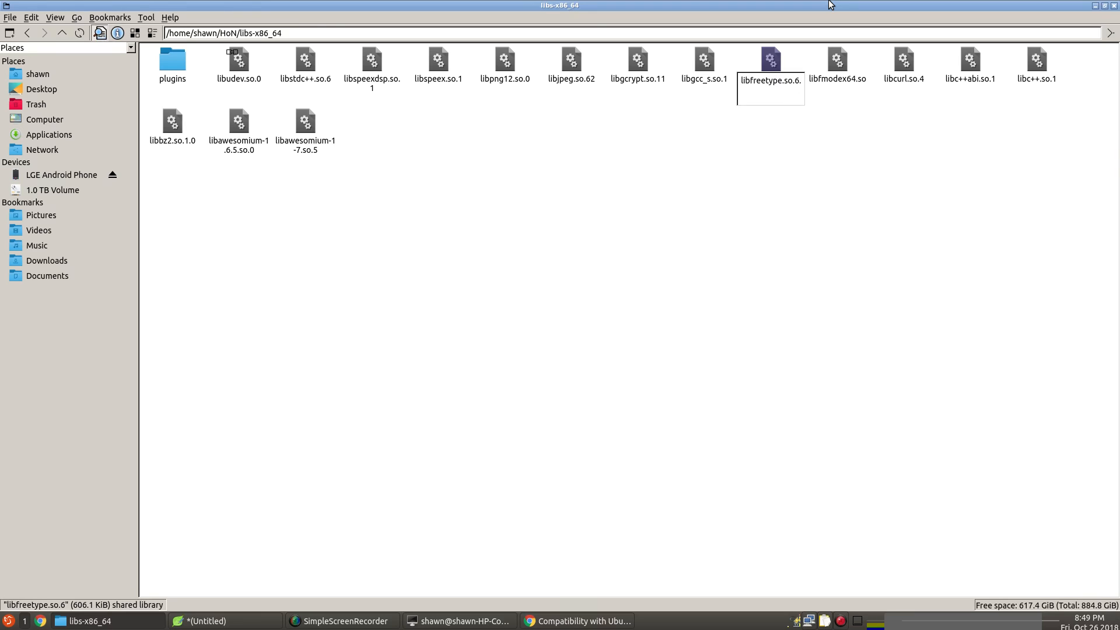
Append BAK to the libfreetype.so.6 file name.
{"action": "type", "text": "BA"}
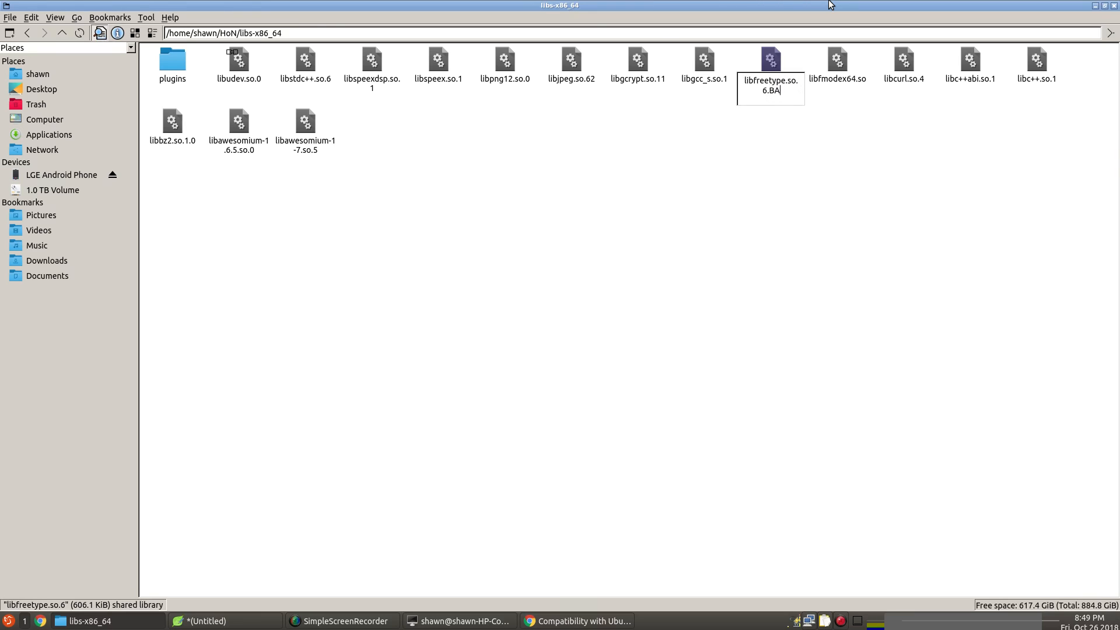
{"action": "type", "text": "K"}
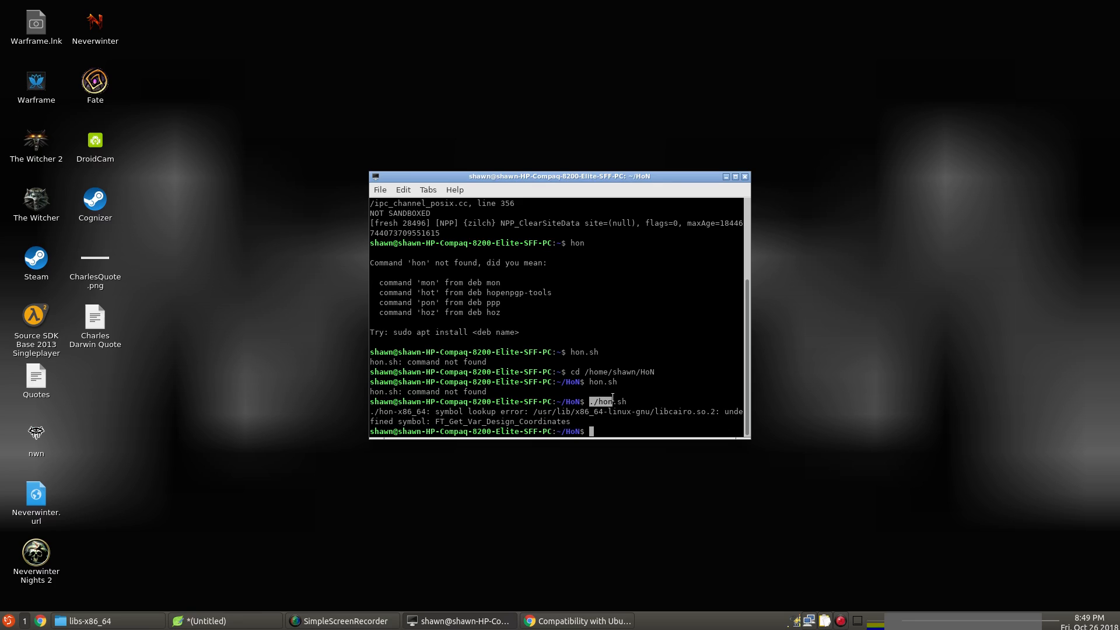
Run ./hon.sh in the terminal to launch Heroes of Newerth.
{"action": "right_click", "coordinate": [618, 404]}
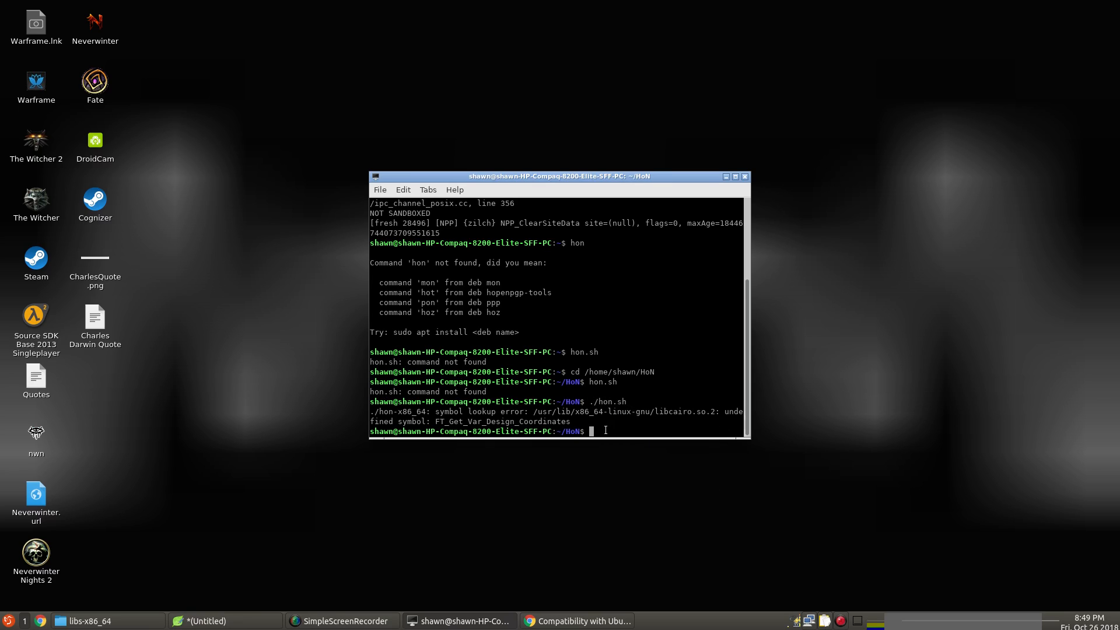
{"action": "type", "text": "./hon.sh"}
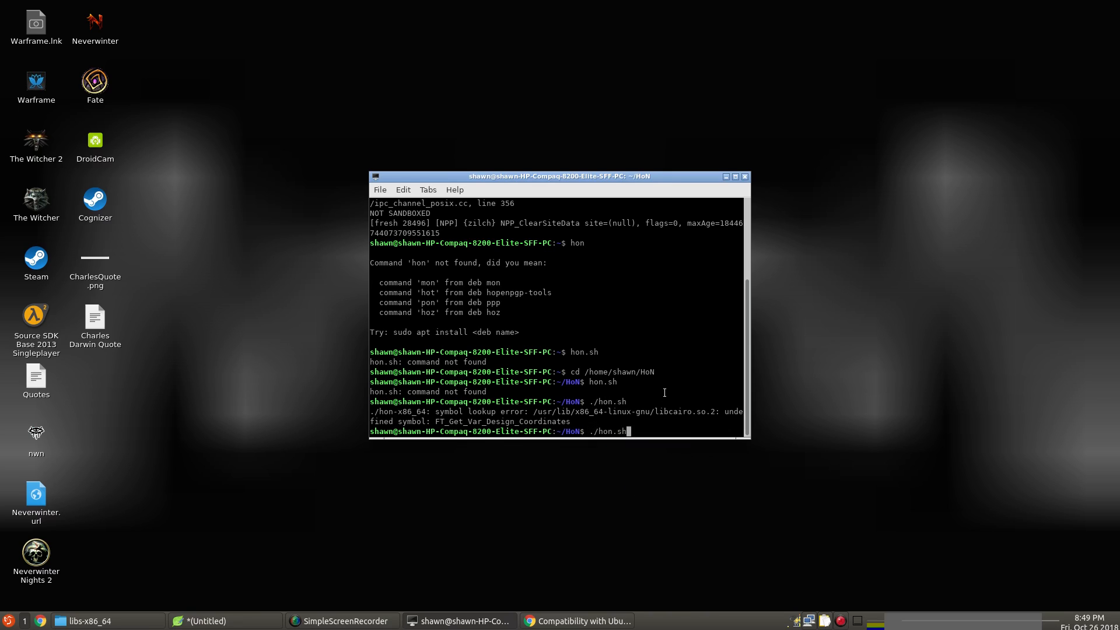
{"action": "key", "text": "Return"}
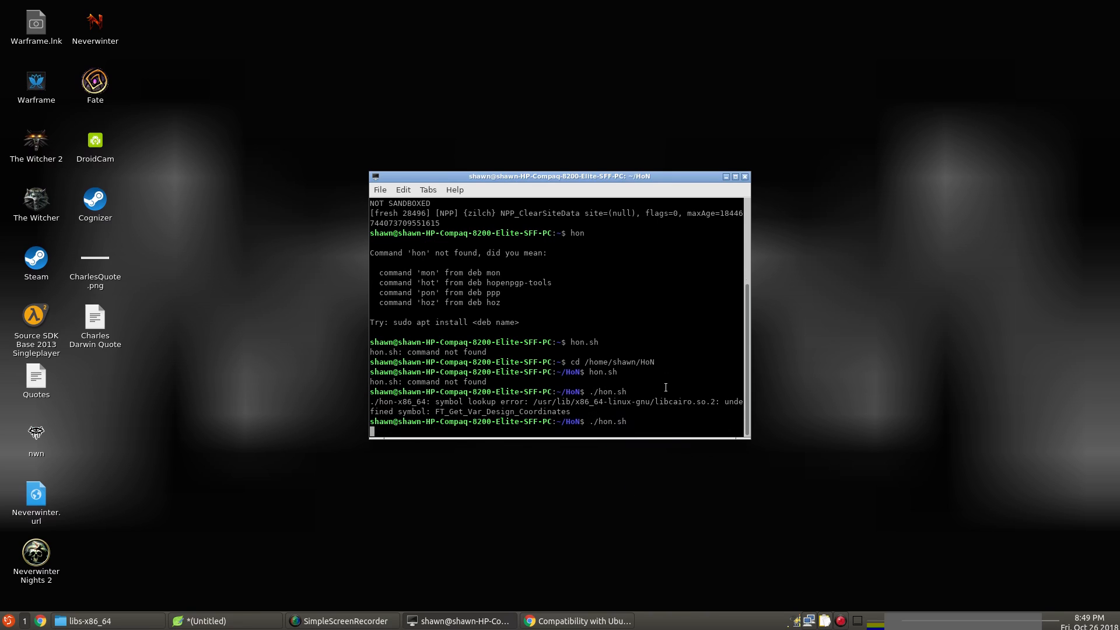
{"action": "key", "text": "Return"}
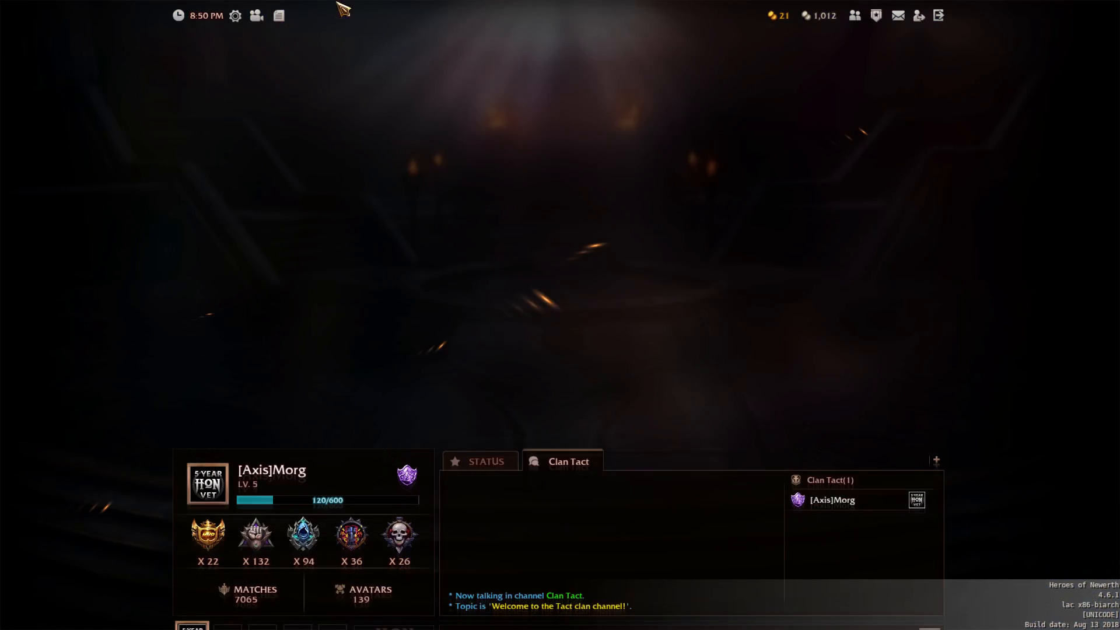
Quit Heroes of Newerth and confirm in the Really Exit? dialog.
{"action": "left_click", "coordinate": [939, 15]}
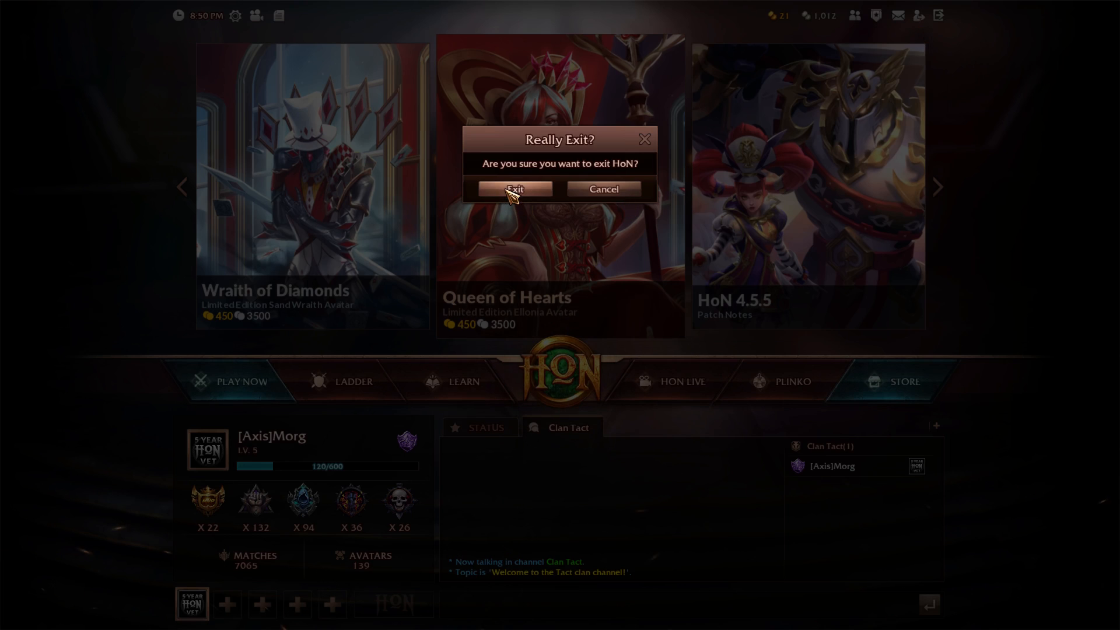
{"action": "left_click", "coordinate": [514, 189]}
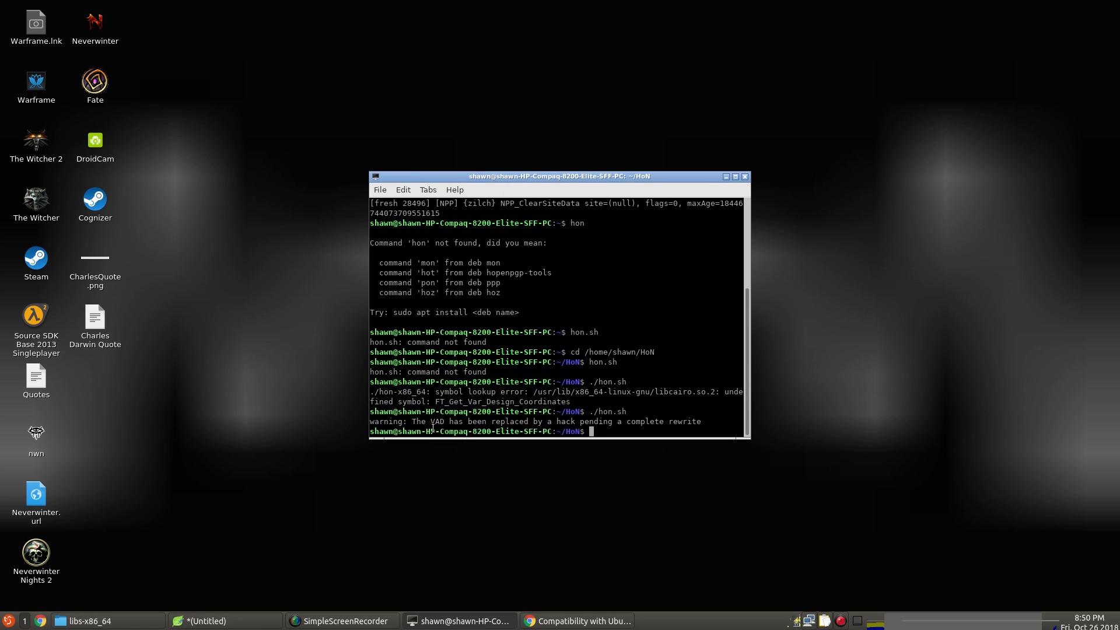
{"action": "mouse_move", "coordinate": [624, 425]}
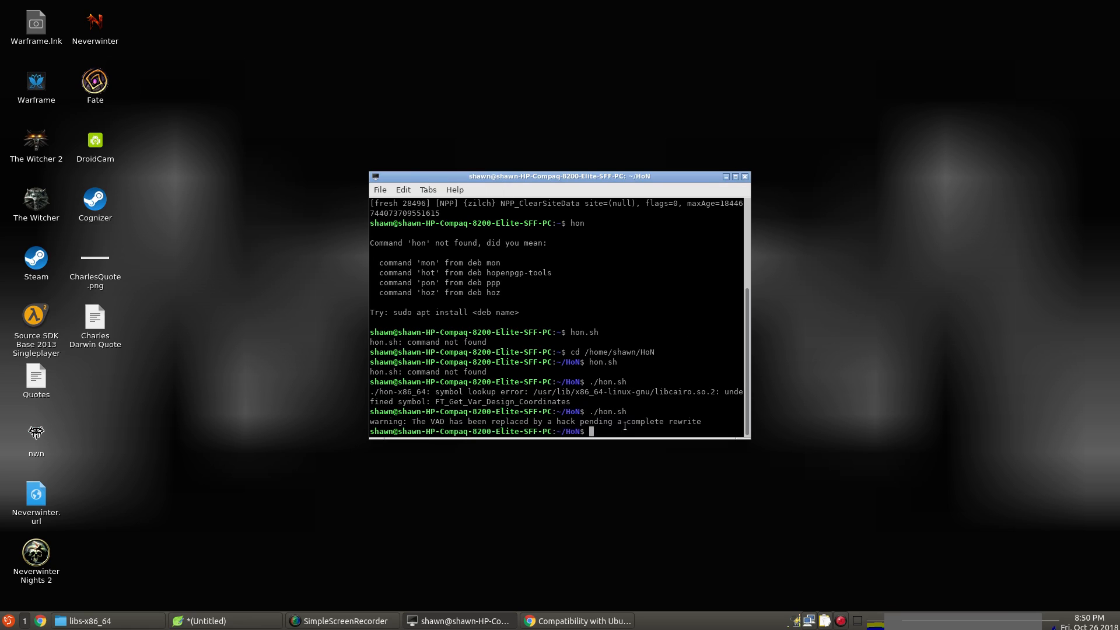
{"action": "left_click", "coordinate": [86, 620]}
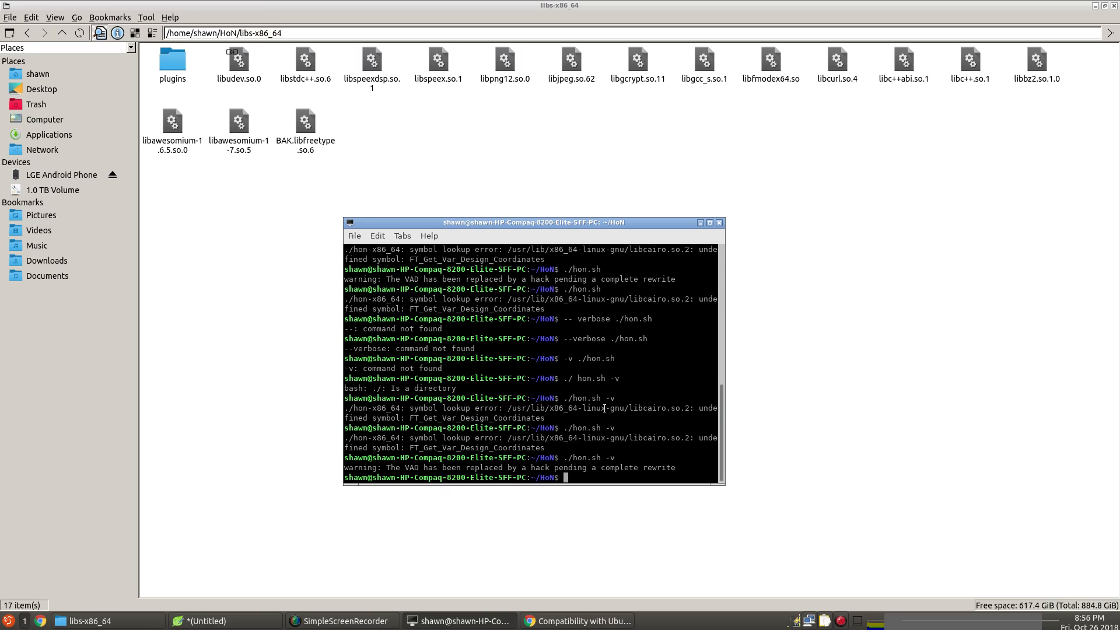
{"action": "mouse_move", "coordinate": [375, 300]}
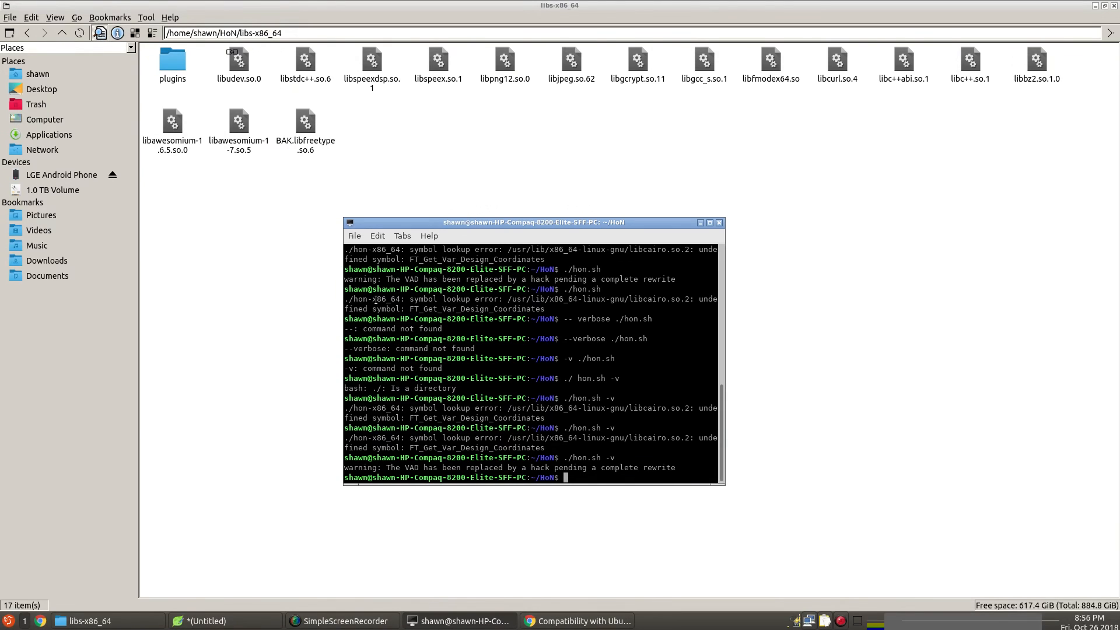
{"action": "mouse_move", "coordinate": [354, 143]}
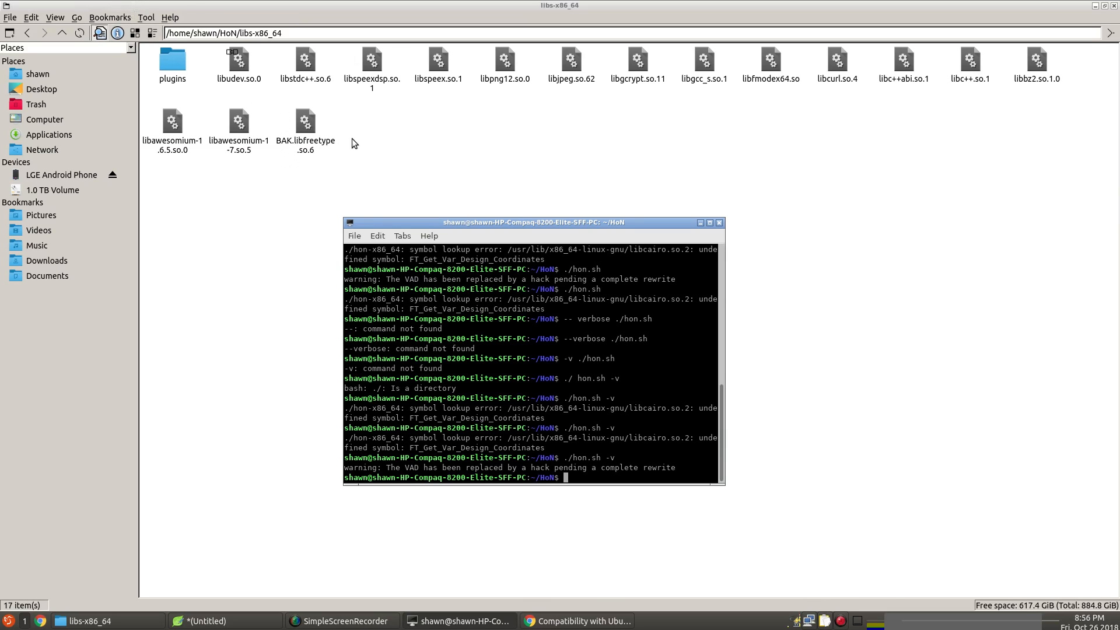
{"action": "mouse_move", "coordinate": [345, 117]}
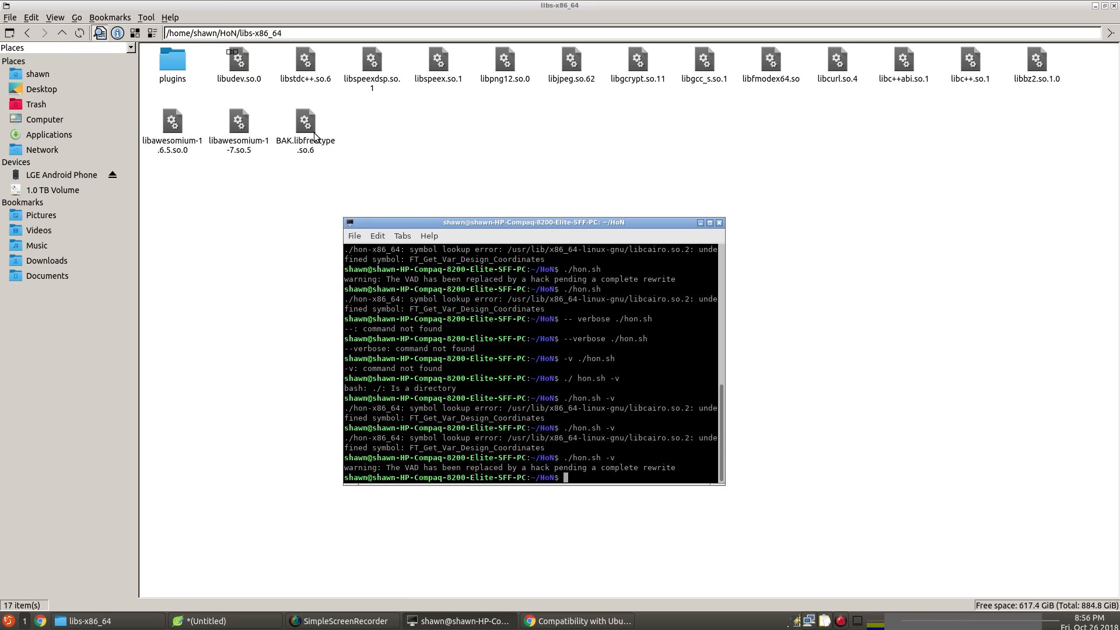
{"action": "mouse_move", "coordinate": [937, 277]}
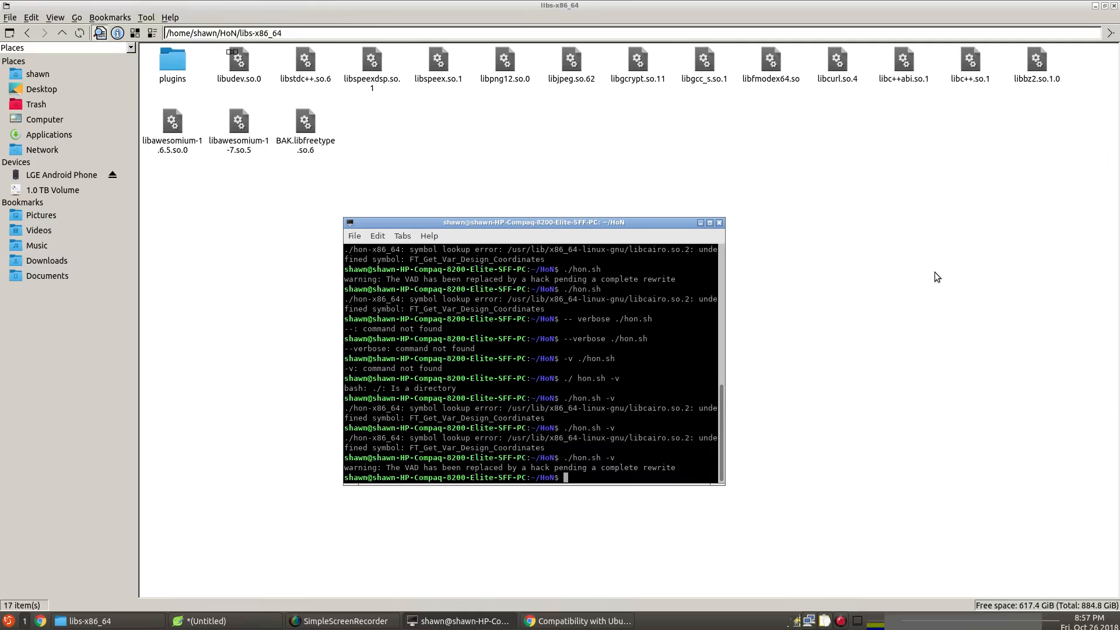
{"action": "mouse_move", "coordinate": [651, 331]}
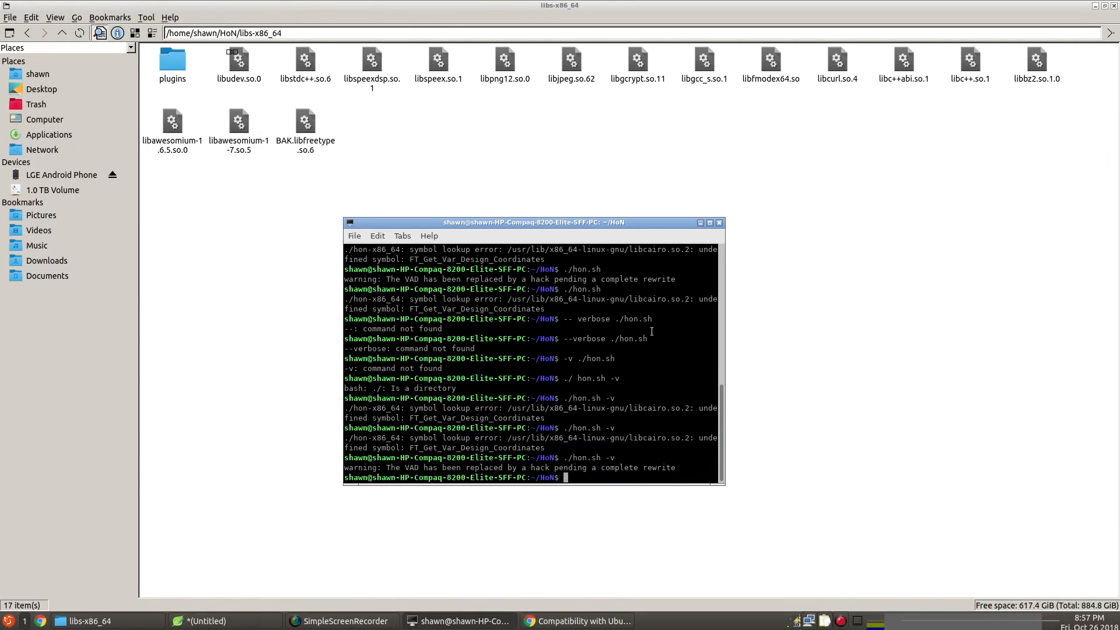